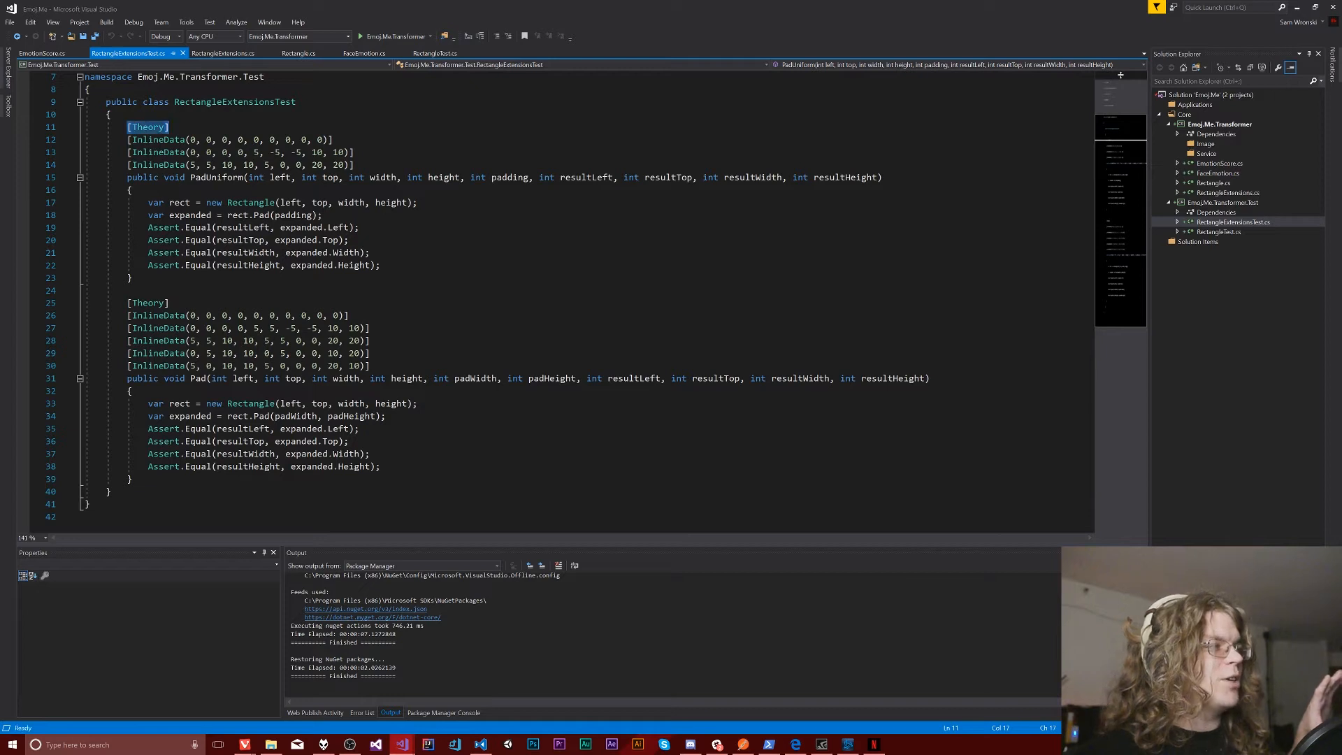
mouse_move(148, 126)
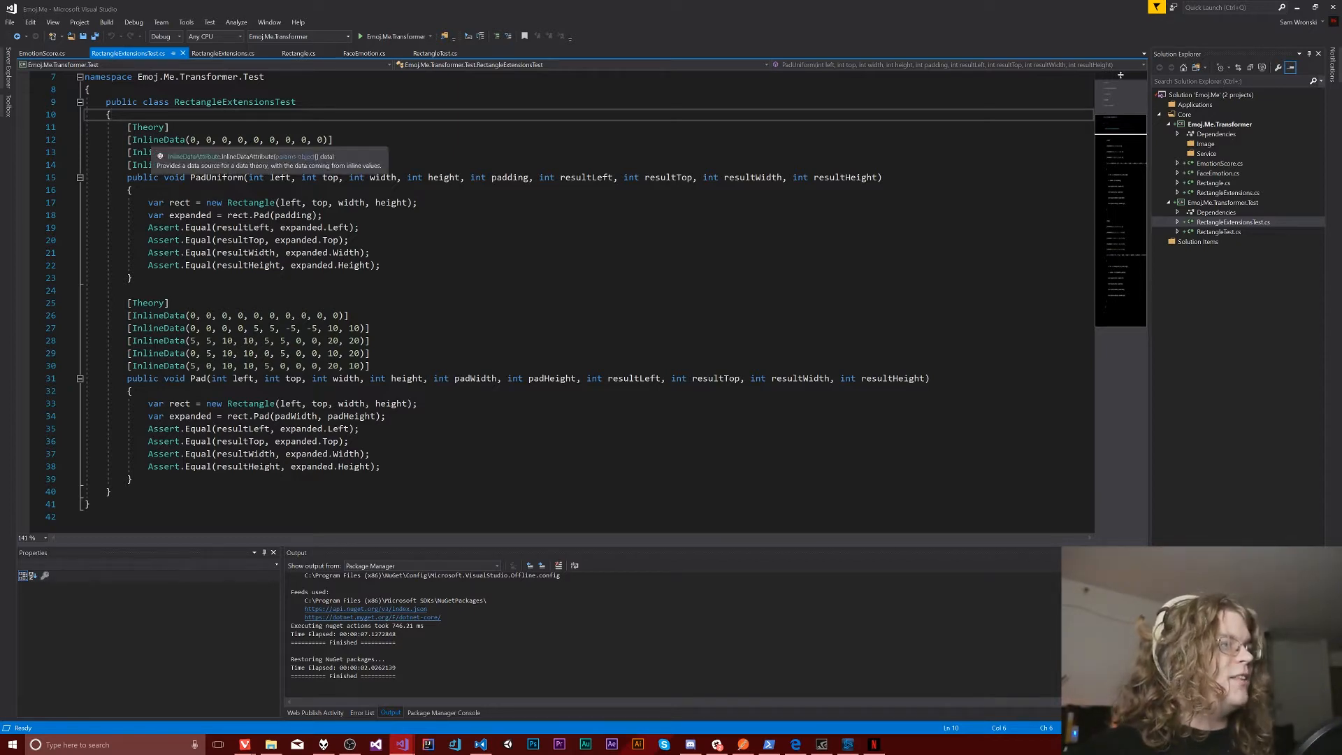
Run All Tests from the Test menu and confirm Test Explorer shows 24 passed
click(161, 22)
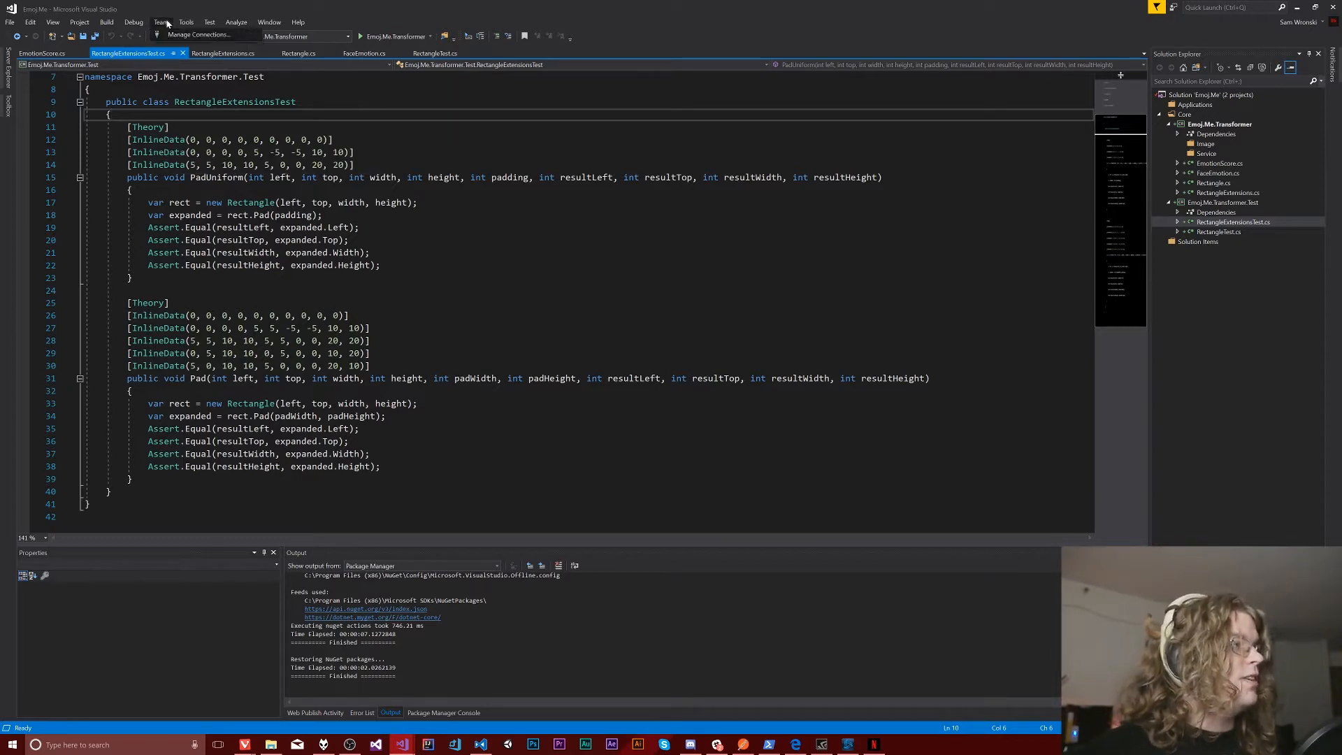
click(209, 22)
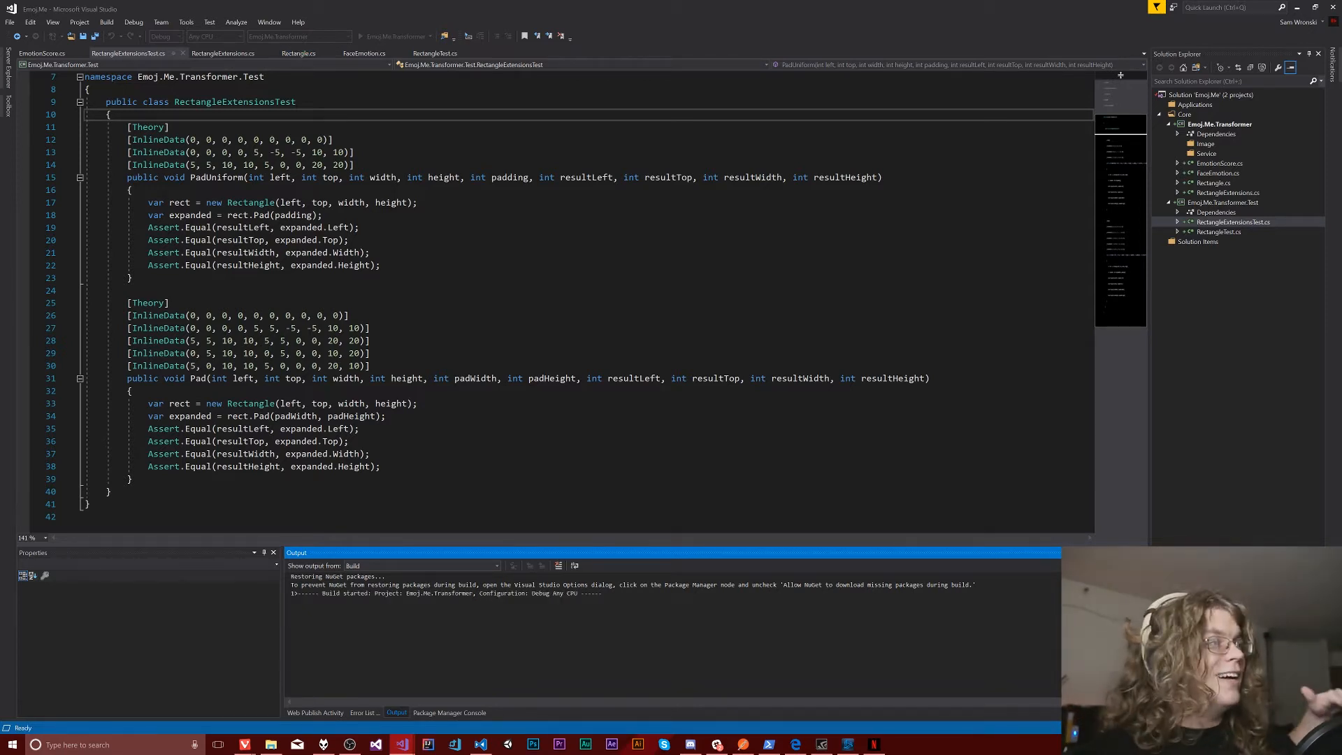
mouse_move(308, 153)
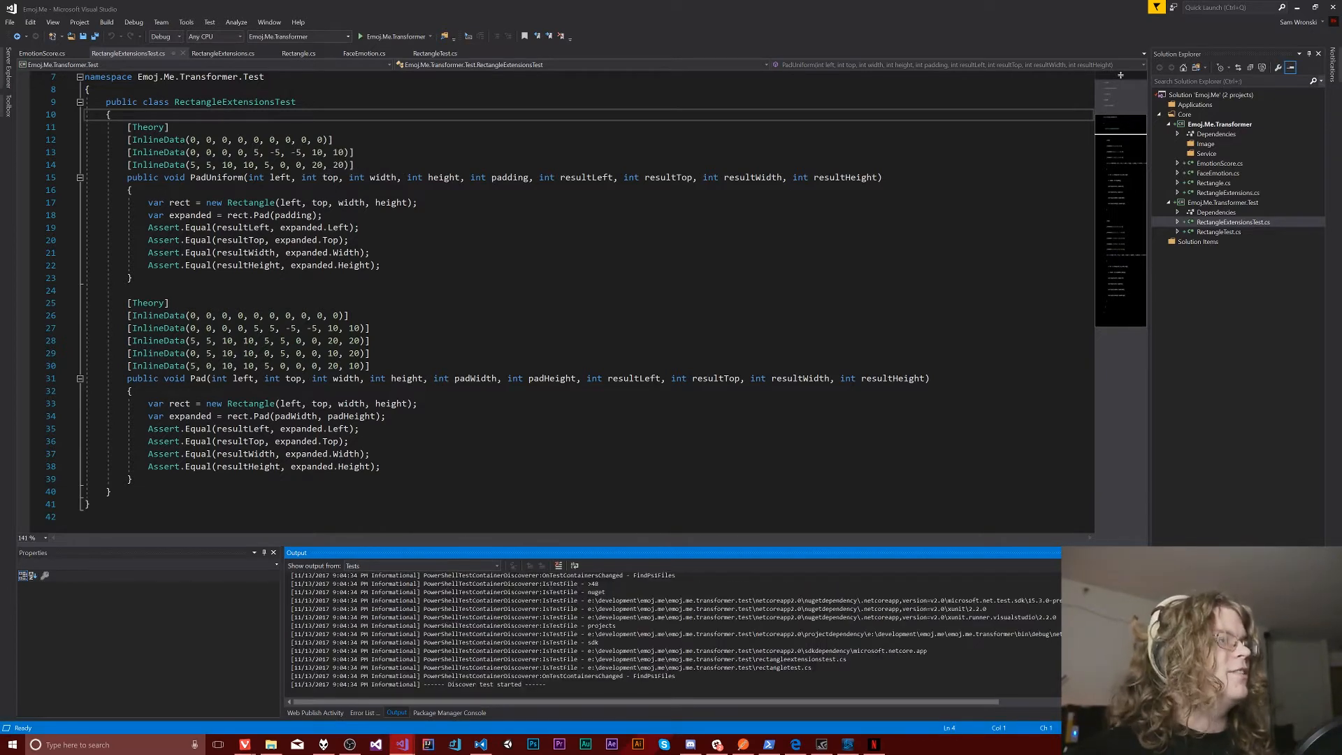
click(191, 139)
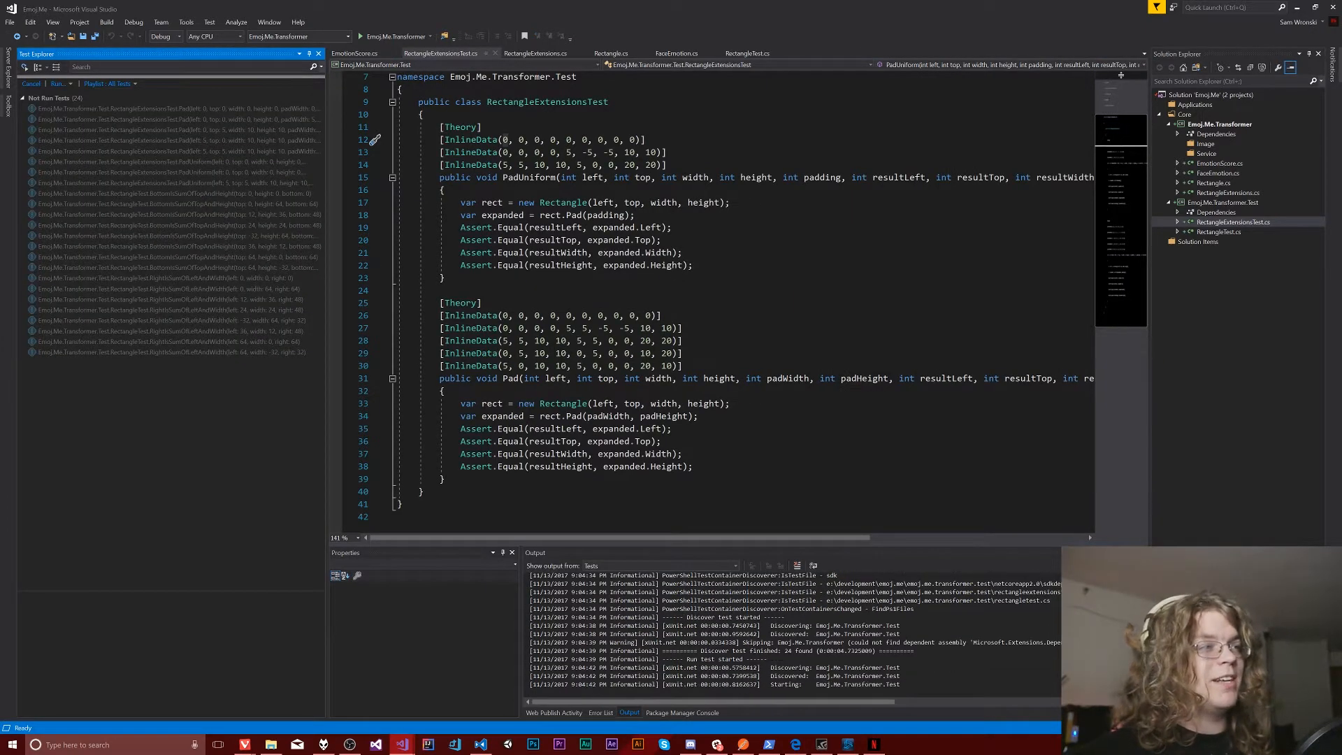
click(30, 84)
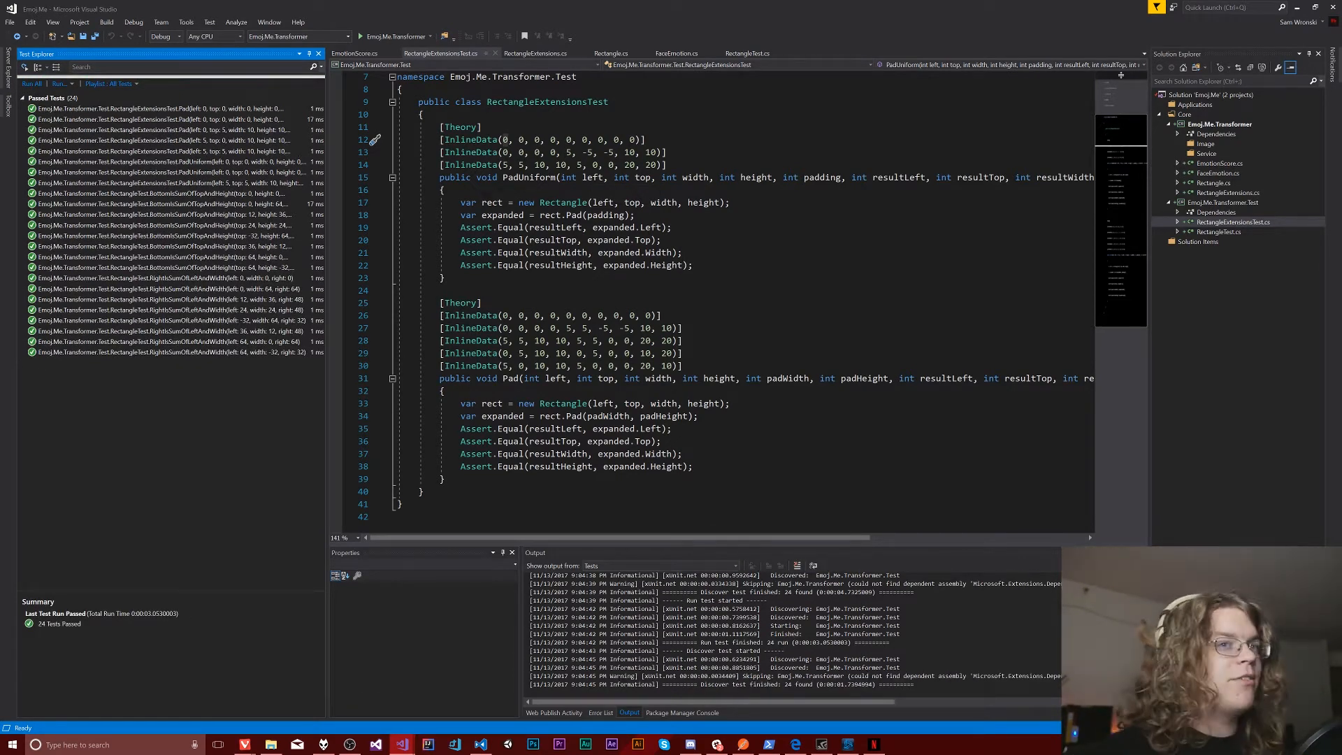
Review RectangleTest.cs, return to RectangleExtensionsTest.cs, and inspect a passing Pad test result
click(746, 54)
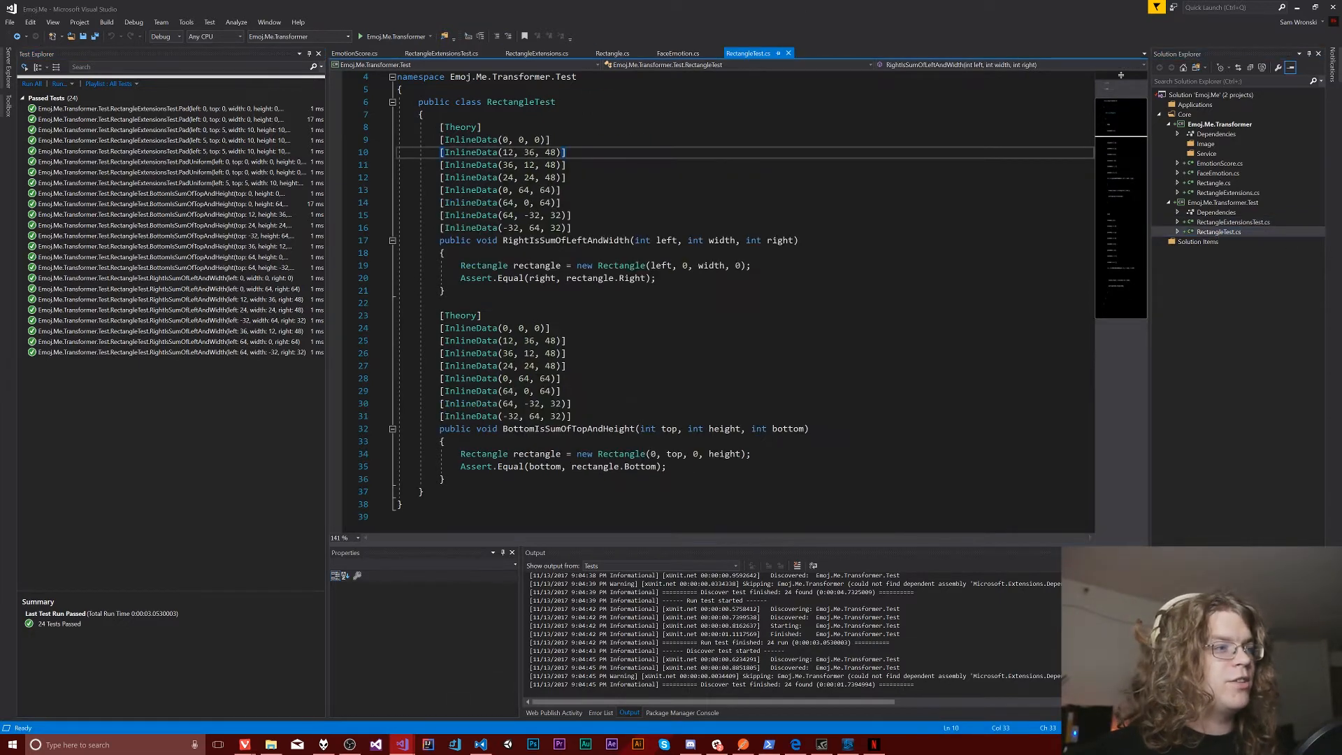
click(443, 53)
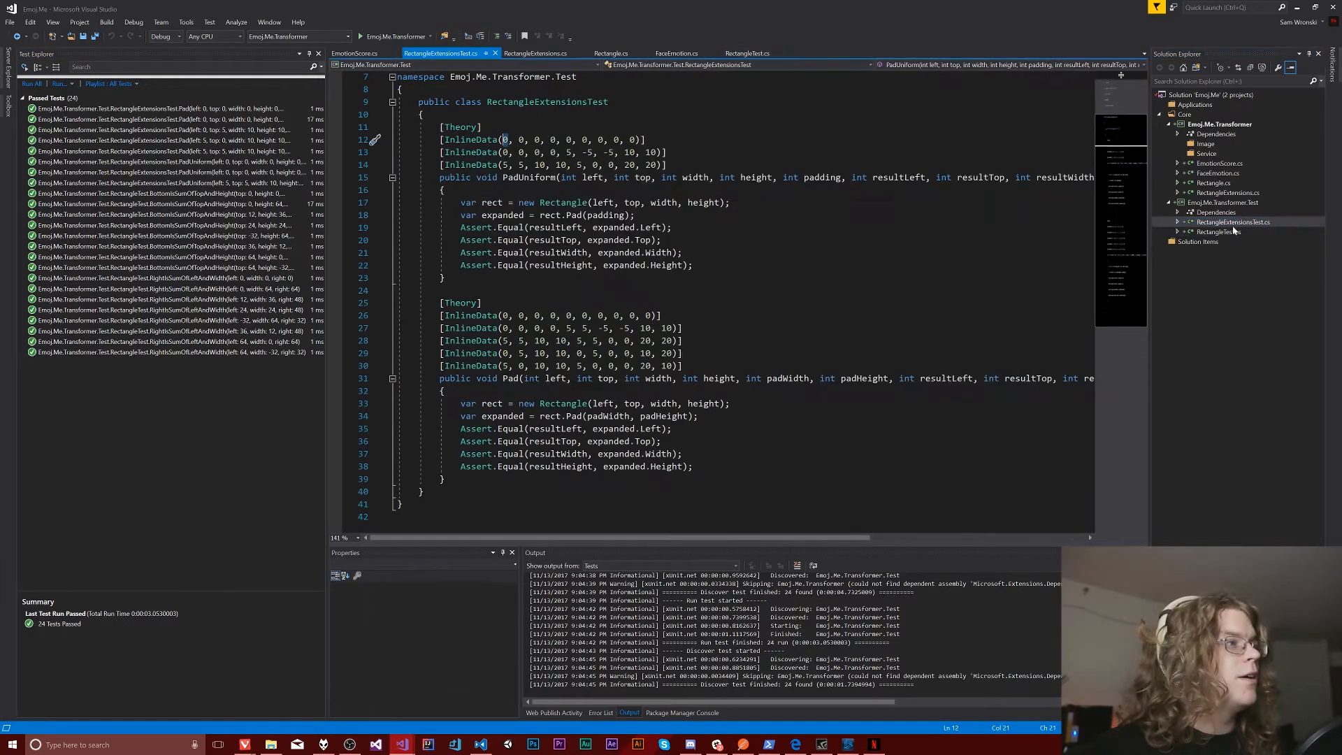
click(163, 108)
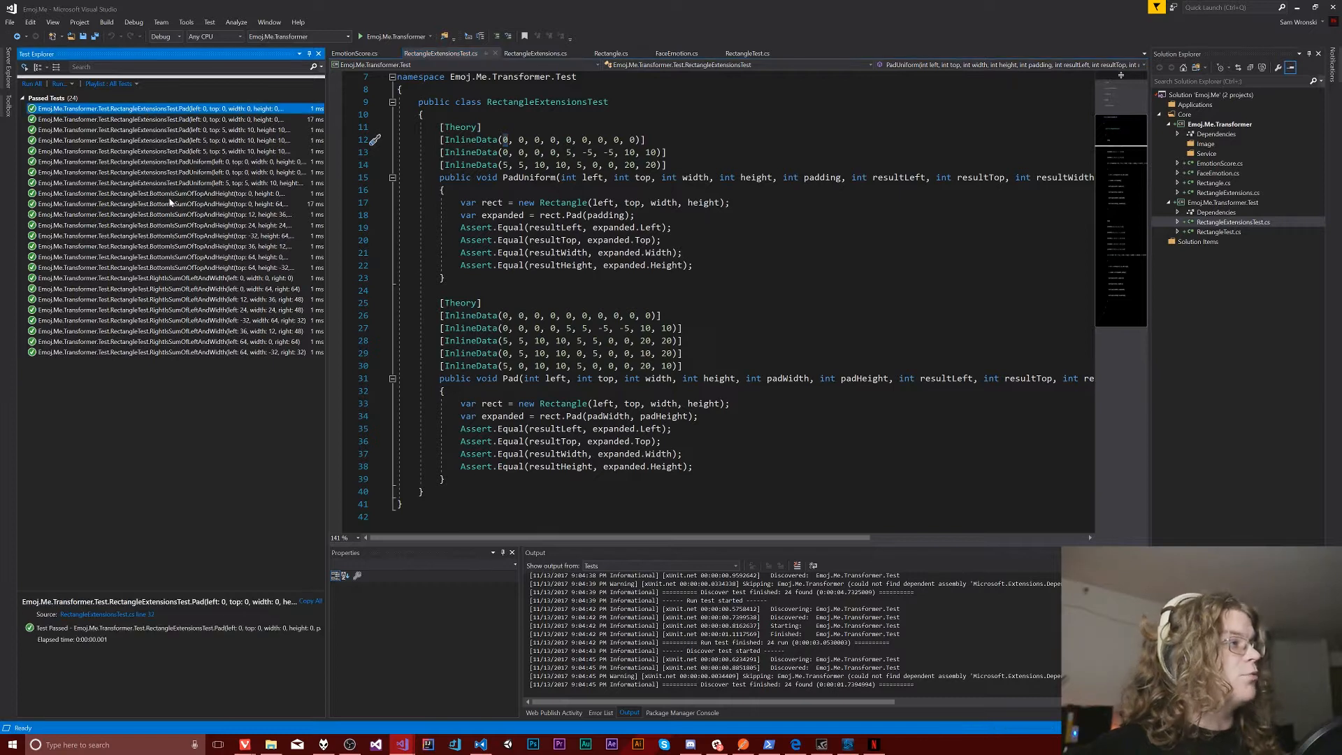
mouse_move(203, 119)
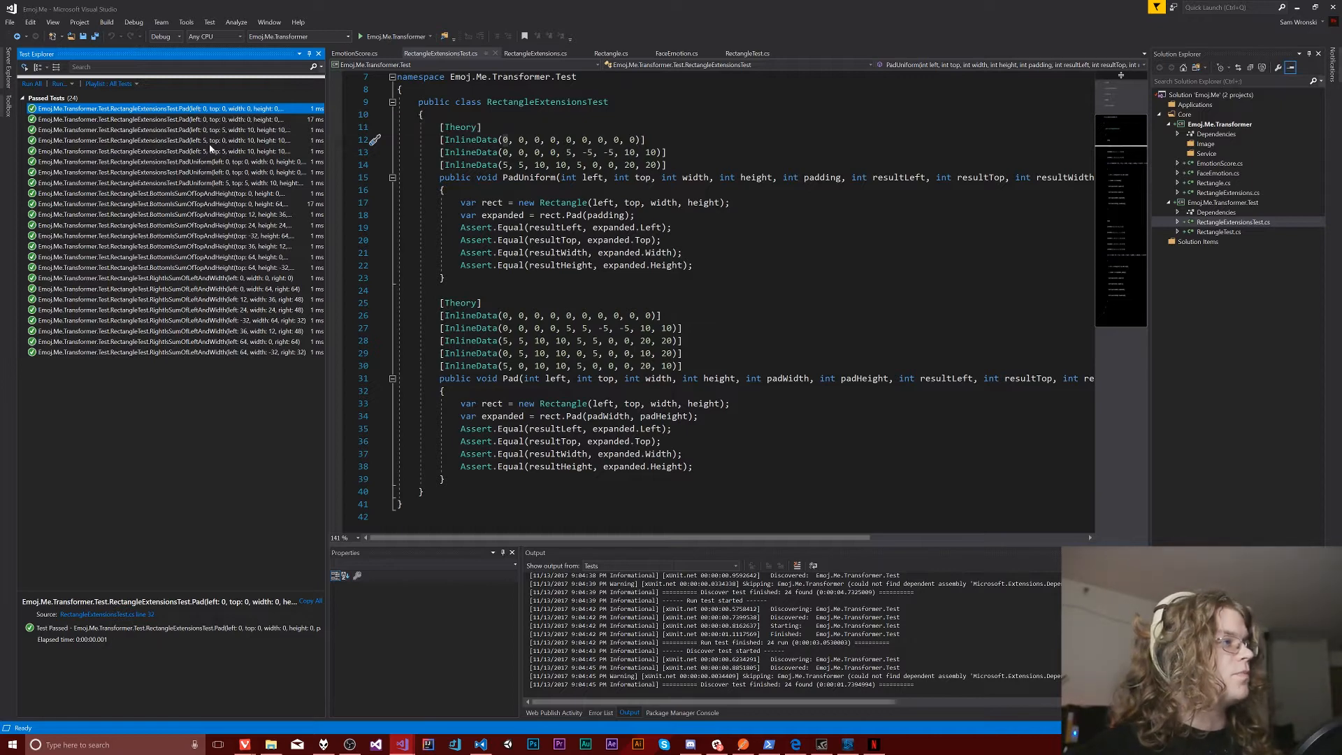
mouse_move(171, 118)
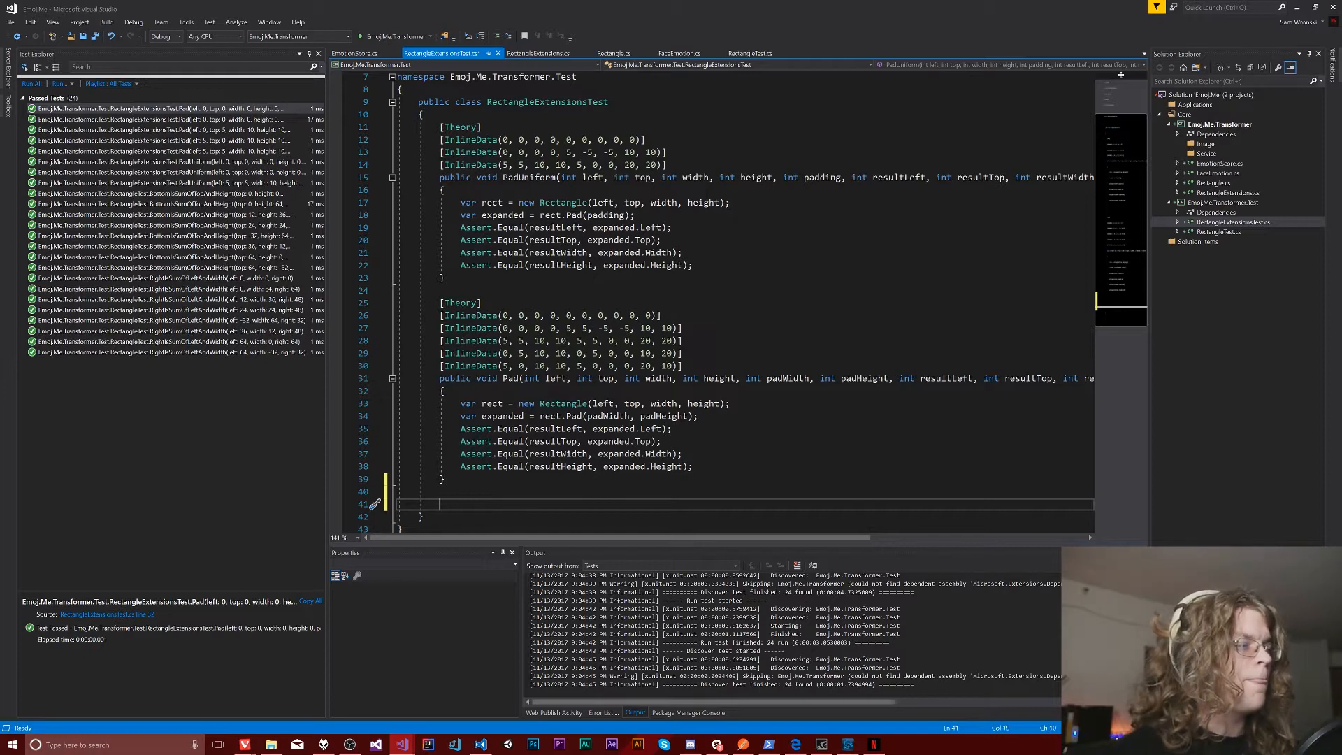
Add a [Theory] attribute and a public void Translate test method below Pad
text([Theory)
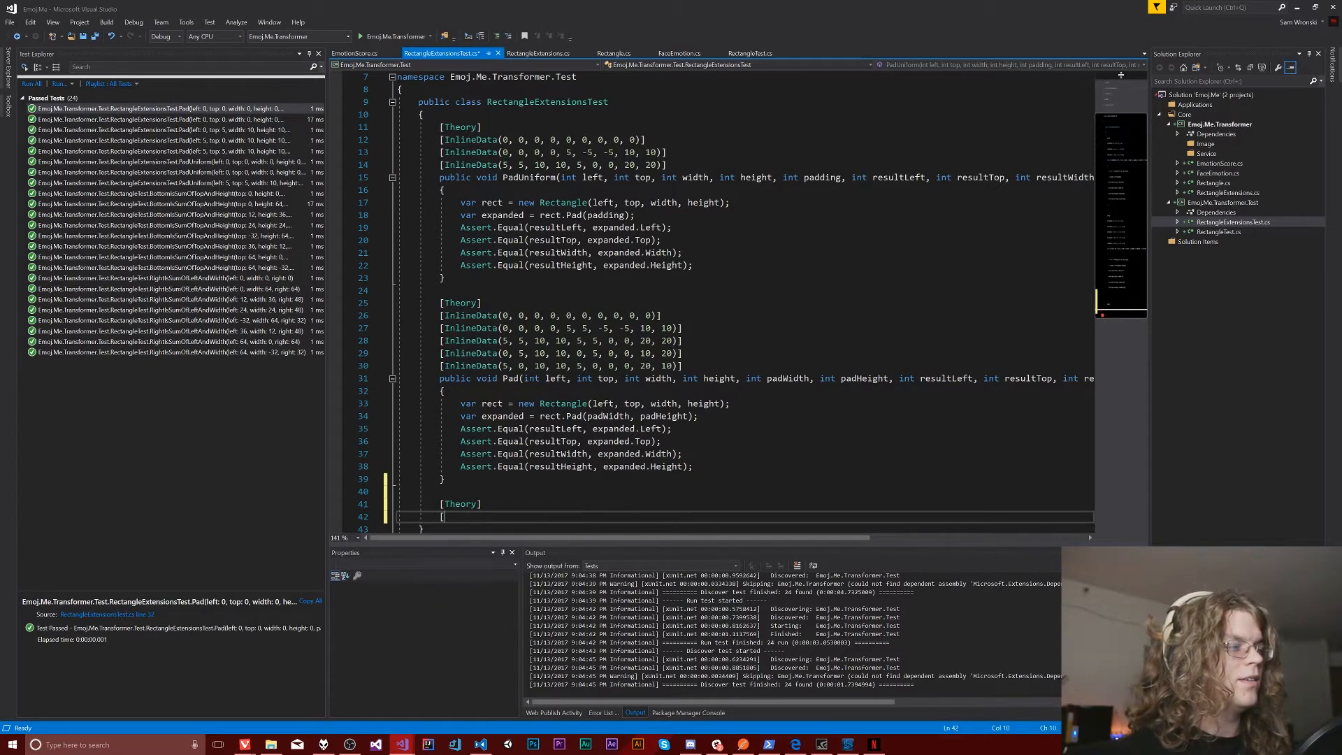
text(public void)
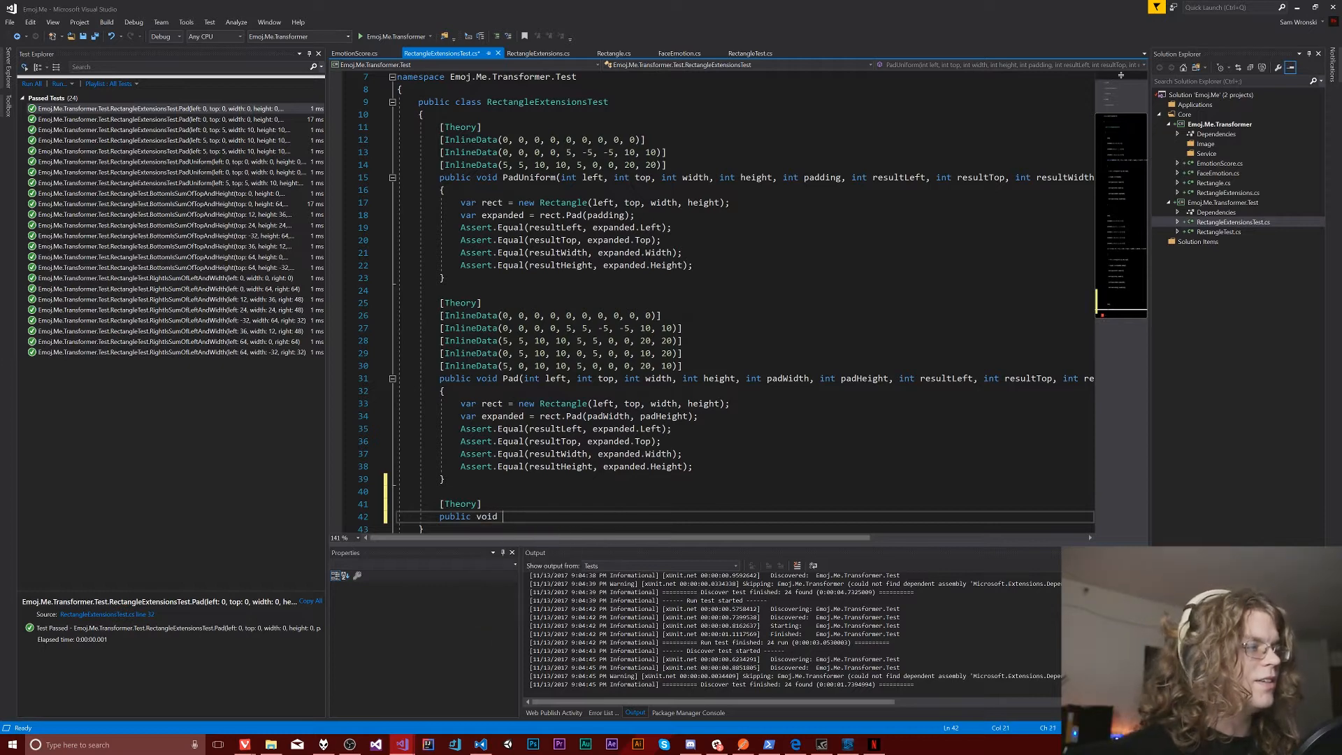
text(Transl)
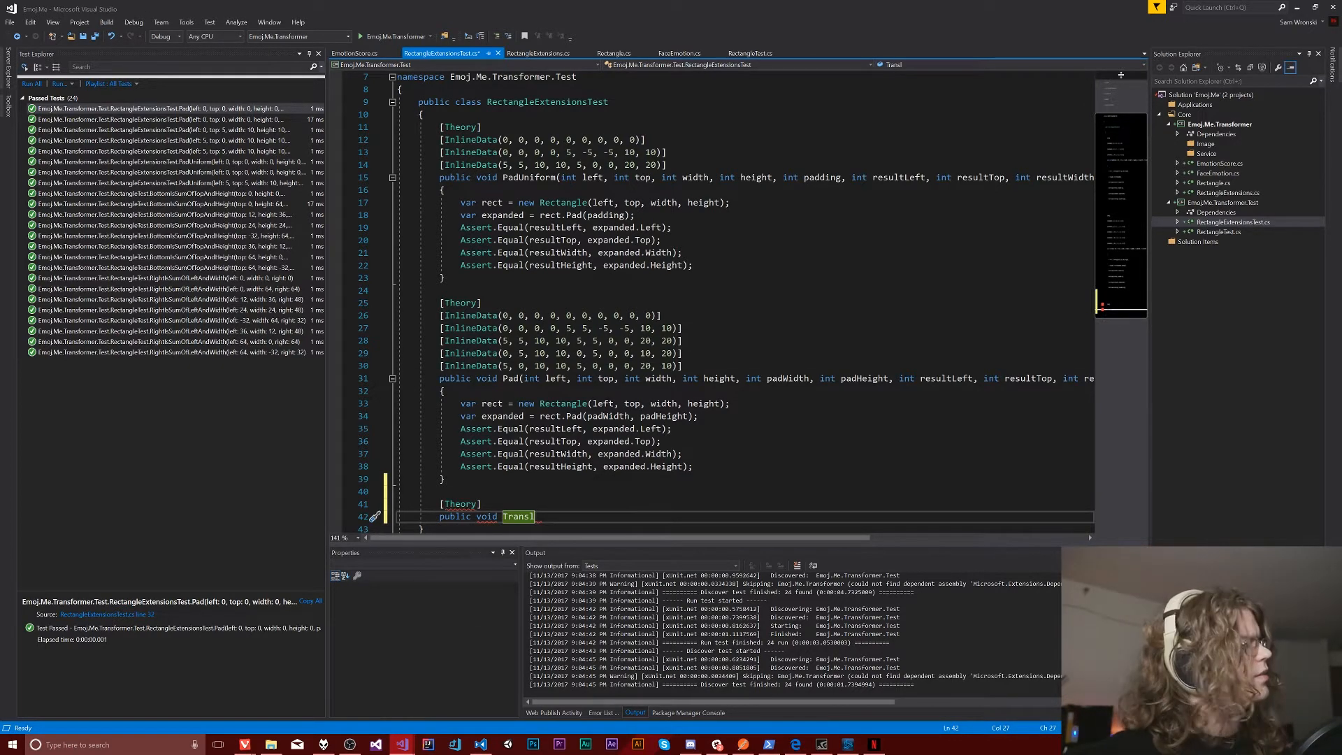
text(ate)
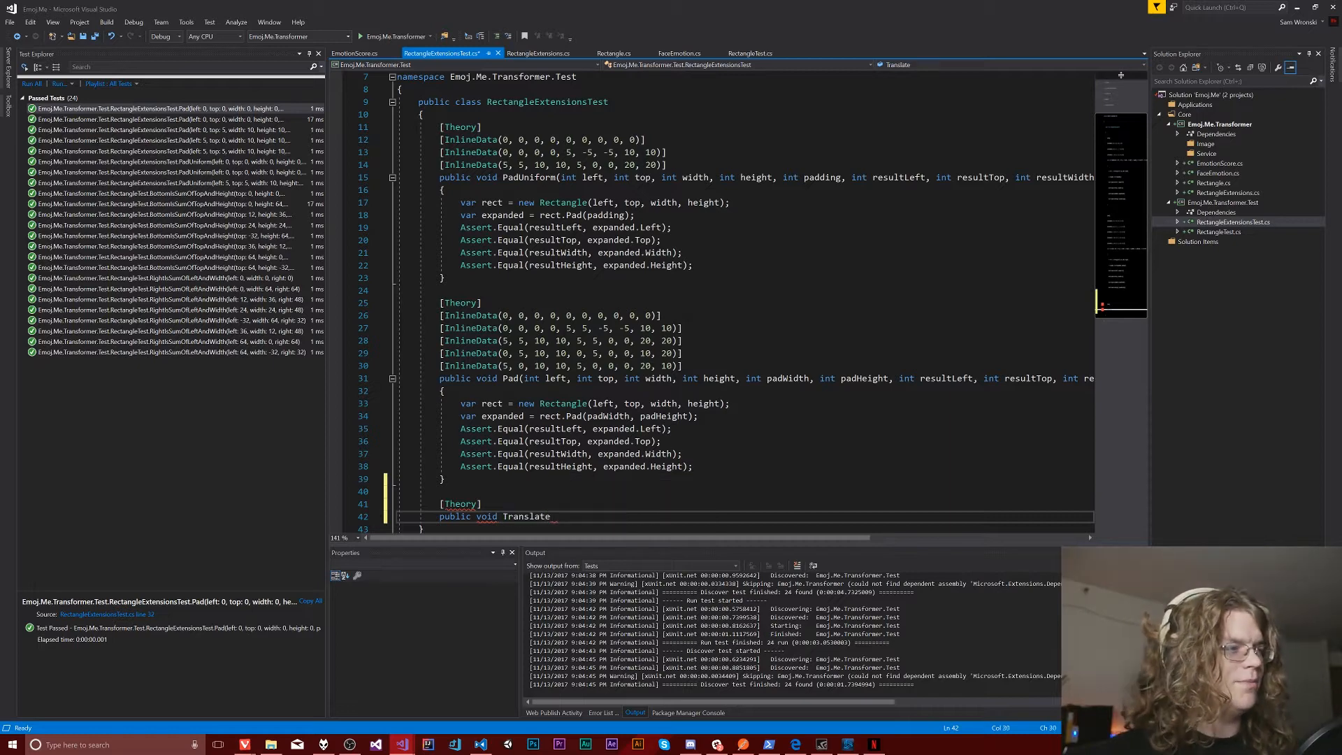
double_click(526, 516)
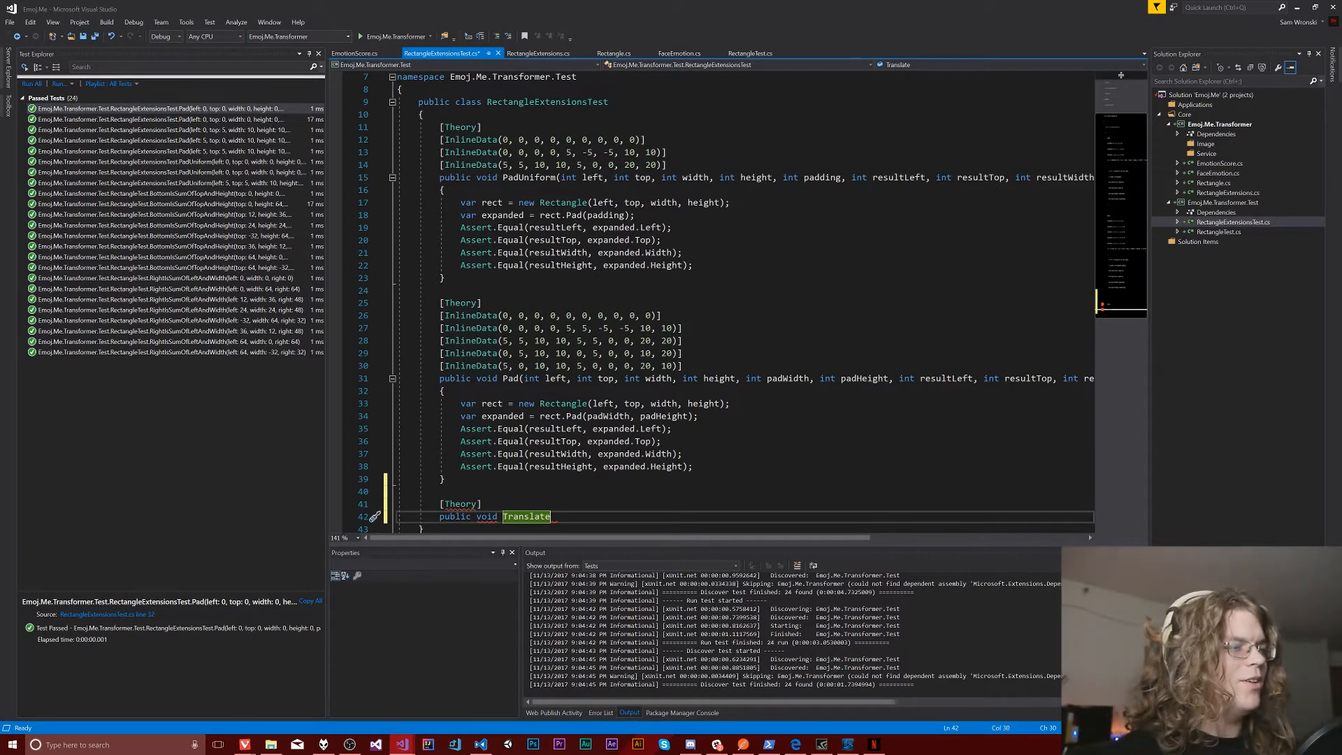
Give Translate left, top, width, height, translateX, translateY and result parameters
text((int)
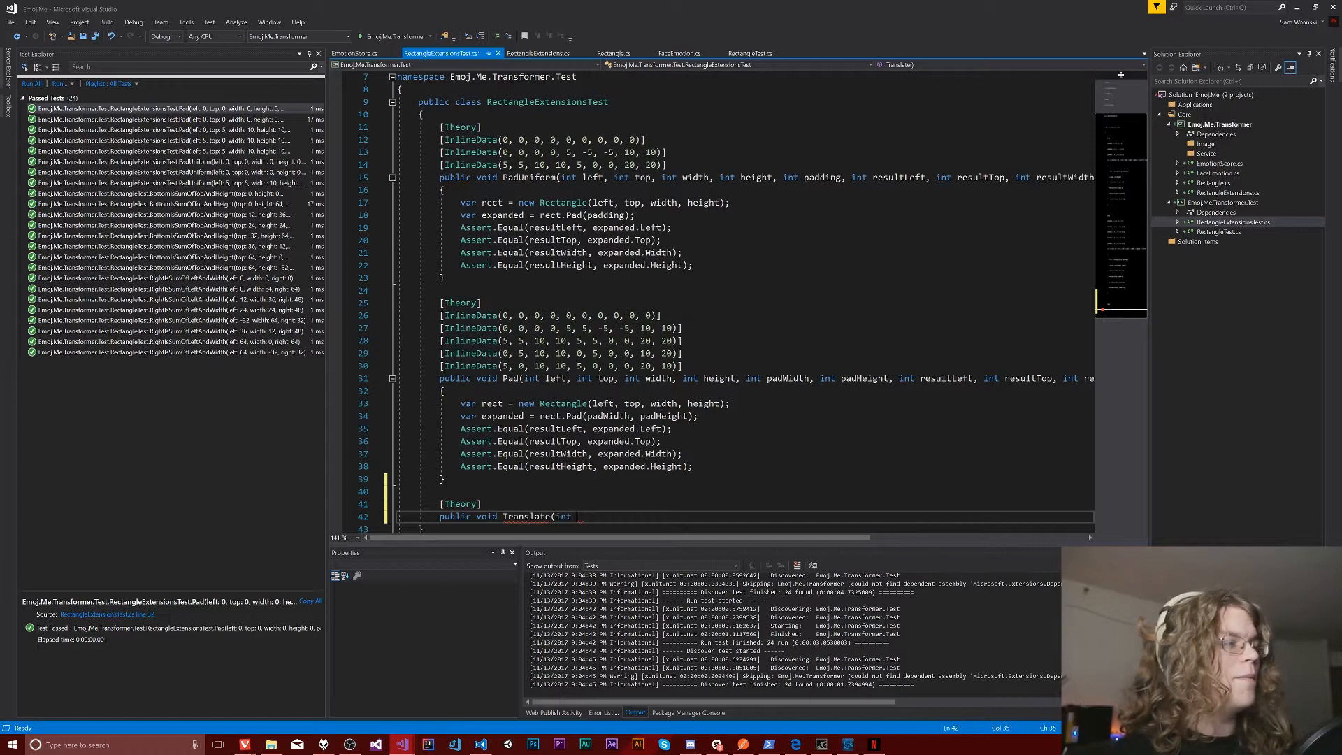
text(left,)
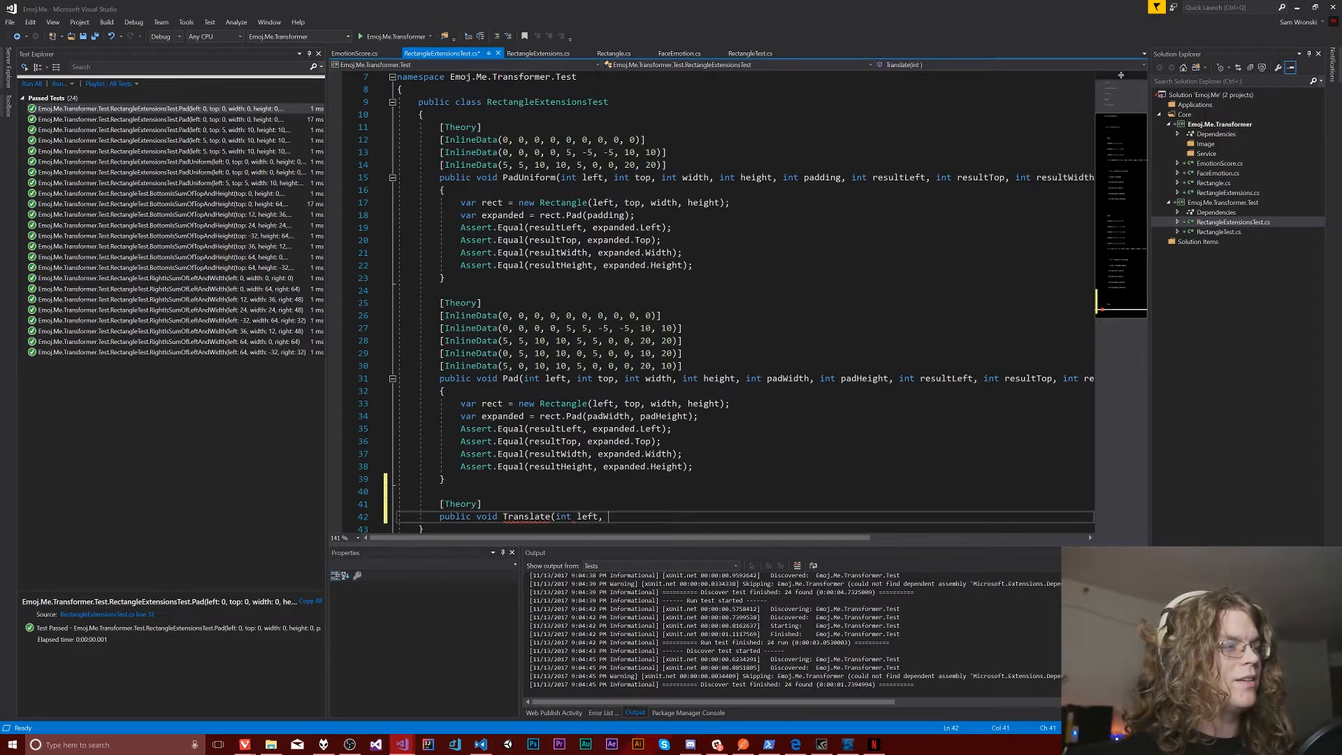
text(int top,)
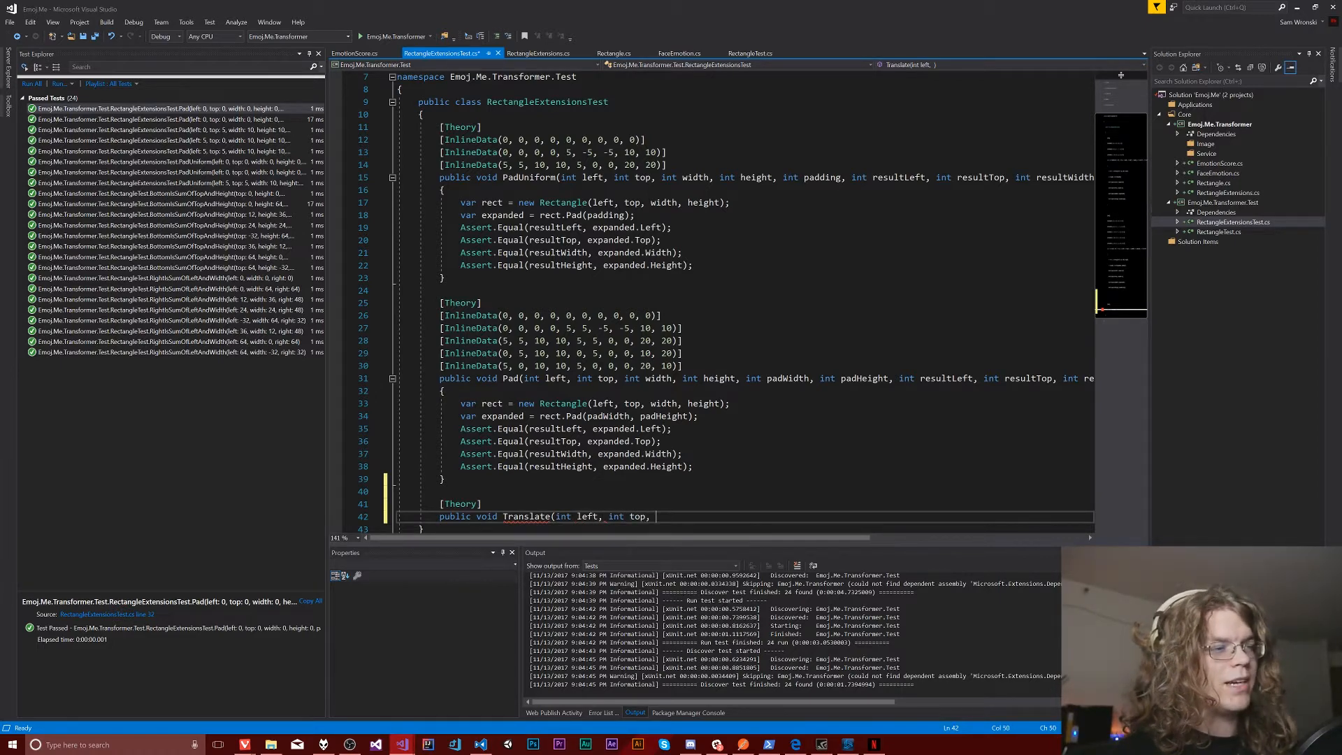
text(int width,)
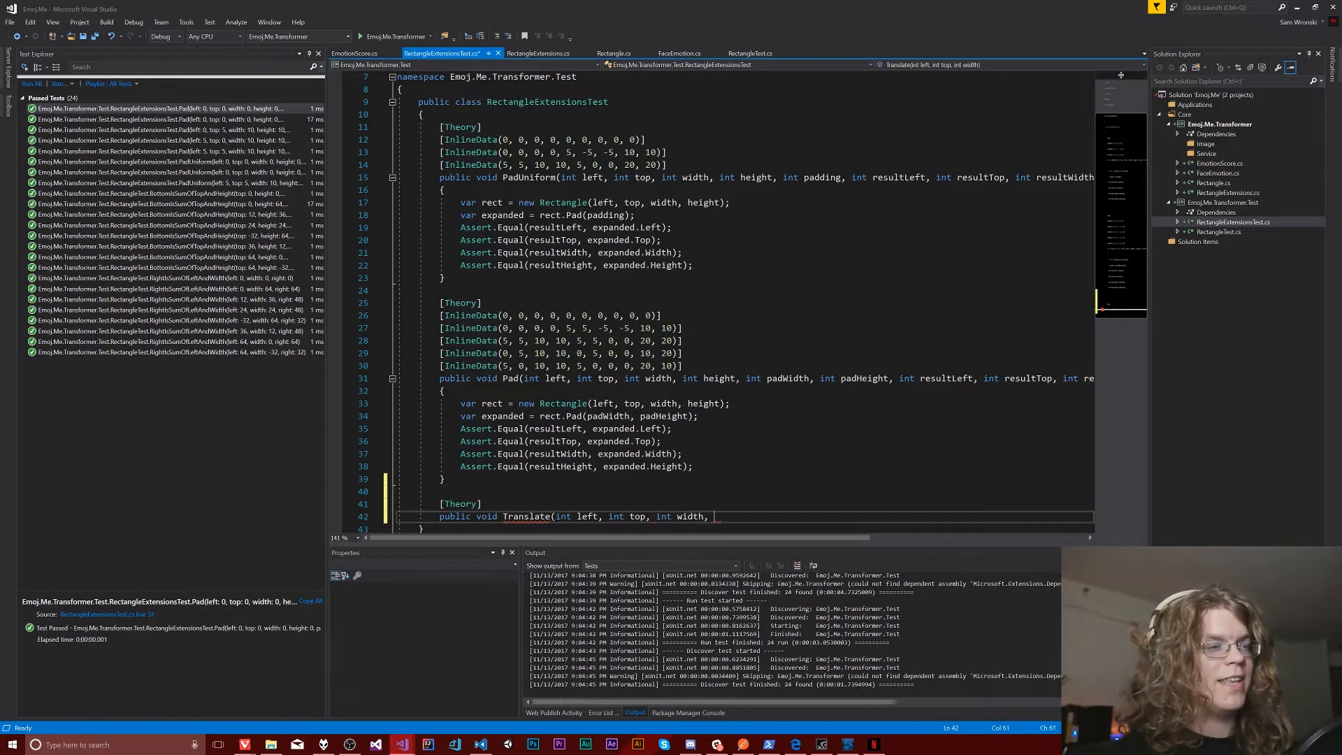
text(int height)
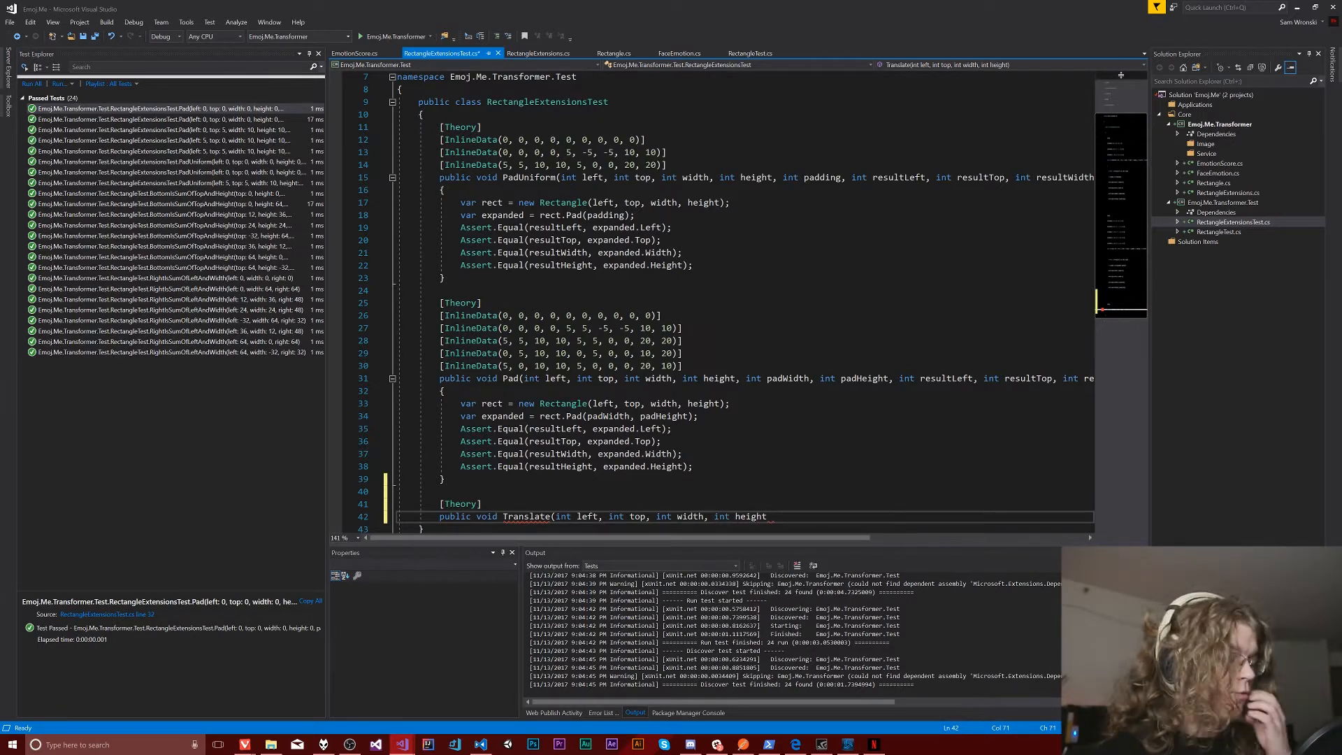
double_click(750, 516)
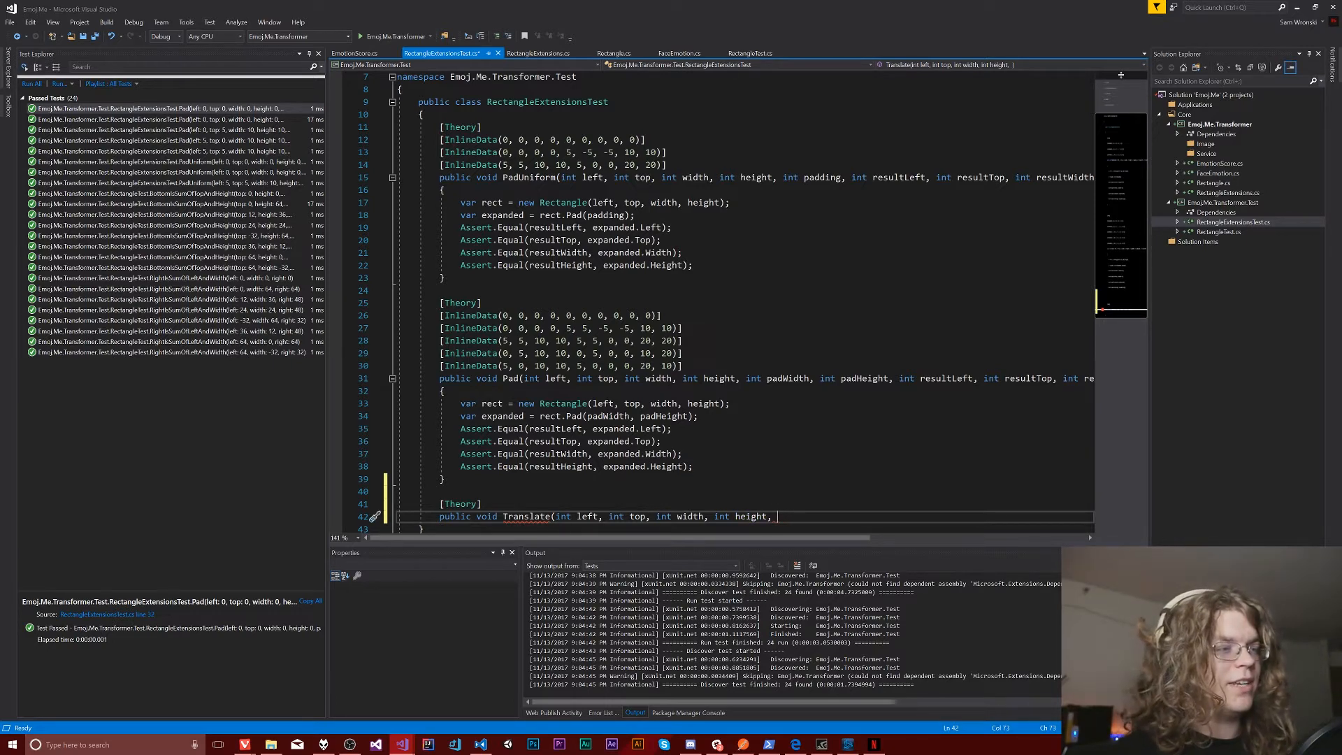
text(int translateX, int translateY)
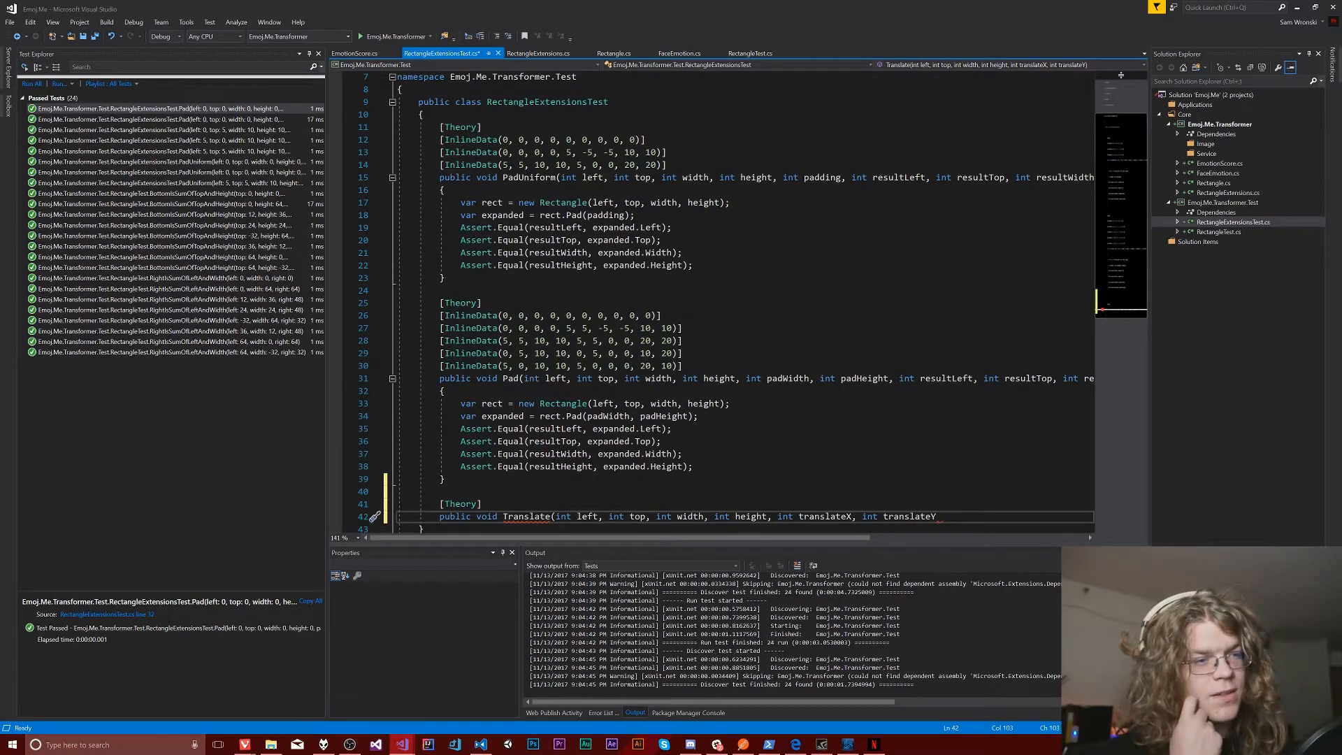
text(.)
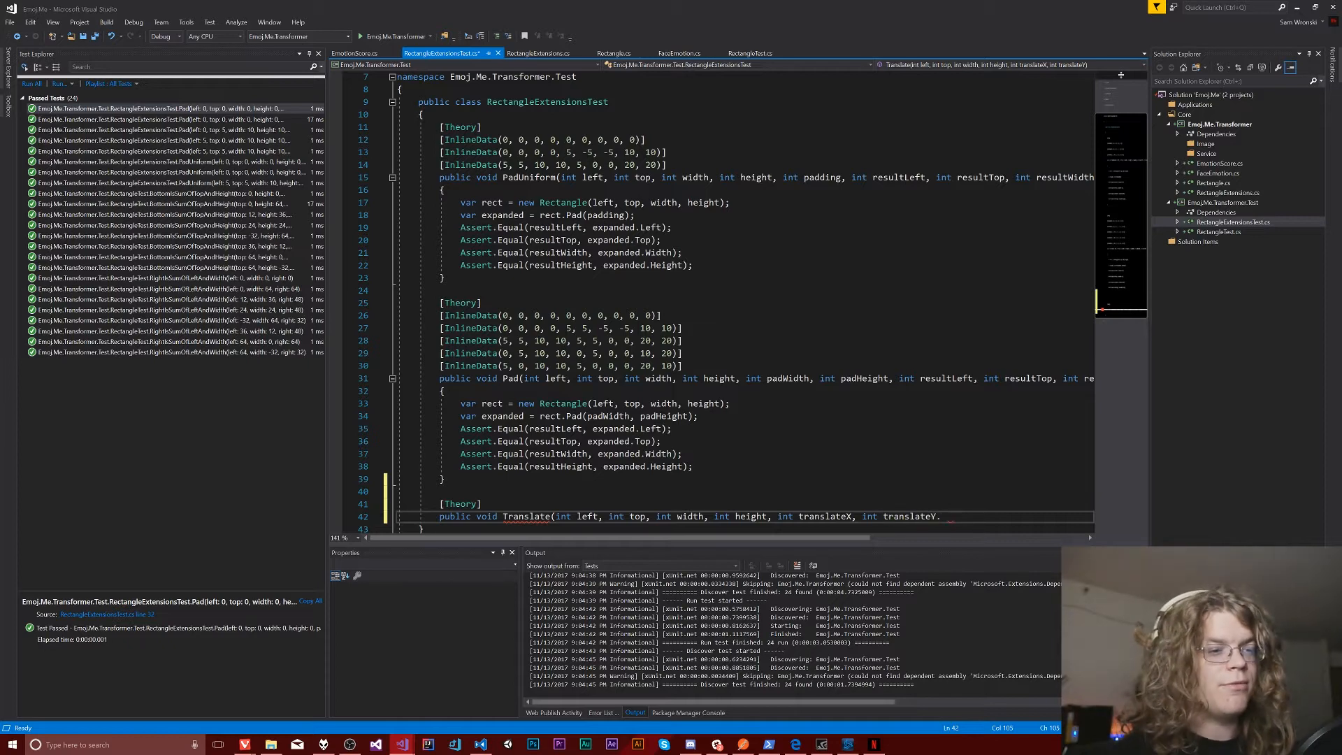
text(,)
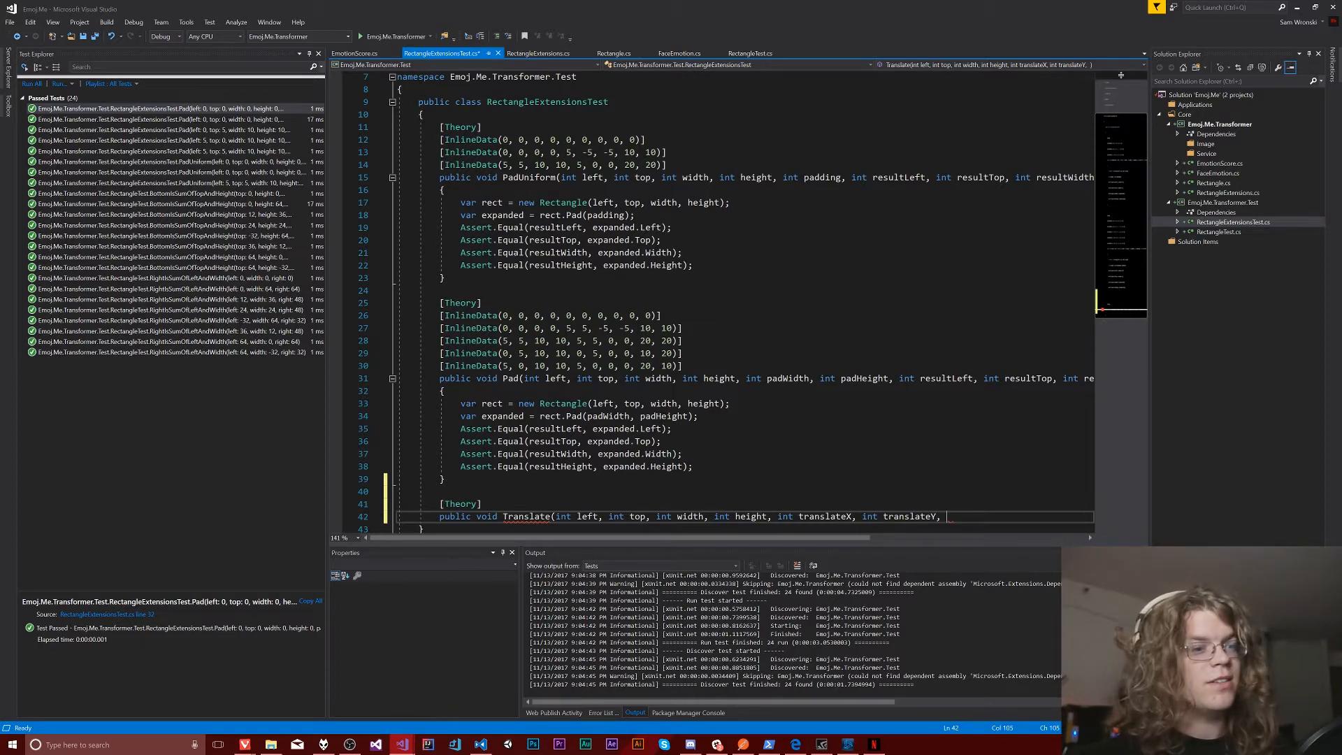
text(int resultLeft, int resultTop,)
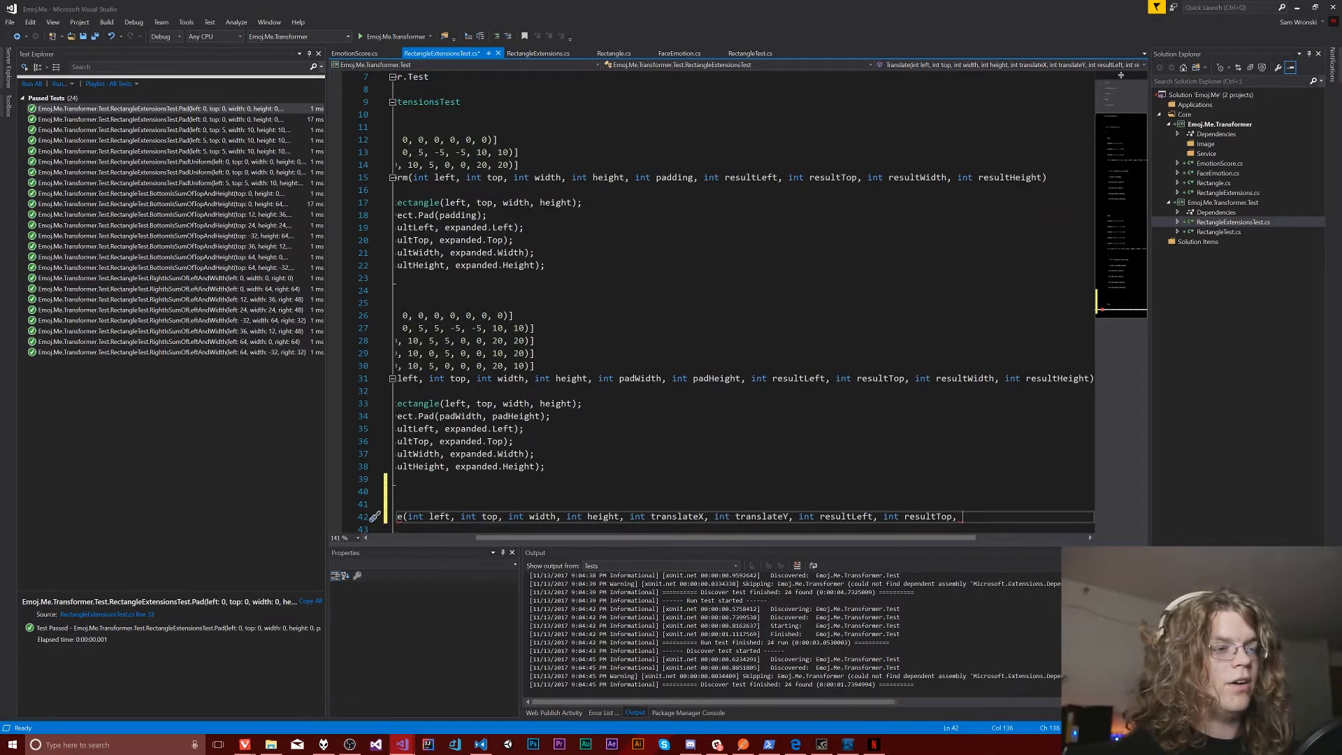
text(resultWidth)
click(744, 527)
text({)
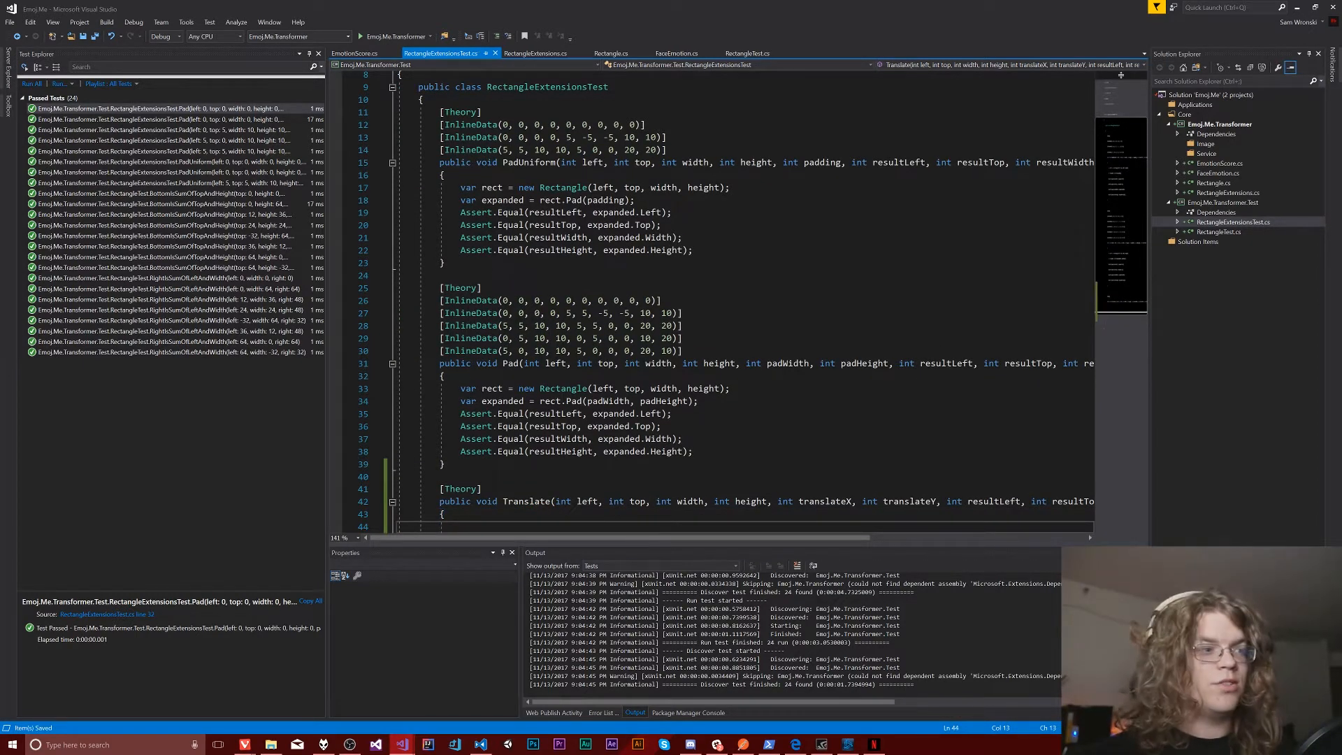
Add an Assert.Equal comparing resultLeft with left in the Translate test
text(Assert()
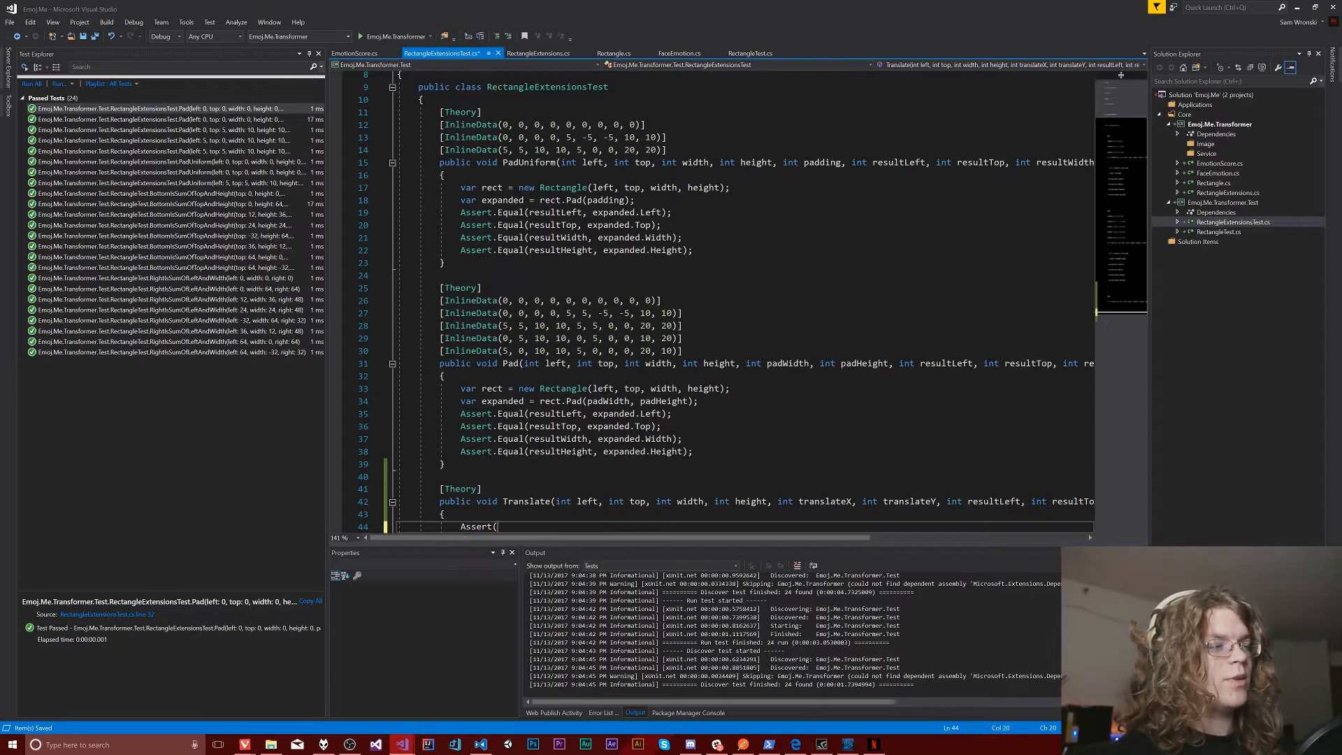
key(Backspace)
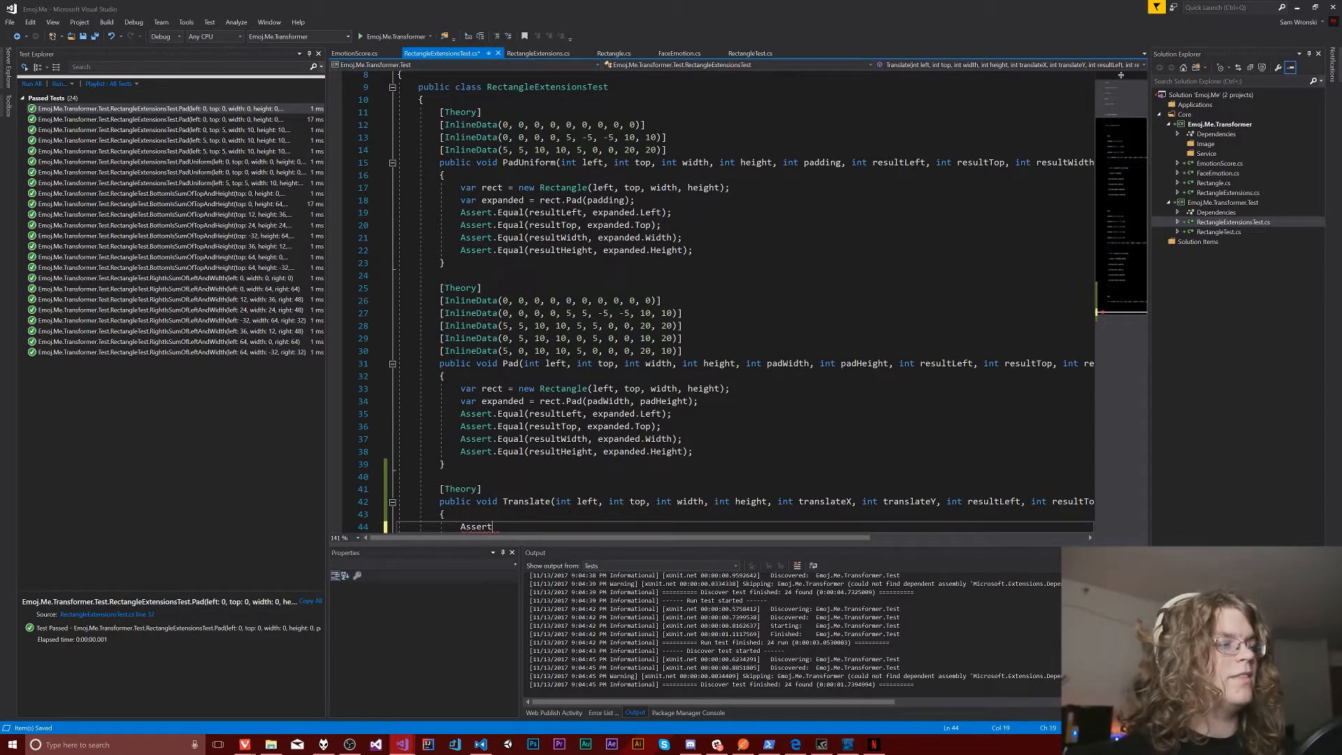
text(.Euql)
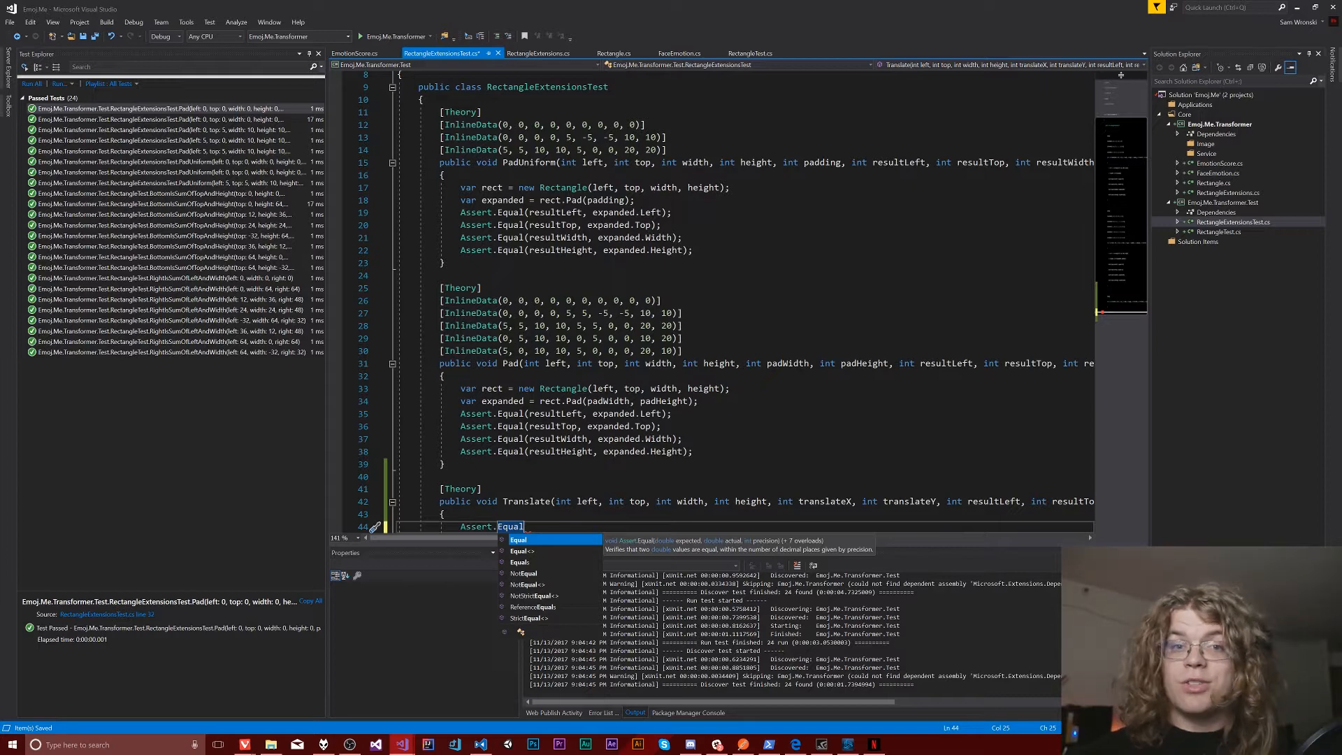
key(Escape)
text(()
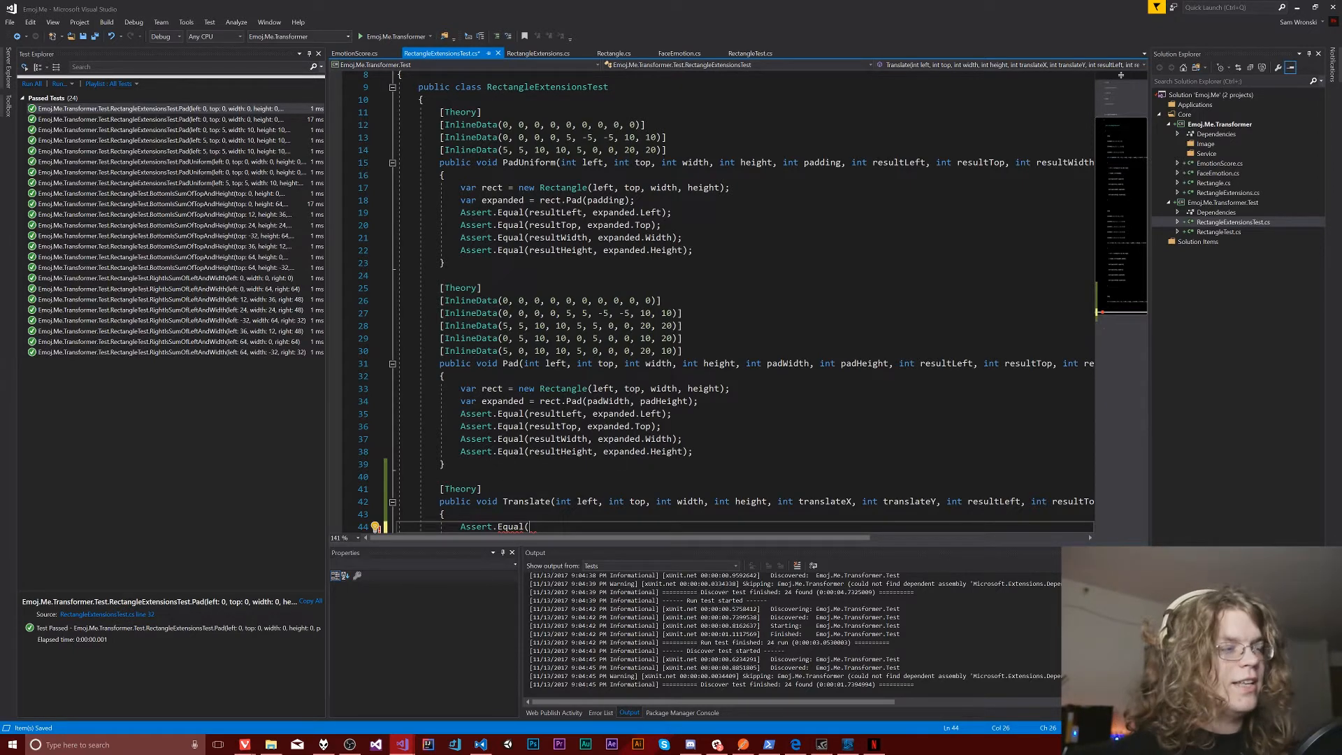
text(resultLeft, left))
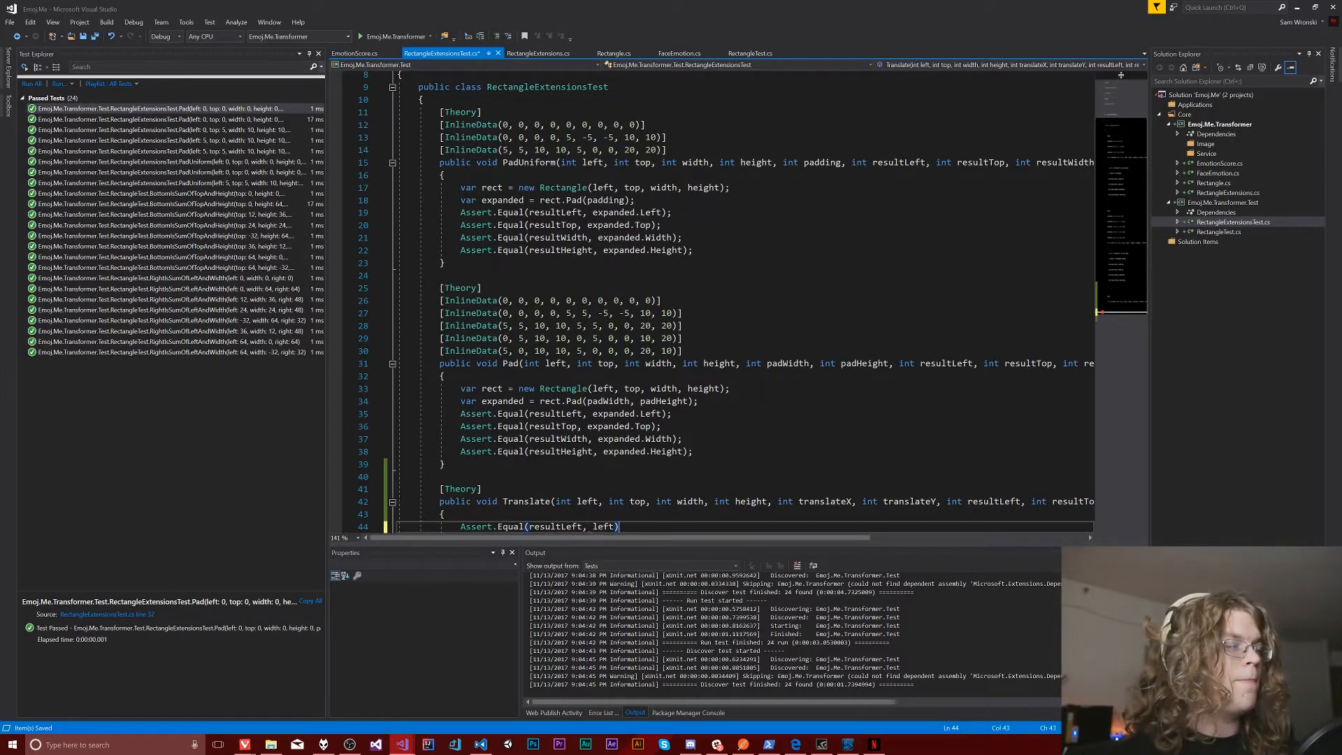
text(;)
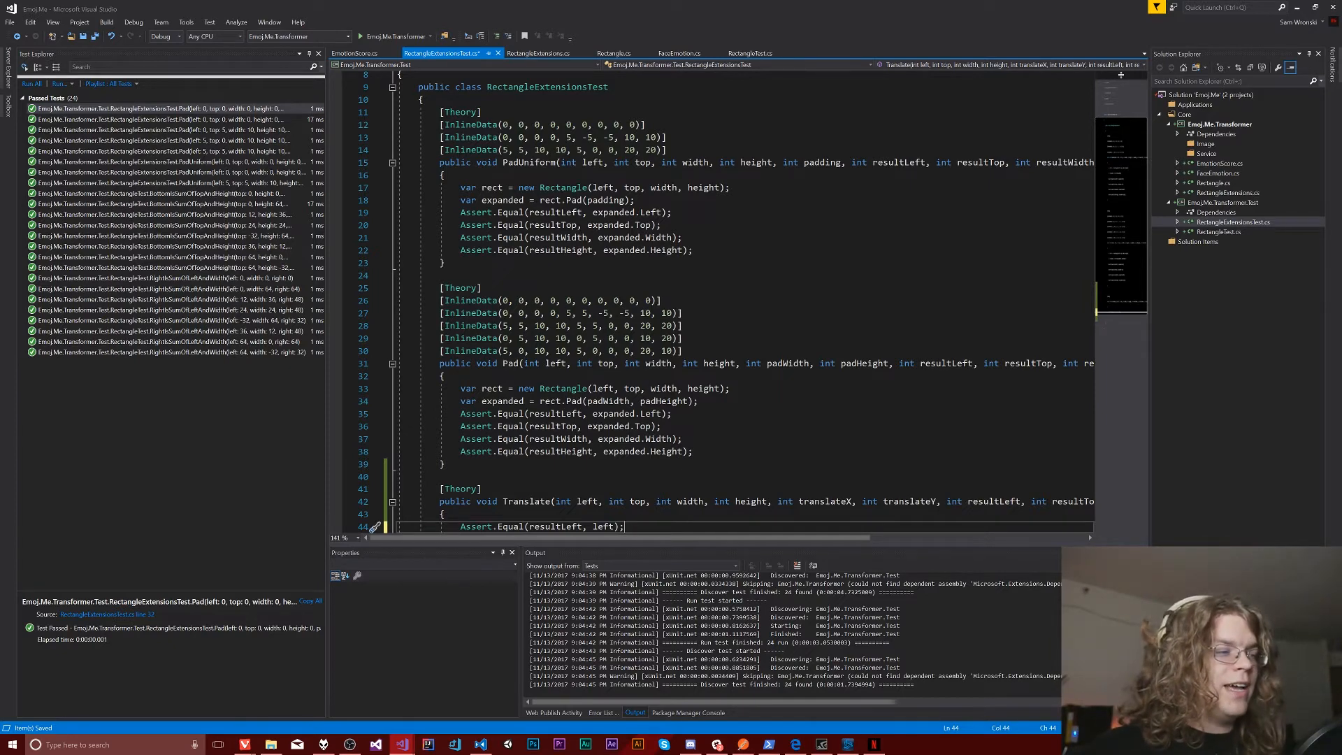
Add Assert.Equal lines for resultTop/top, width/width and height/height
double_click(603, 526)
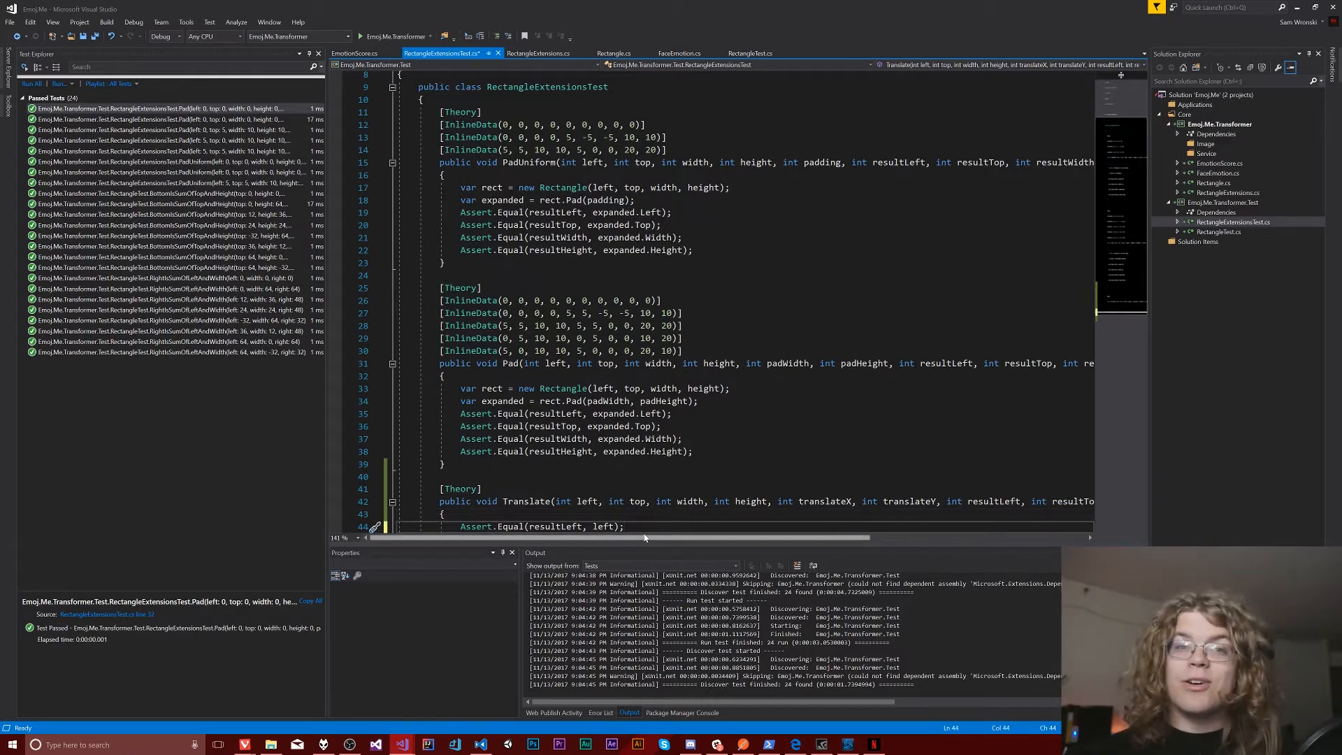
text(Asse)
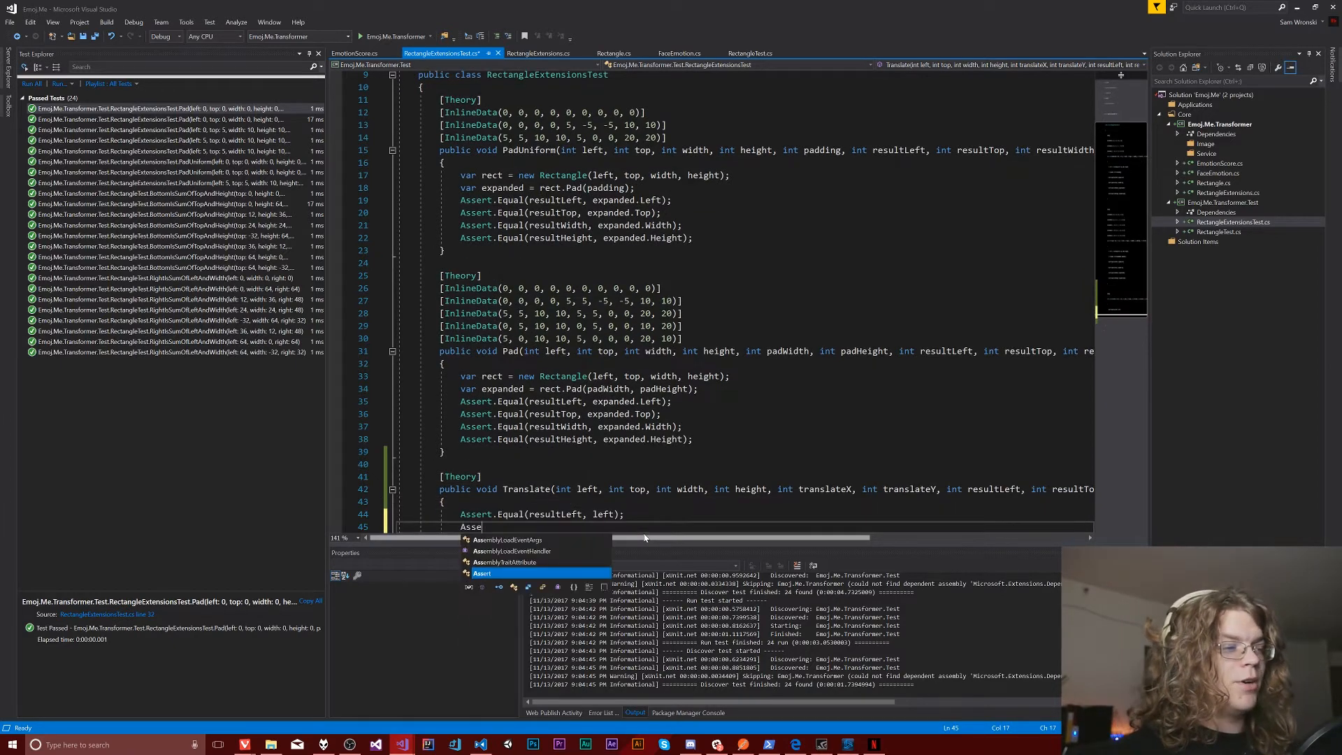
text(rt.Equal()
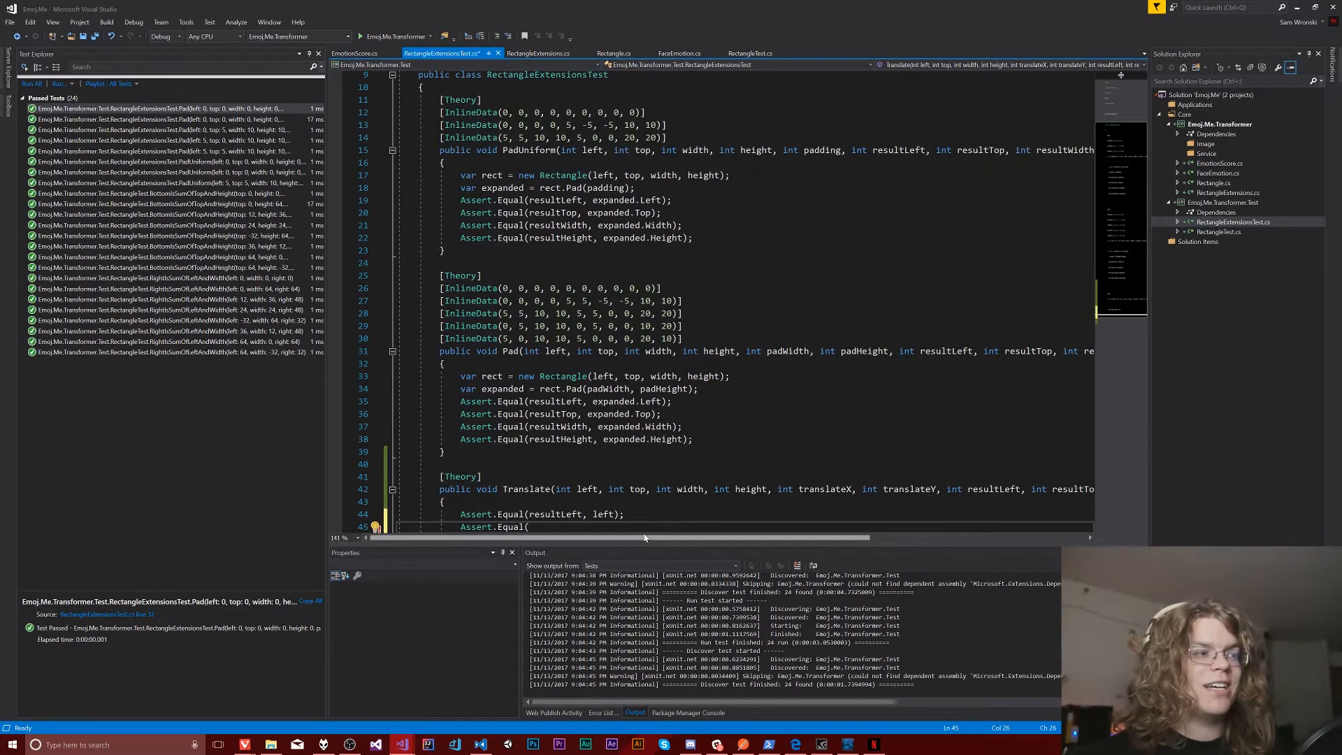
text(r)
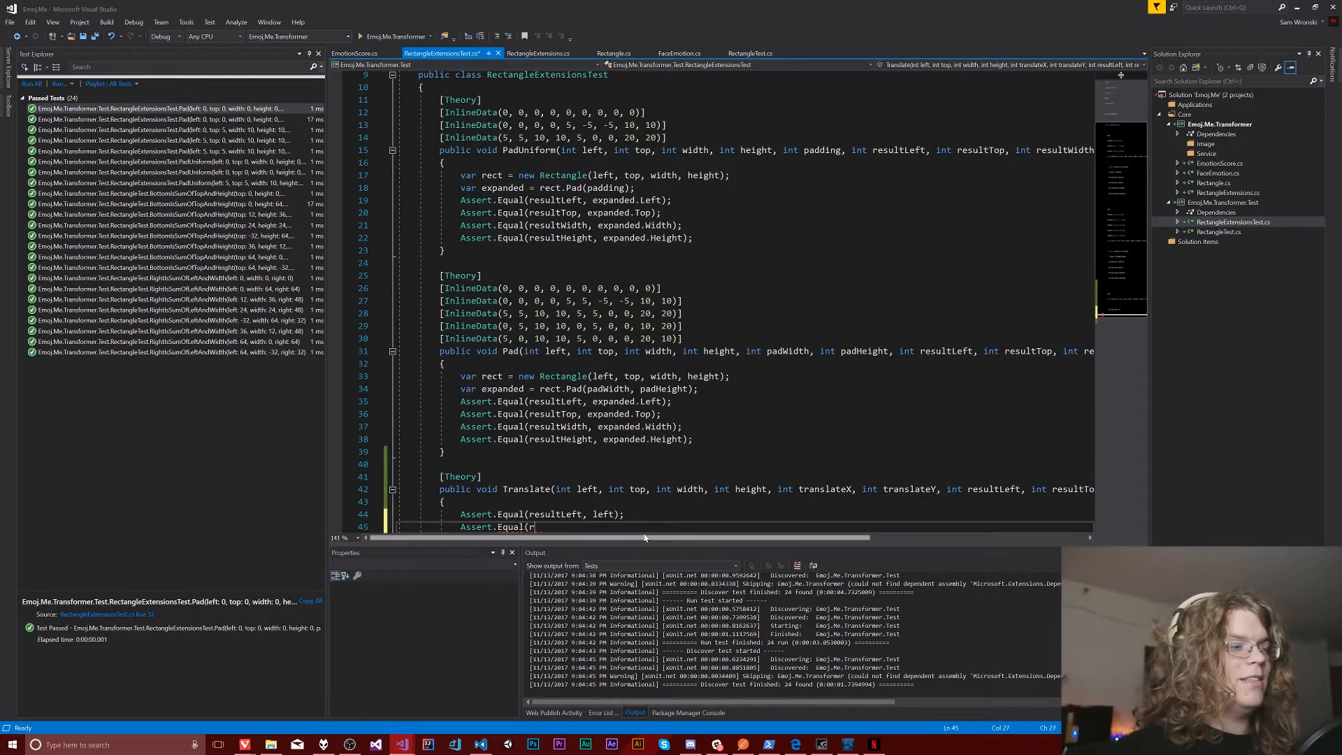
text(resultTop, top);)
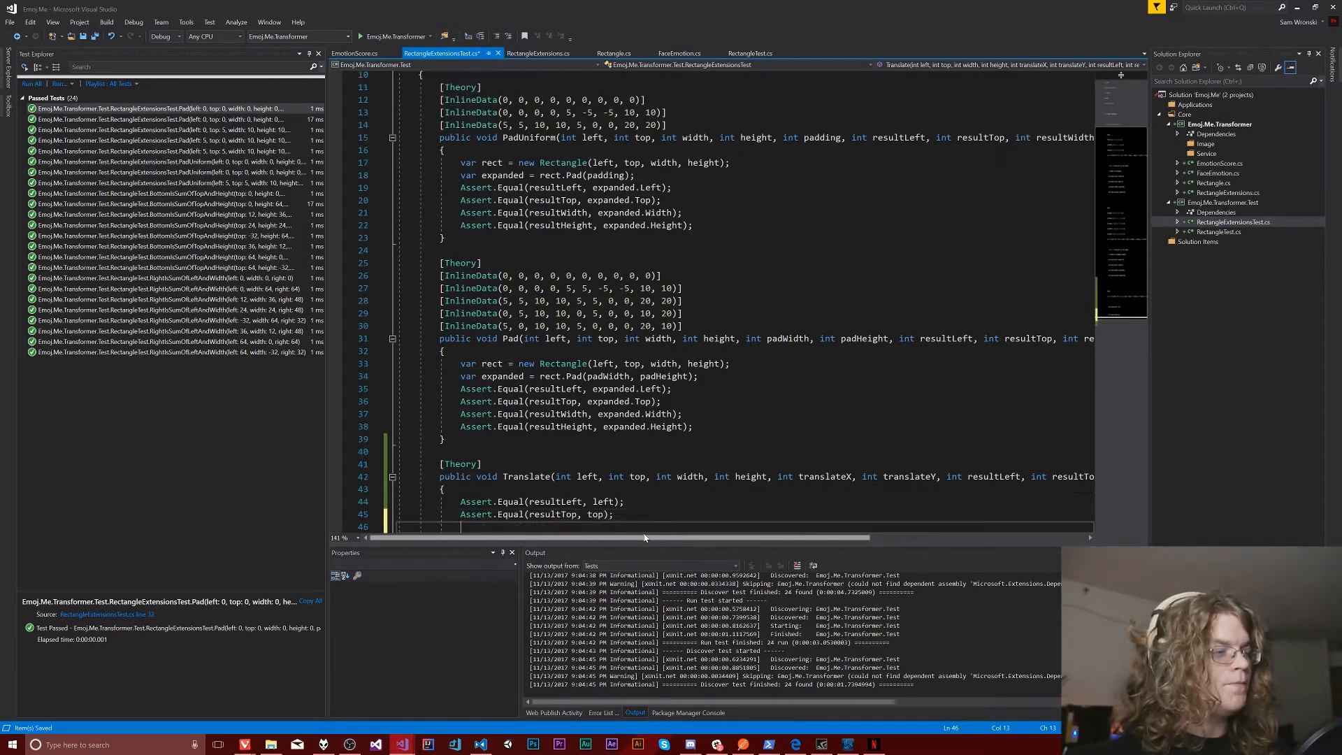
text(Assert.E)
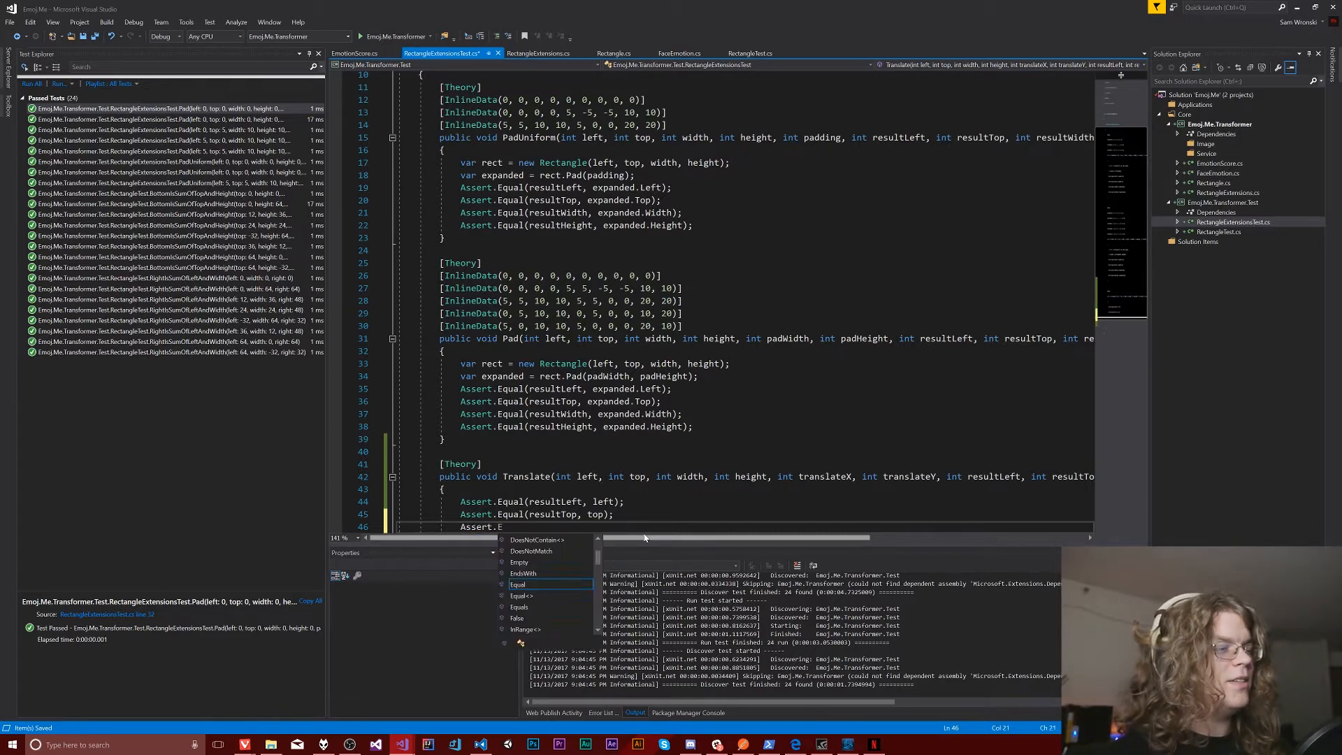
text(width, width);)
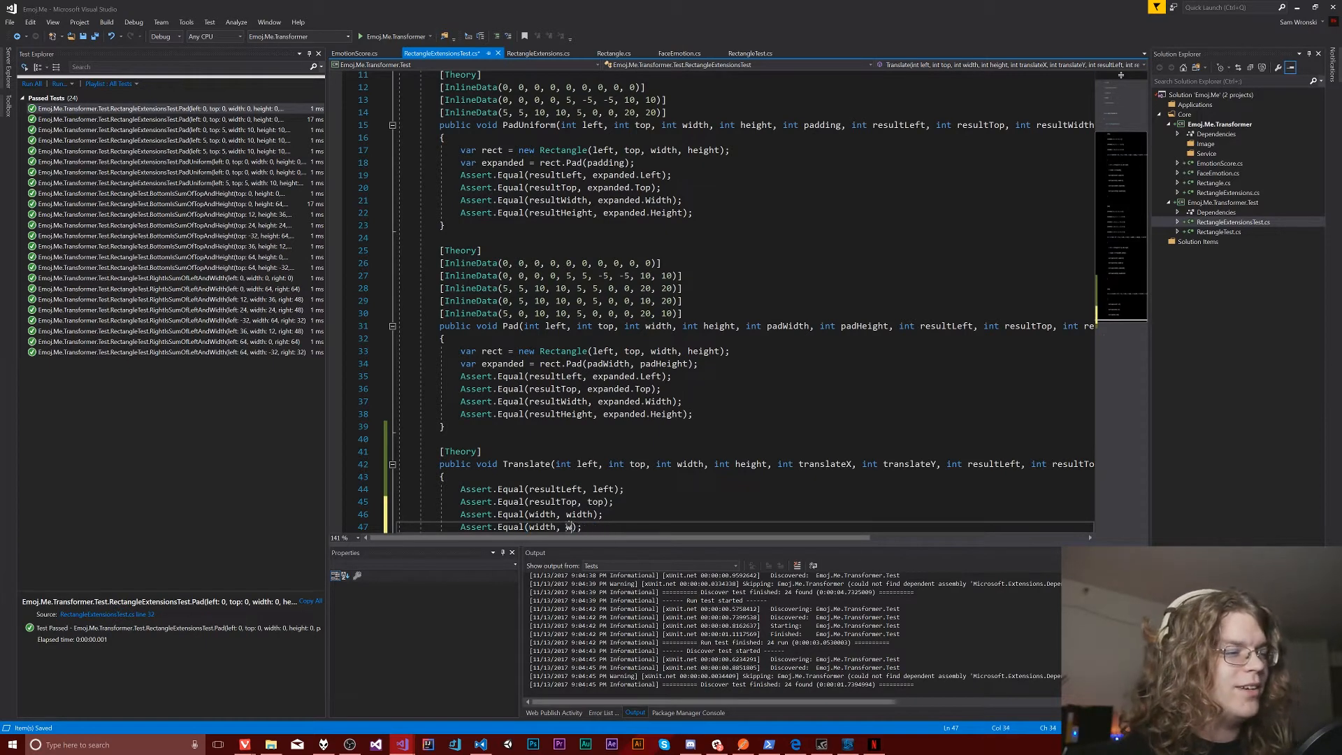
text(height)
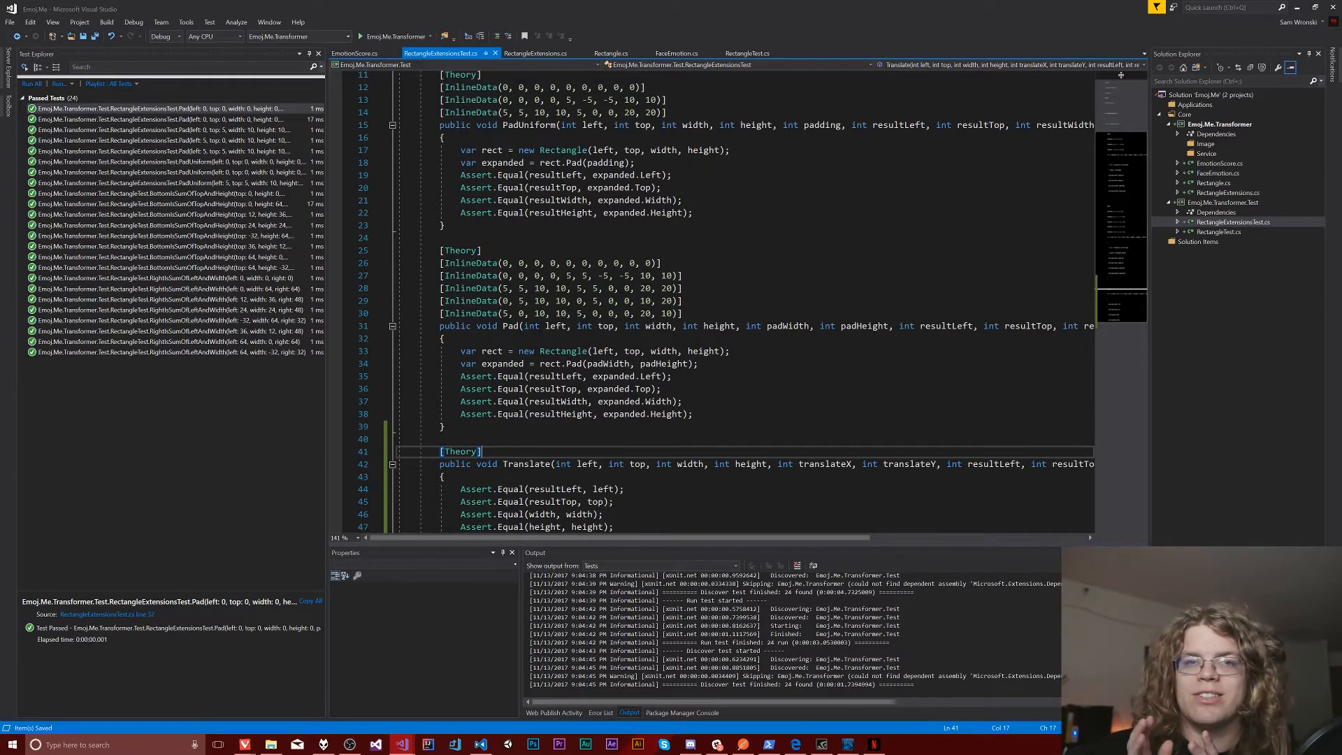
Add [InlineData(0, 0, 0, 0, 0, 0, 0, 0, 0, 0)] under [Theory] on the Translate test
text(p)
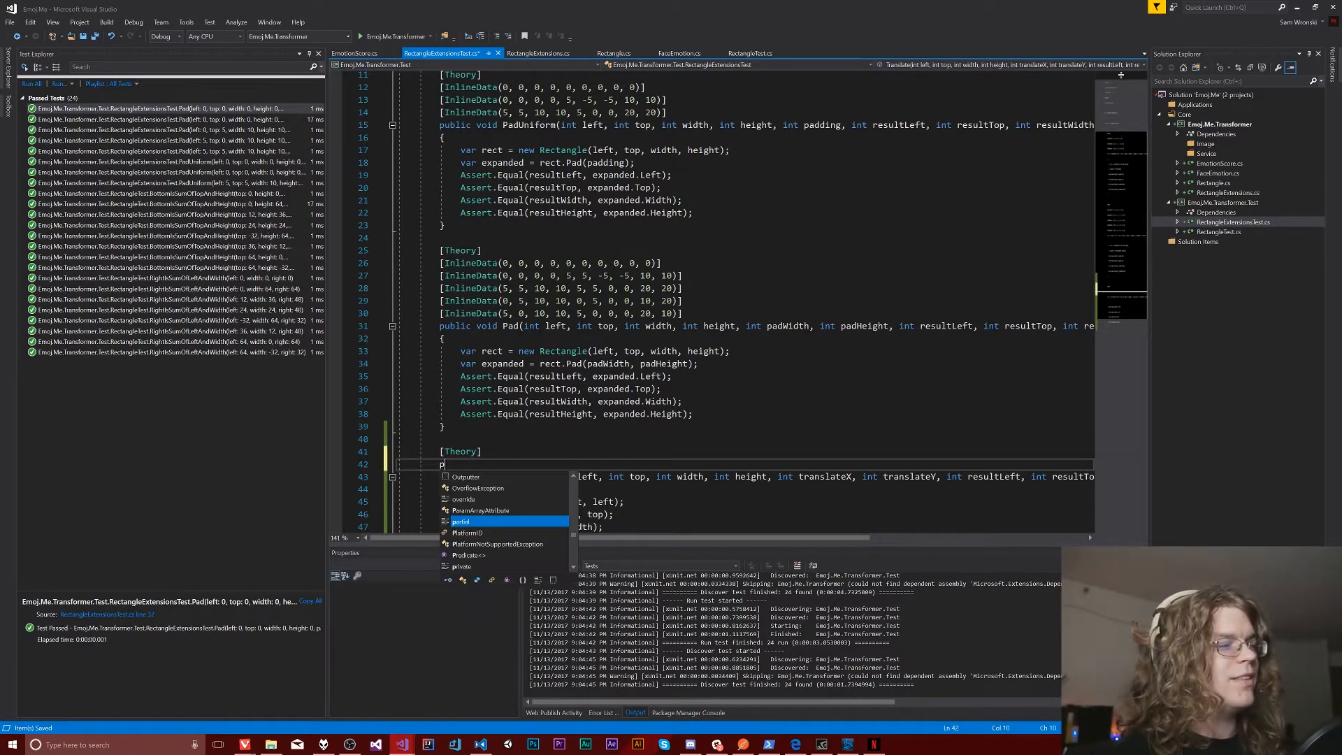
text(InlineData)
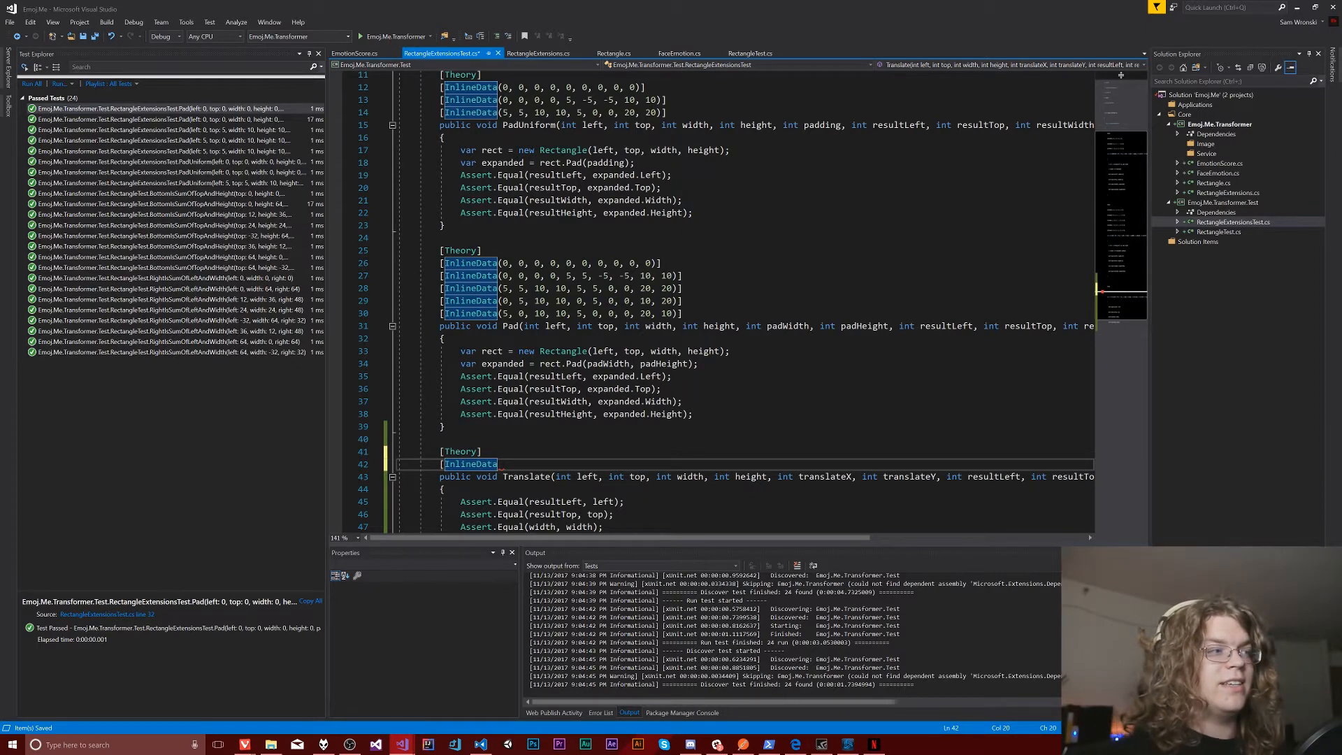
text(()])
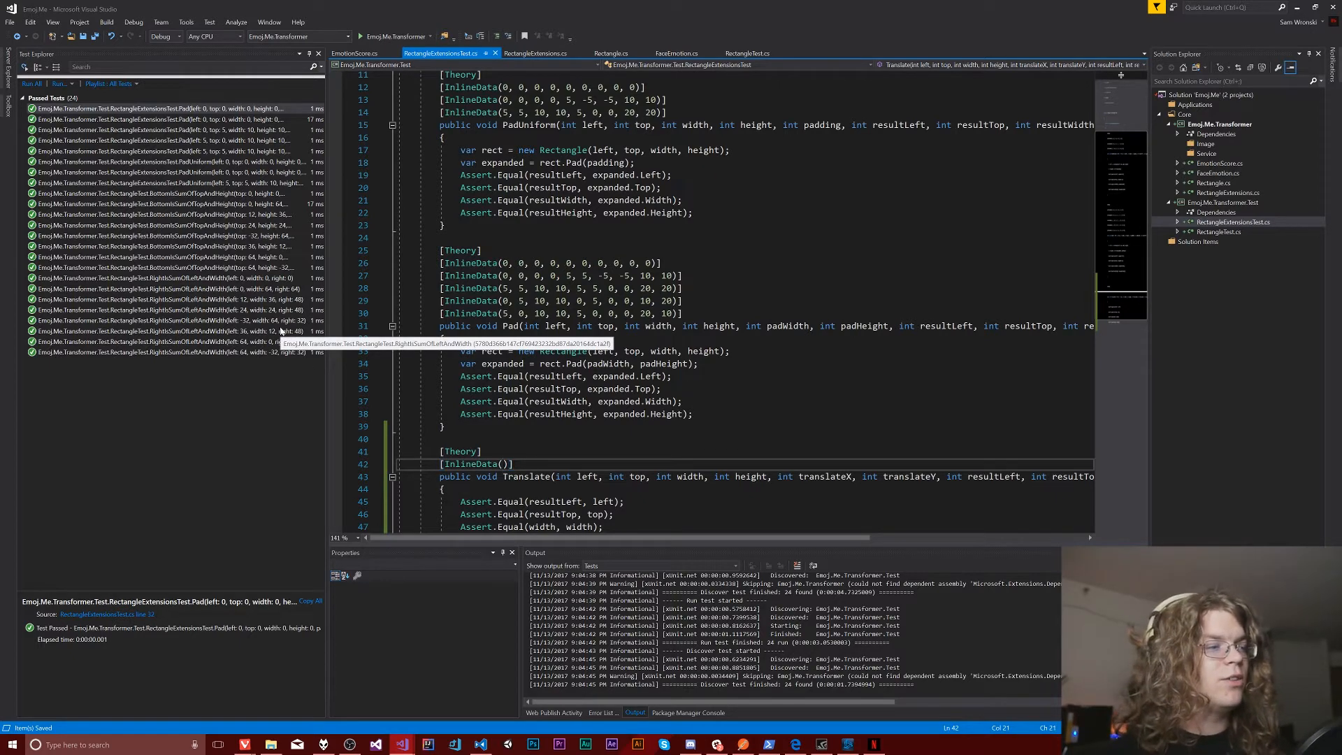
text(0)
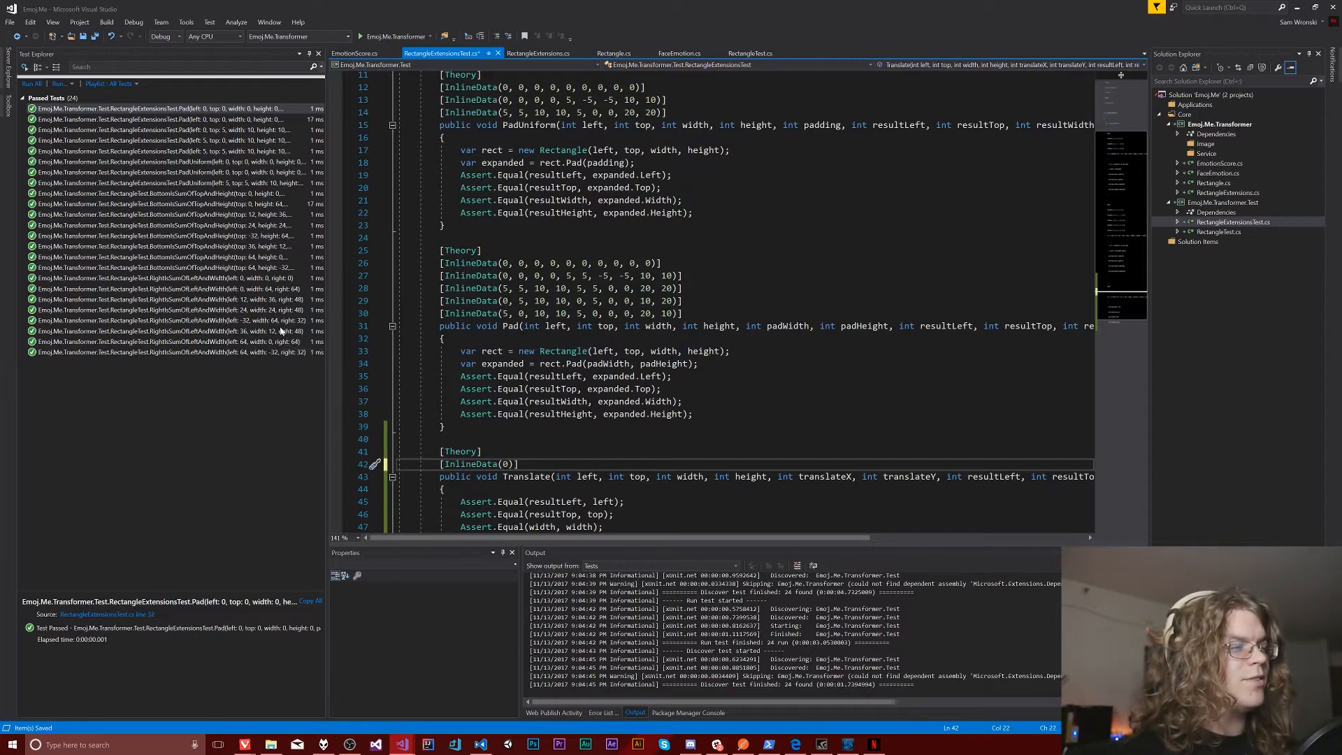
text(,0,)
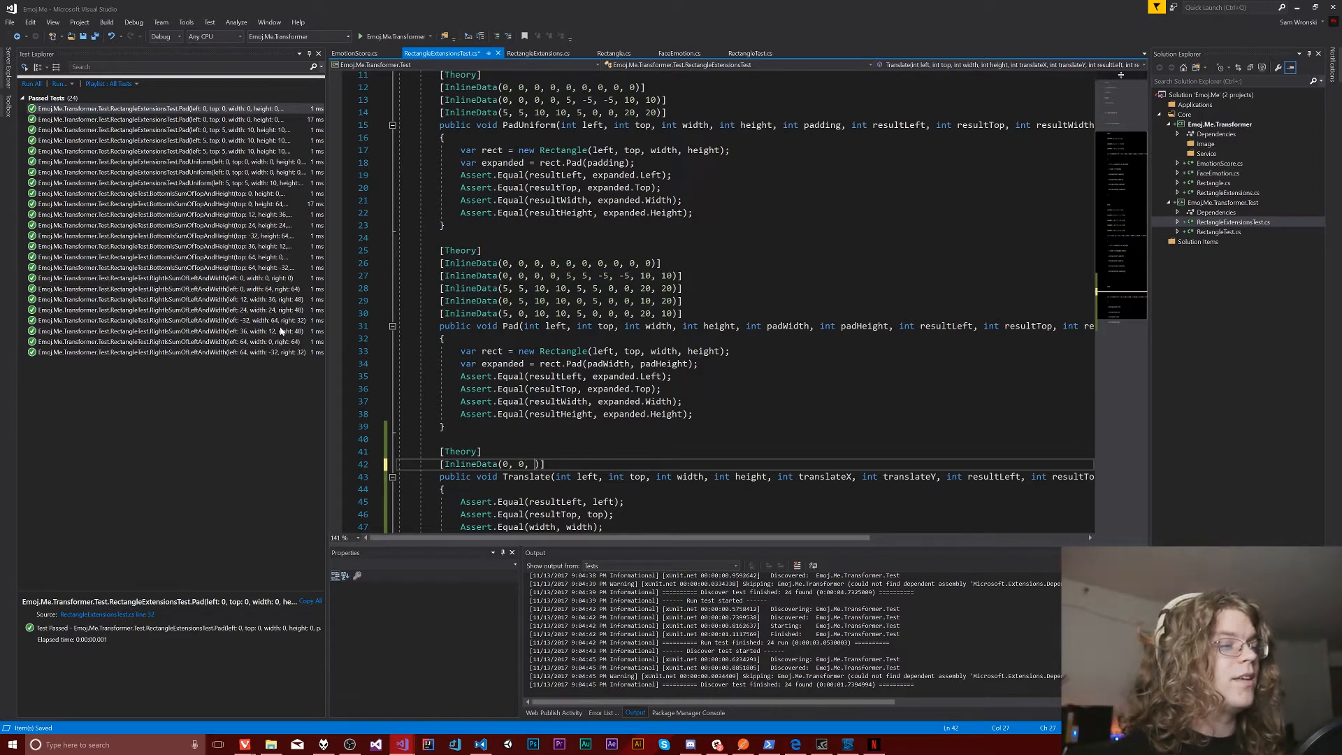
text(0, 0, 0, 0, 0,)
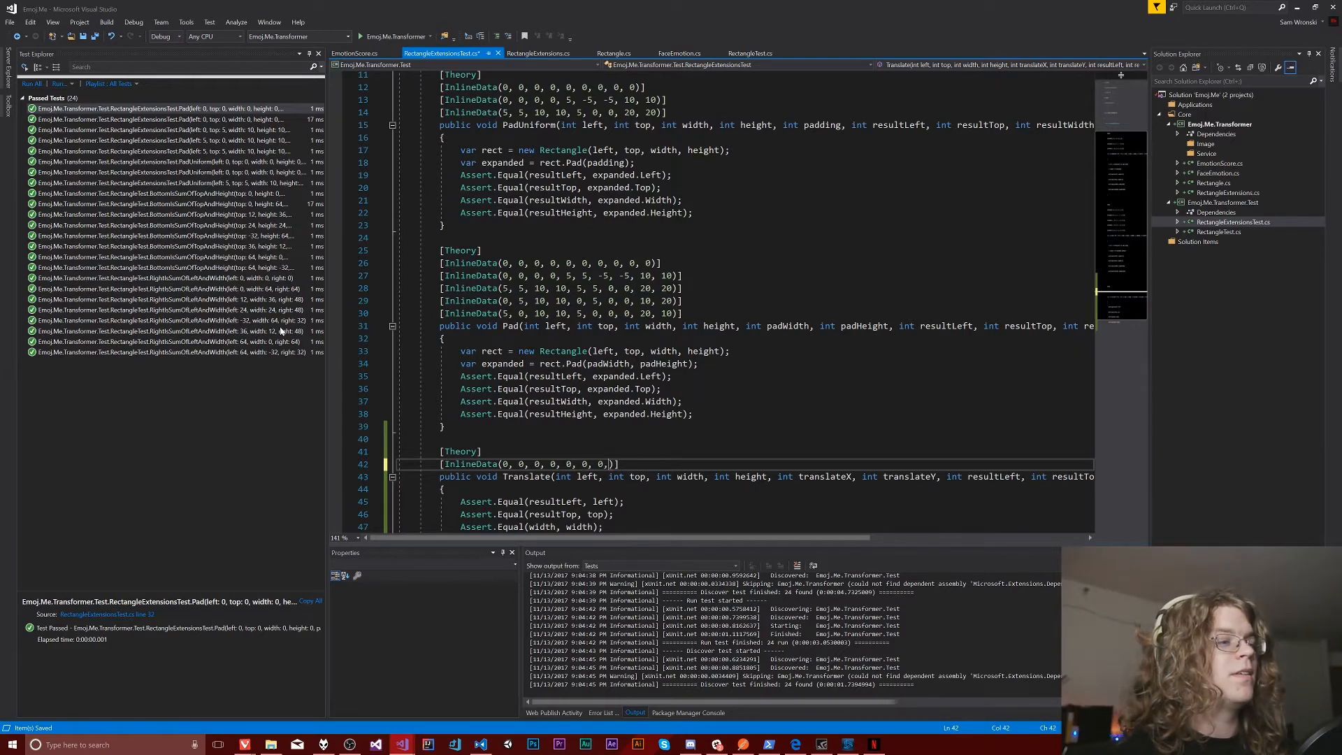
text(0, 0, 0)
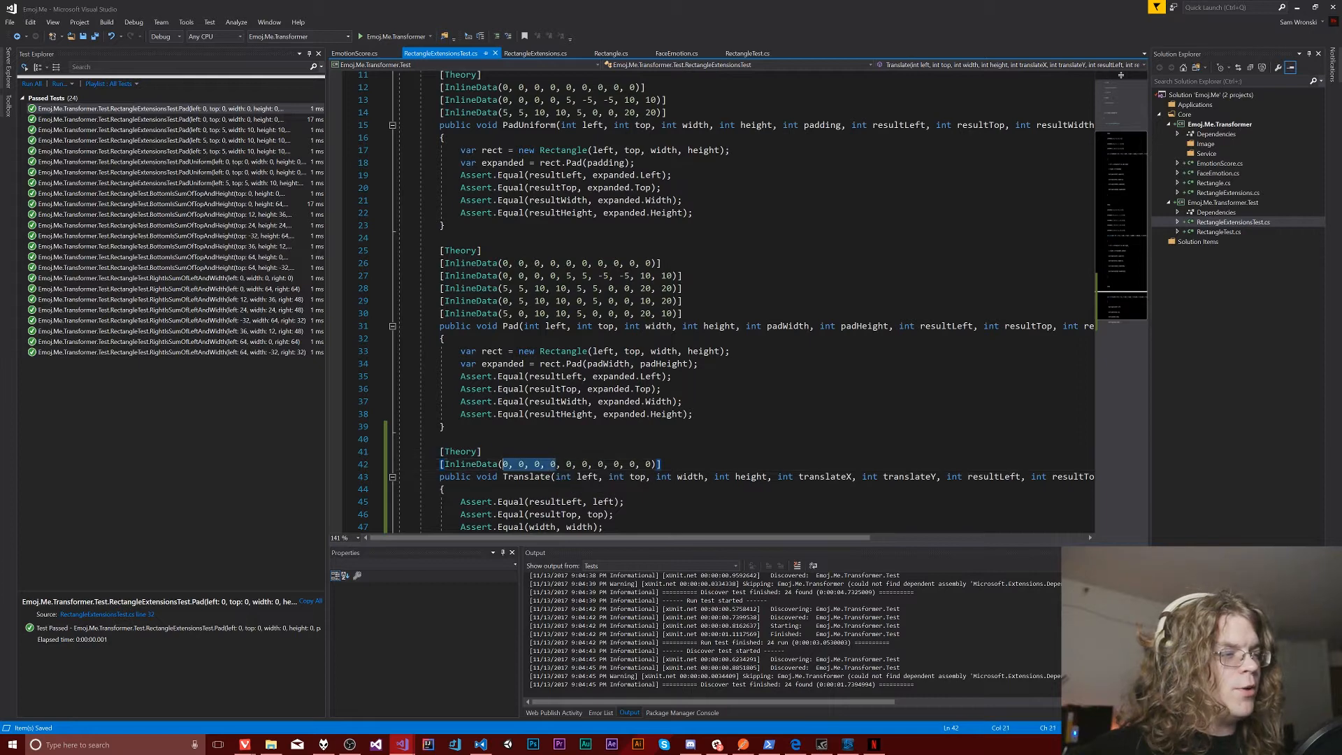
mouse_move(564, 475)
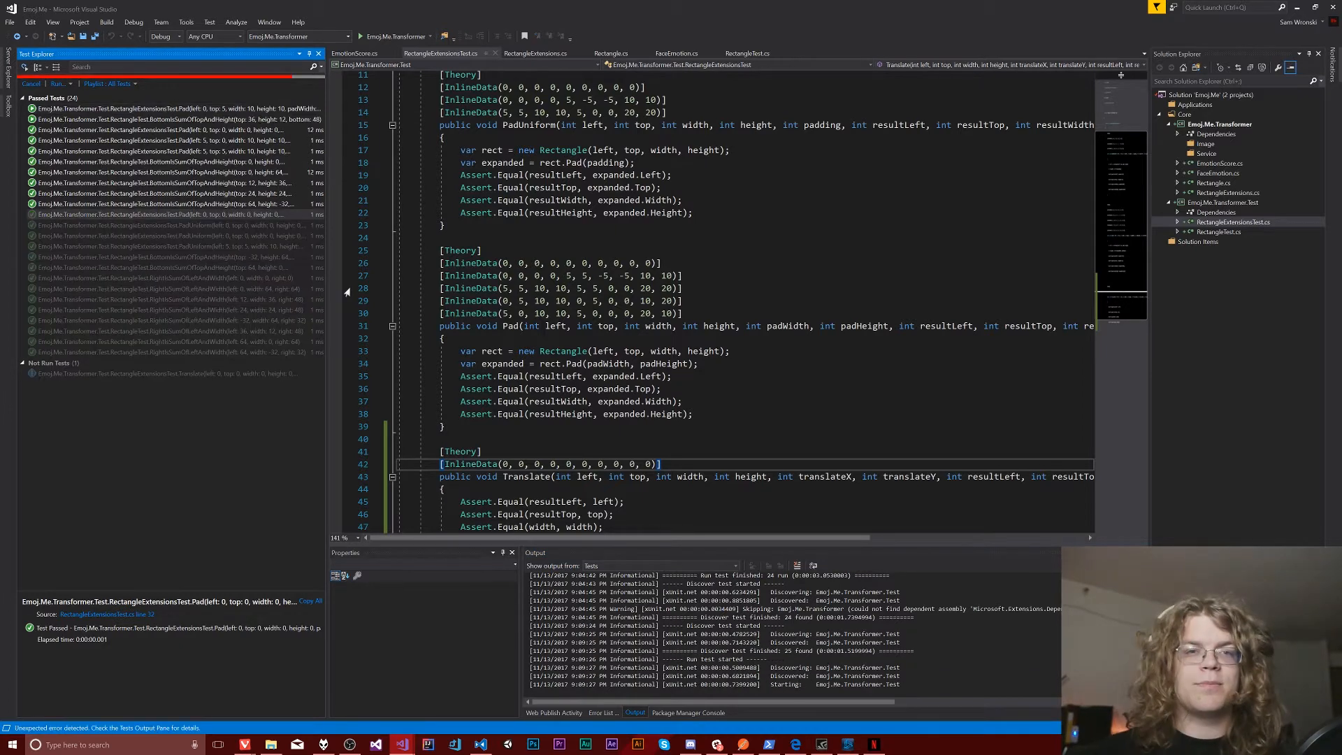
Run all tests, inspect the failed Translate test, delete two surplus zeros, and rerun
click(31, 84)
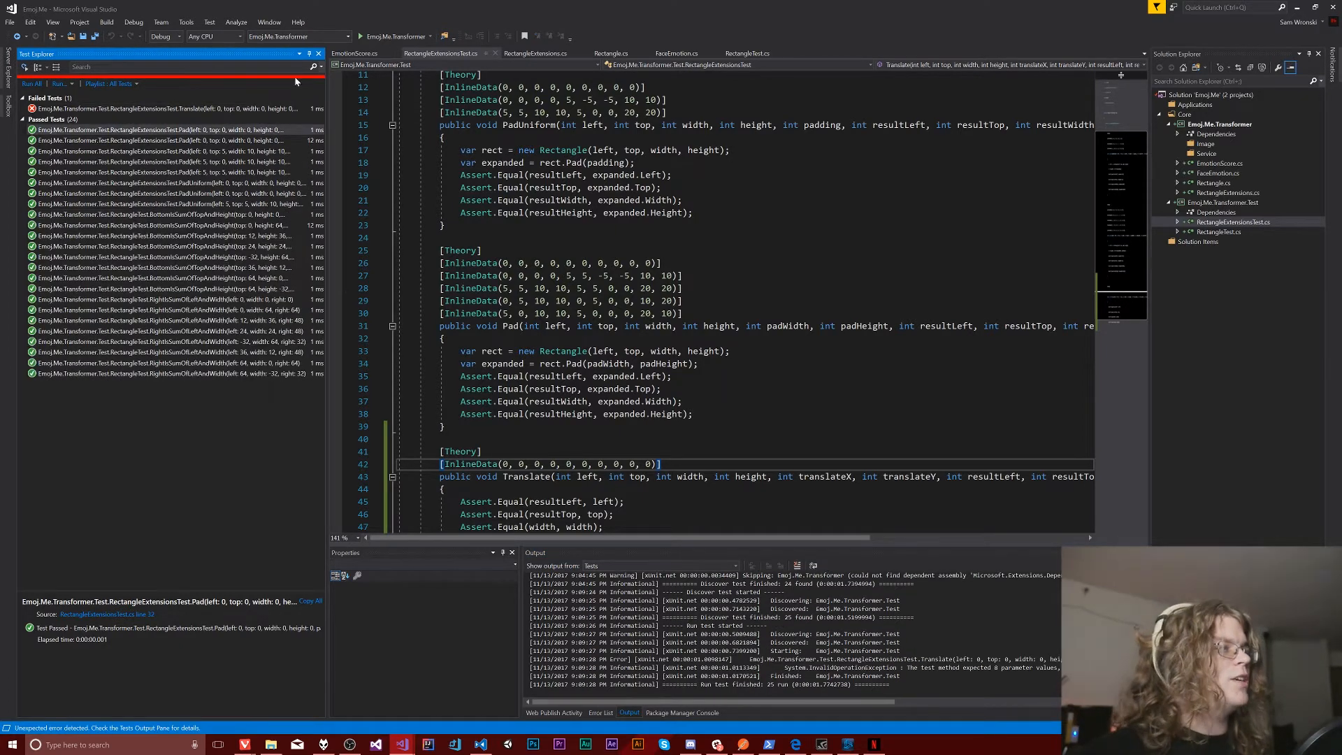
click(171, 109)
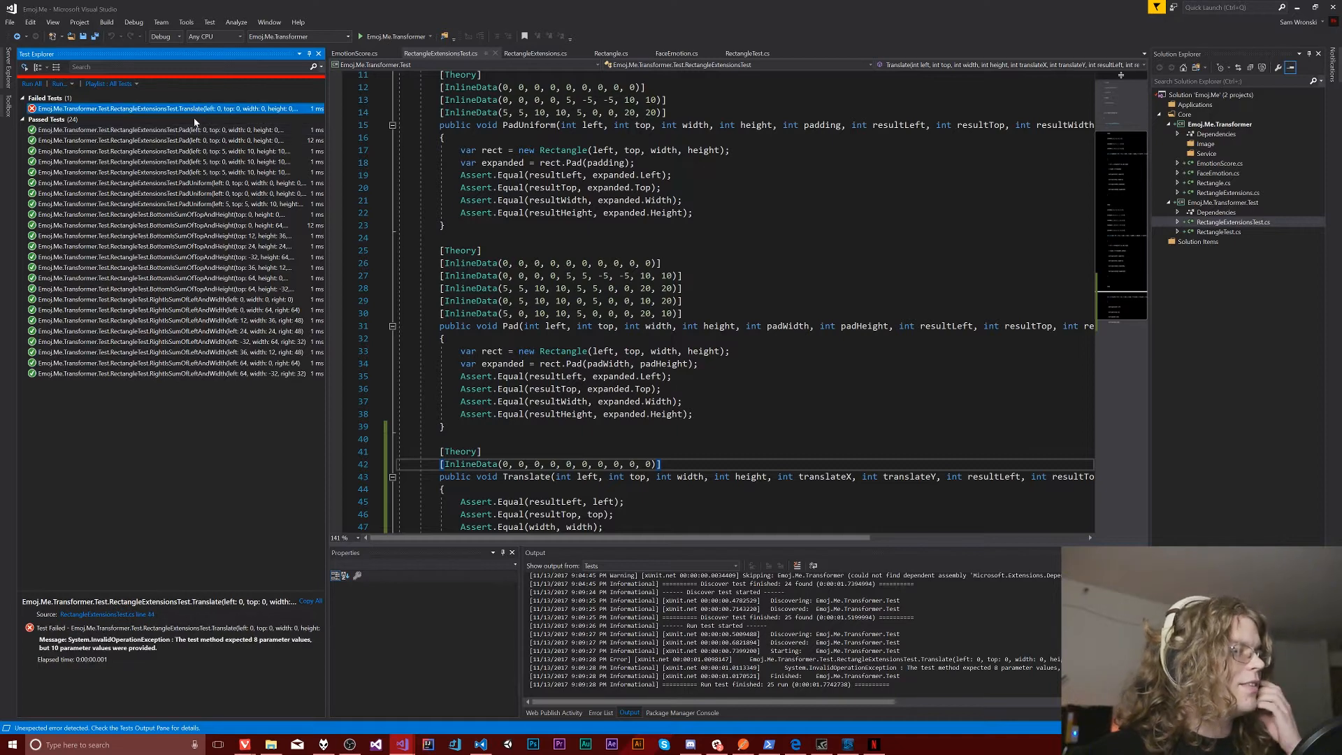
mouse_move(214, 256)
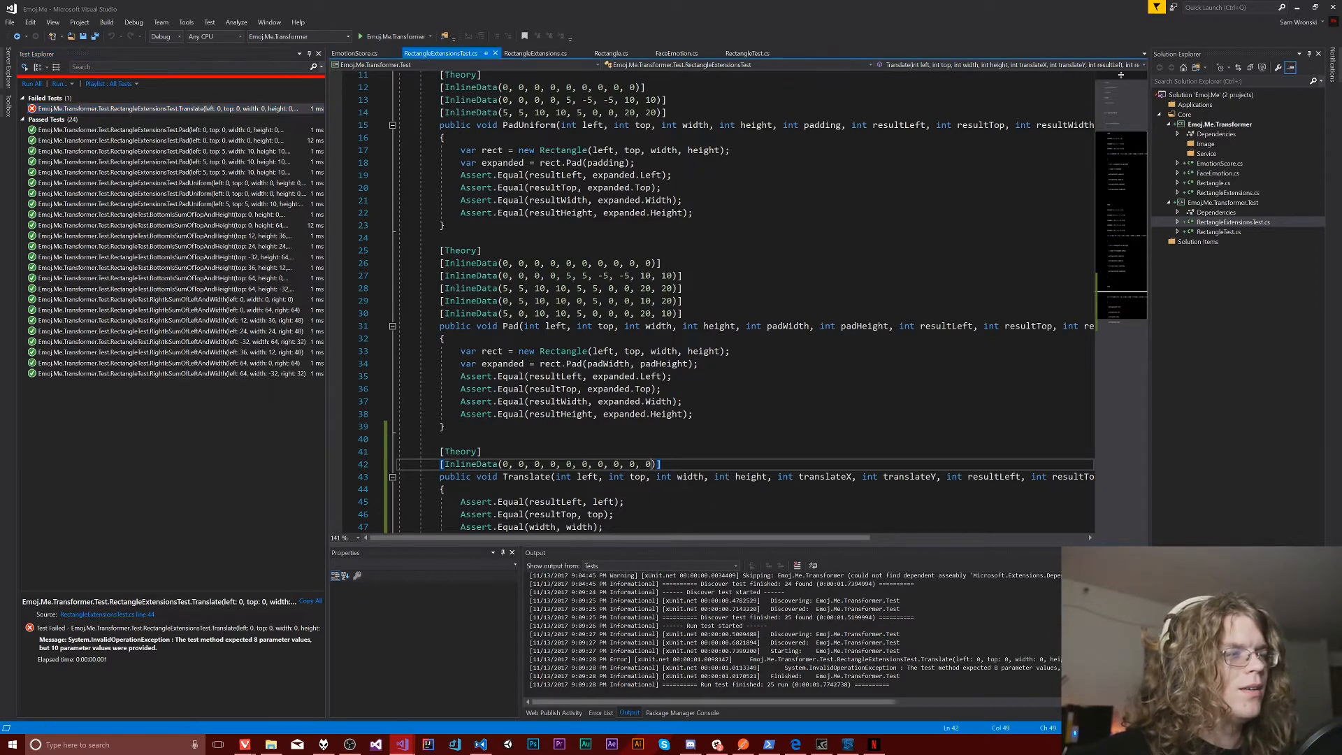
key(backspace)
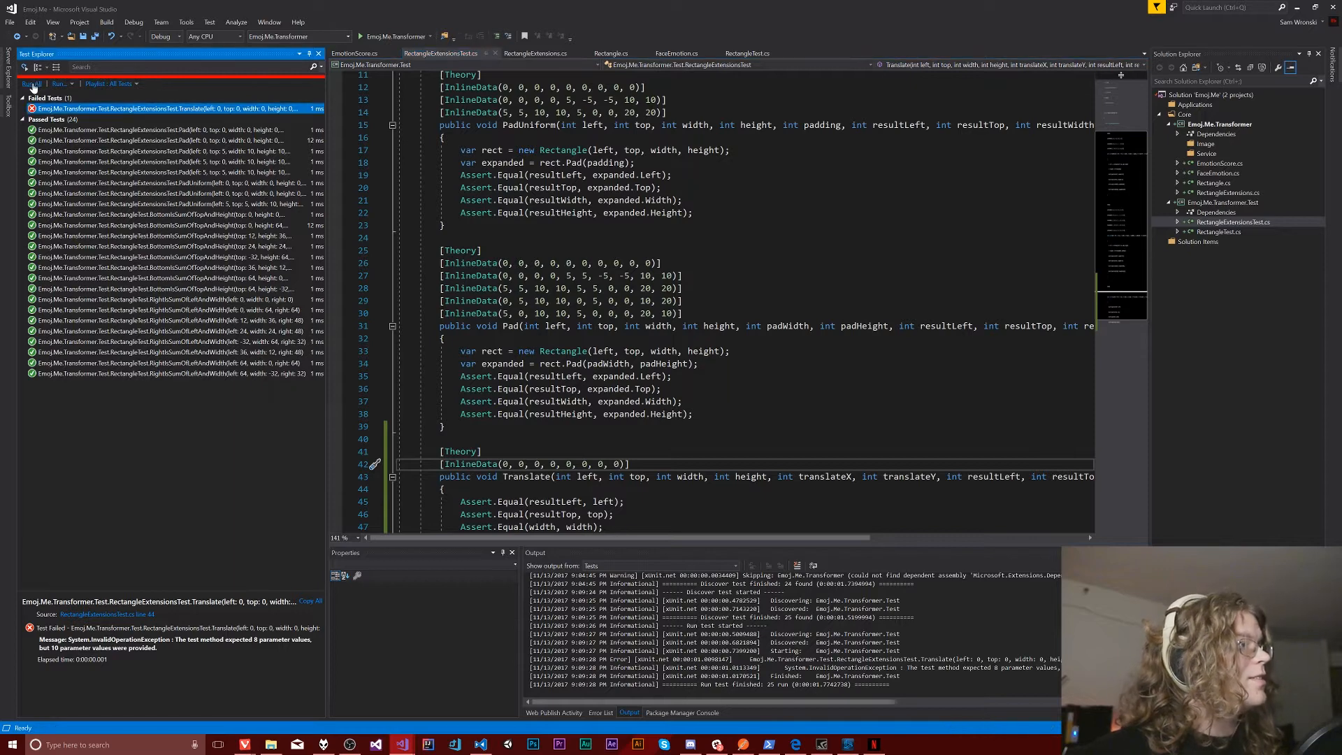
click(32, 83)
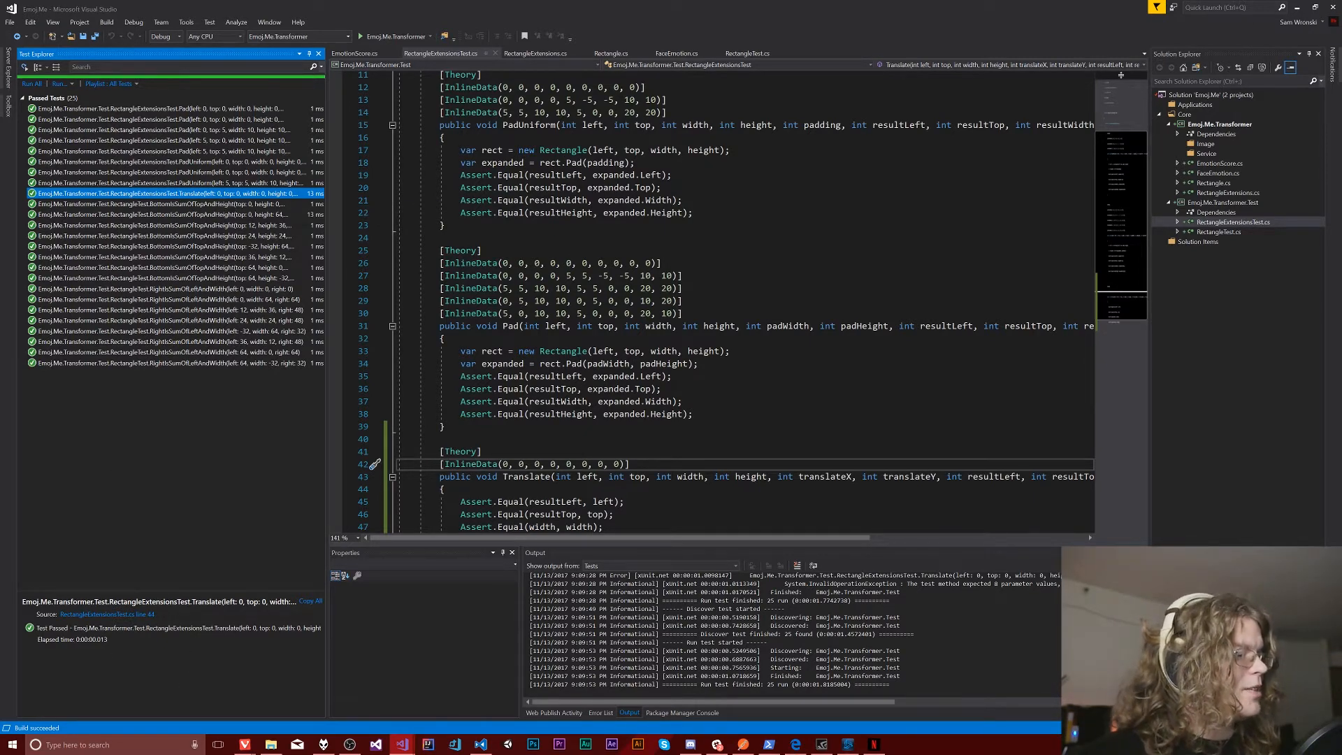
mouse_move(112, 614)
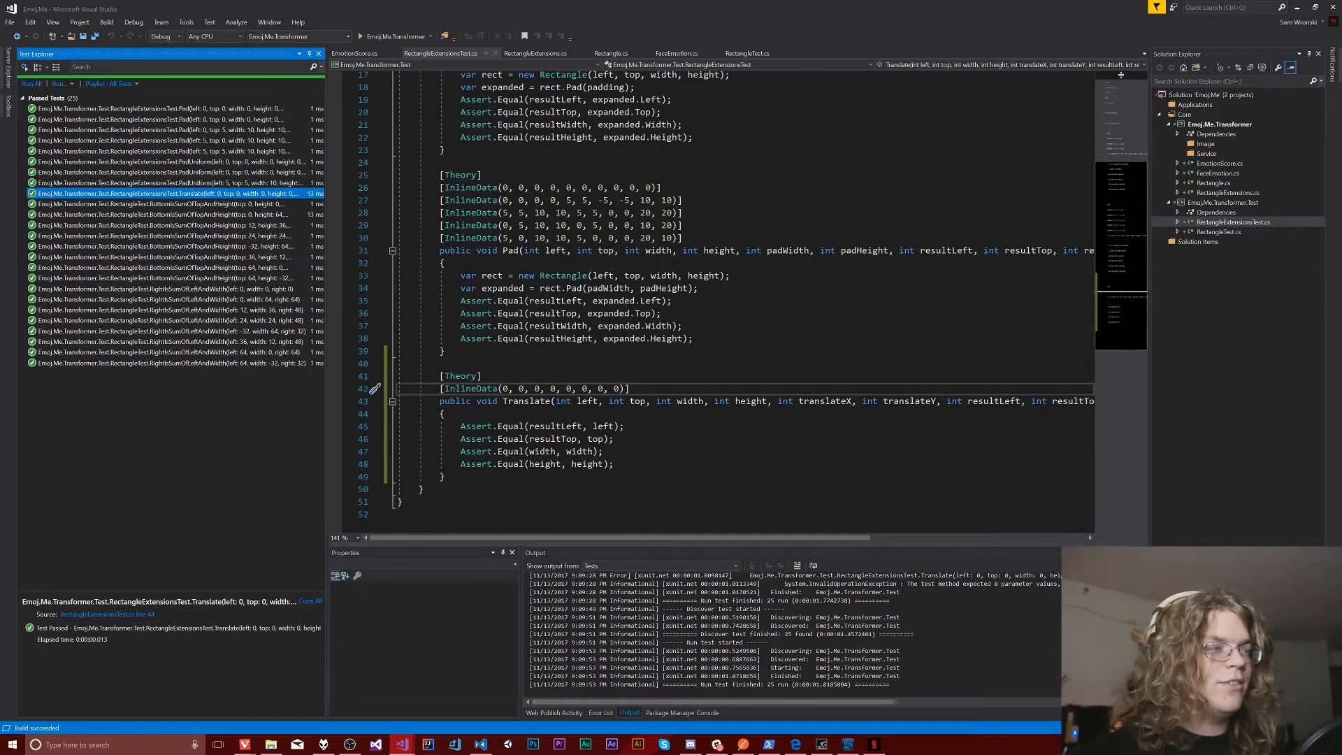
Start a second InlineData row below the first with width and height 16
scroll(down, 3)
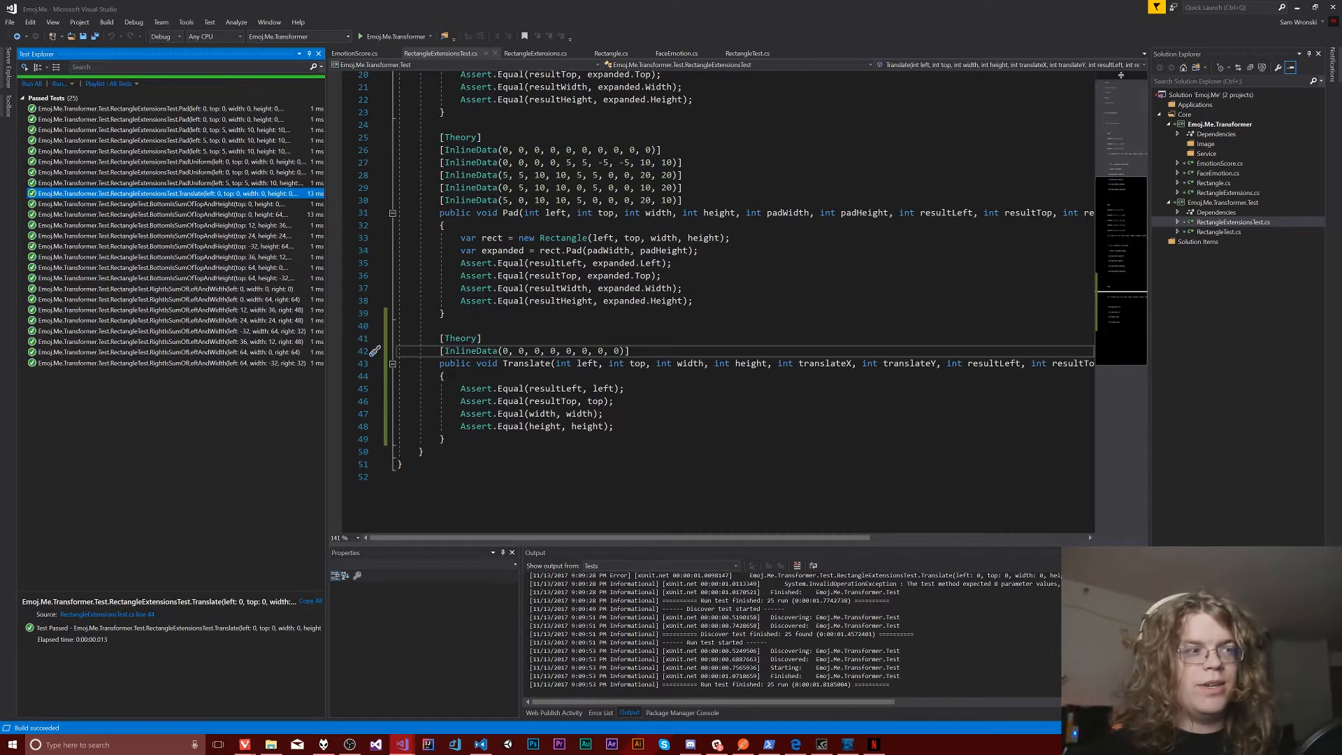
click(624, 350)
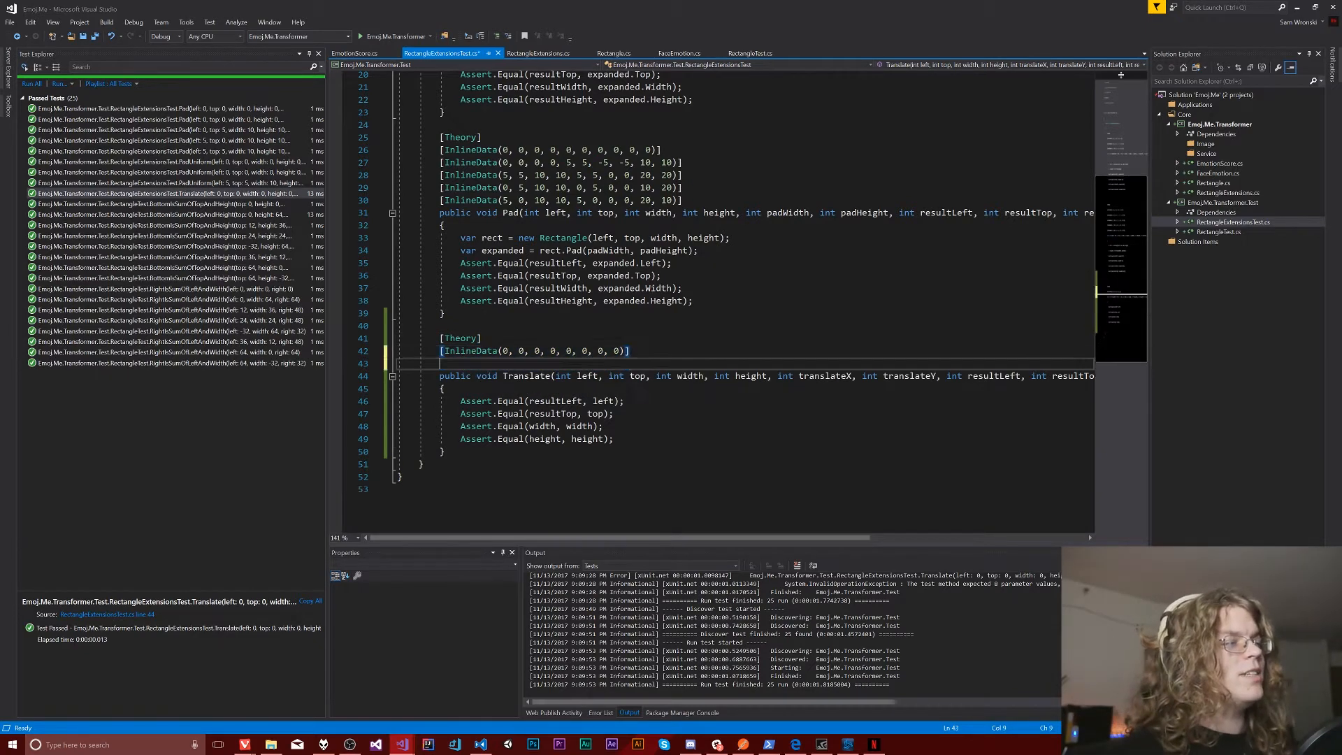
text([)
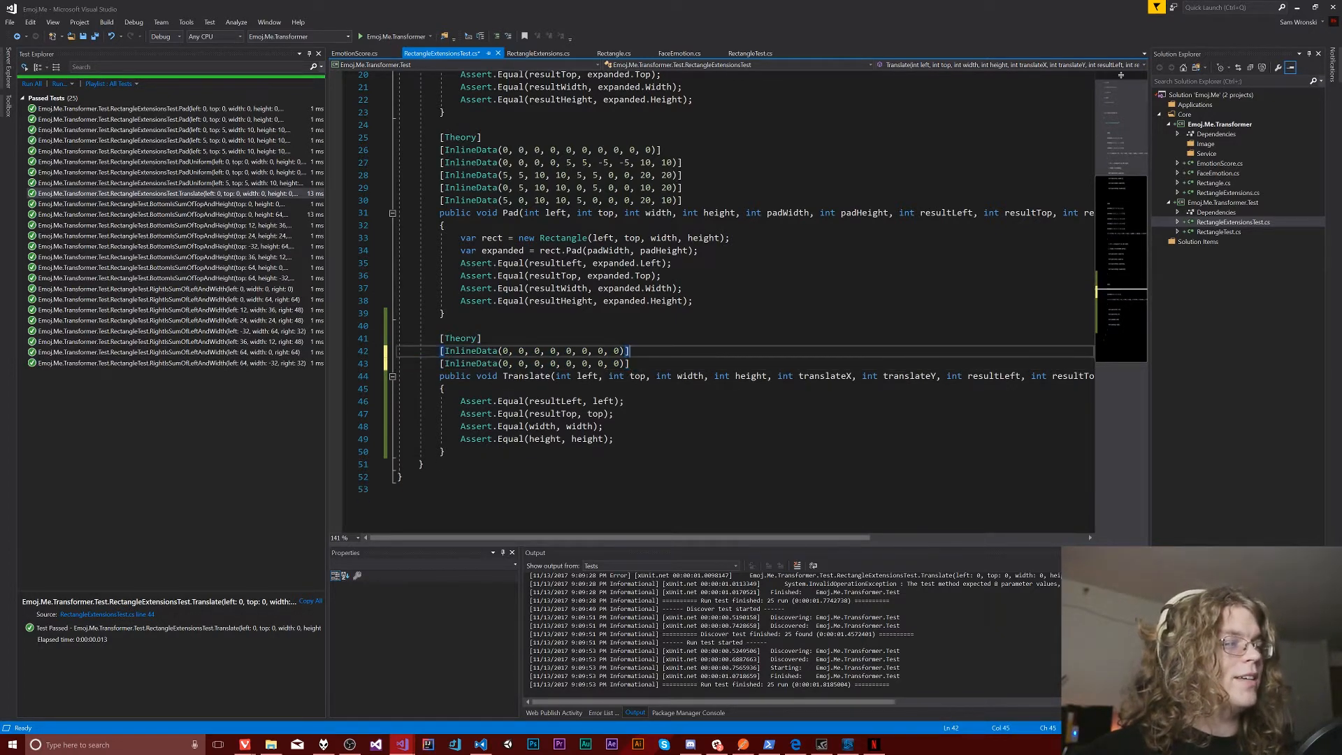
text(16)
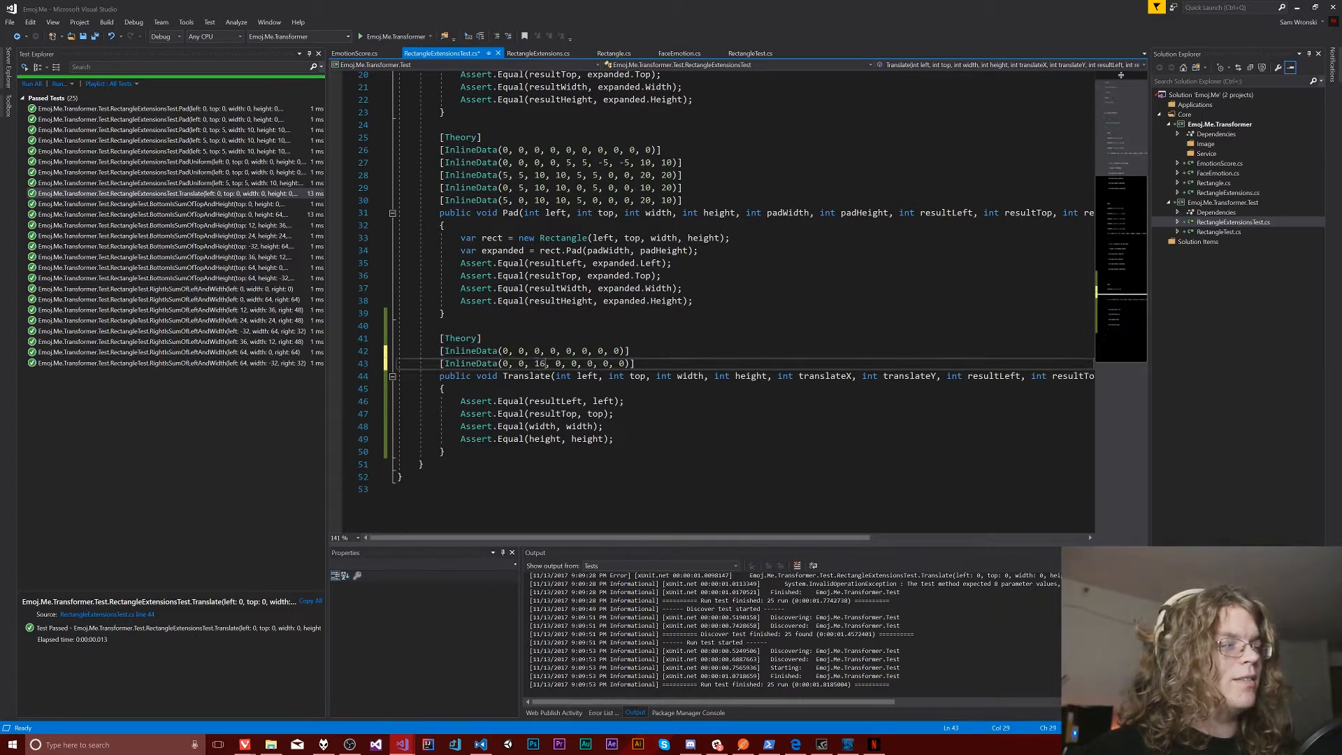
text(16,)
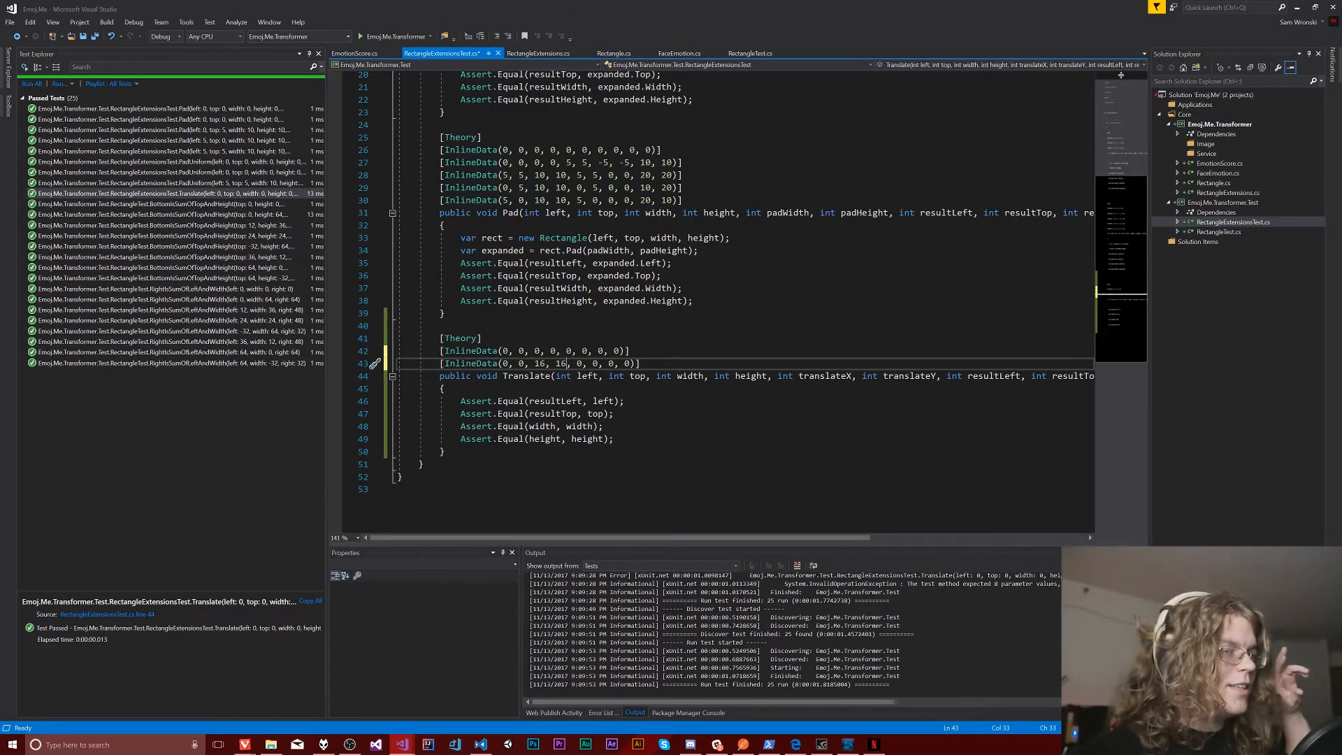
mouse_move(564, 375)
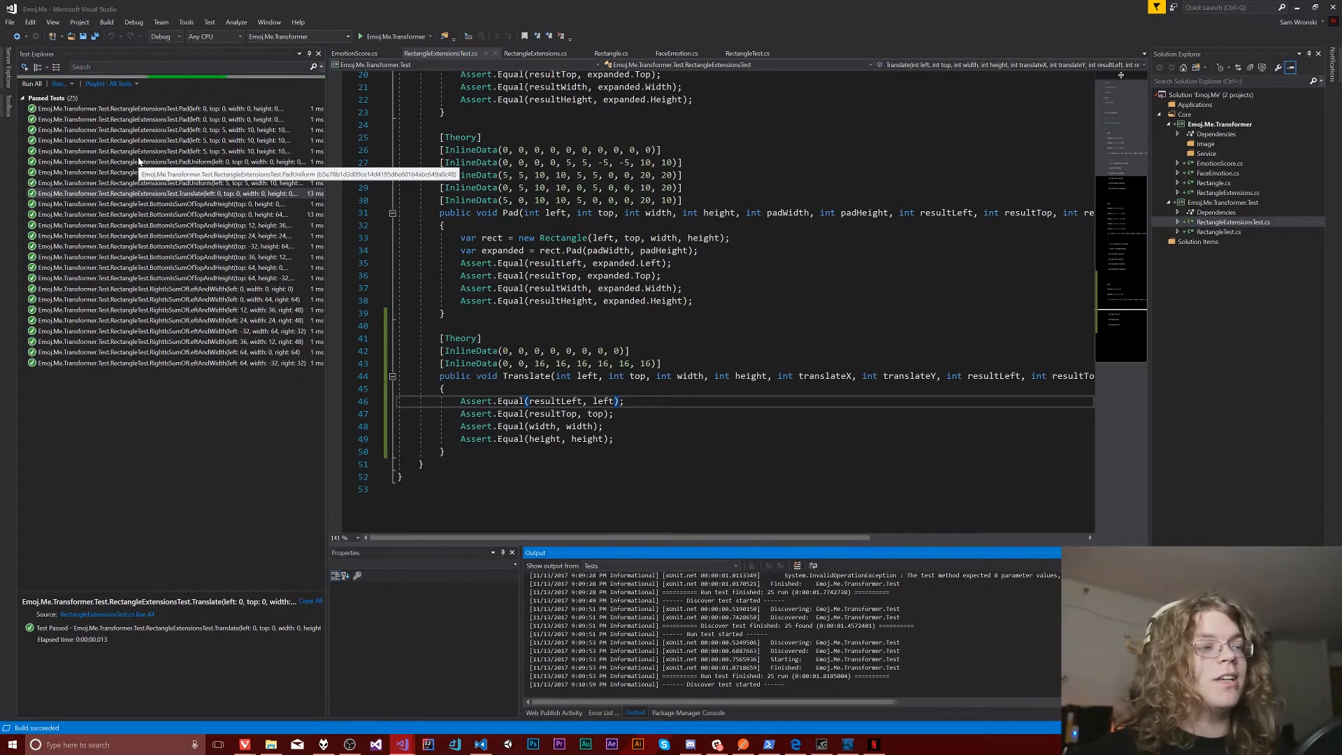
click(32, 83)
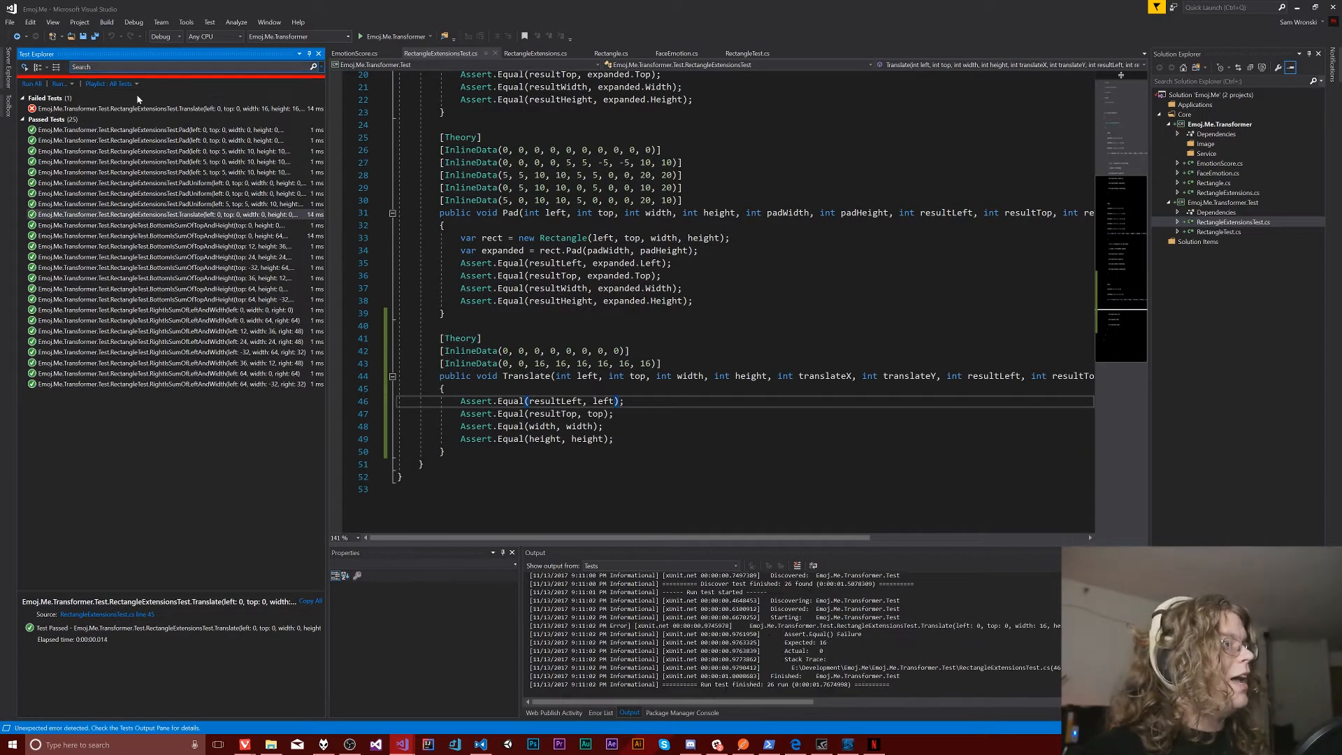
click(172, 107)
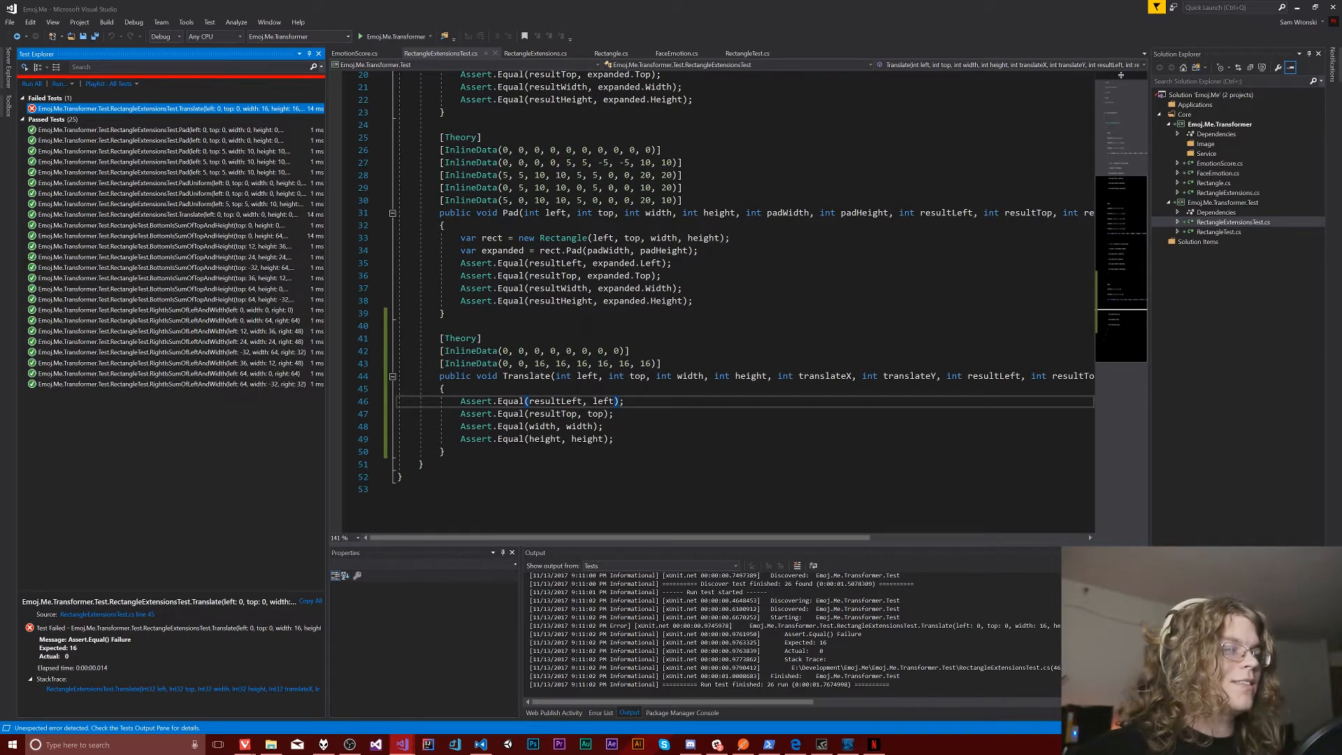
mouse_move(496, 413)
text(, ")
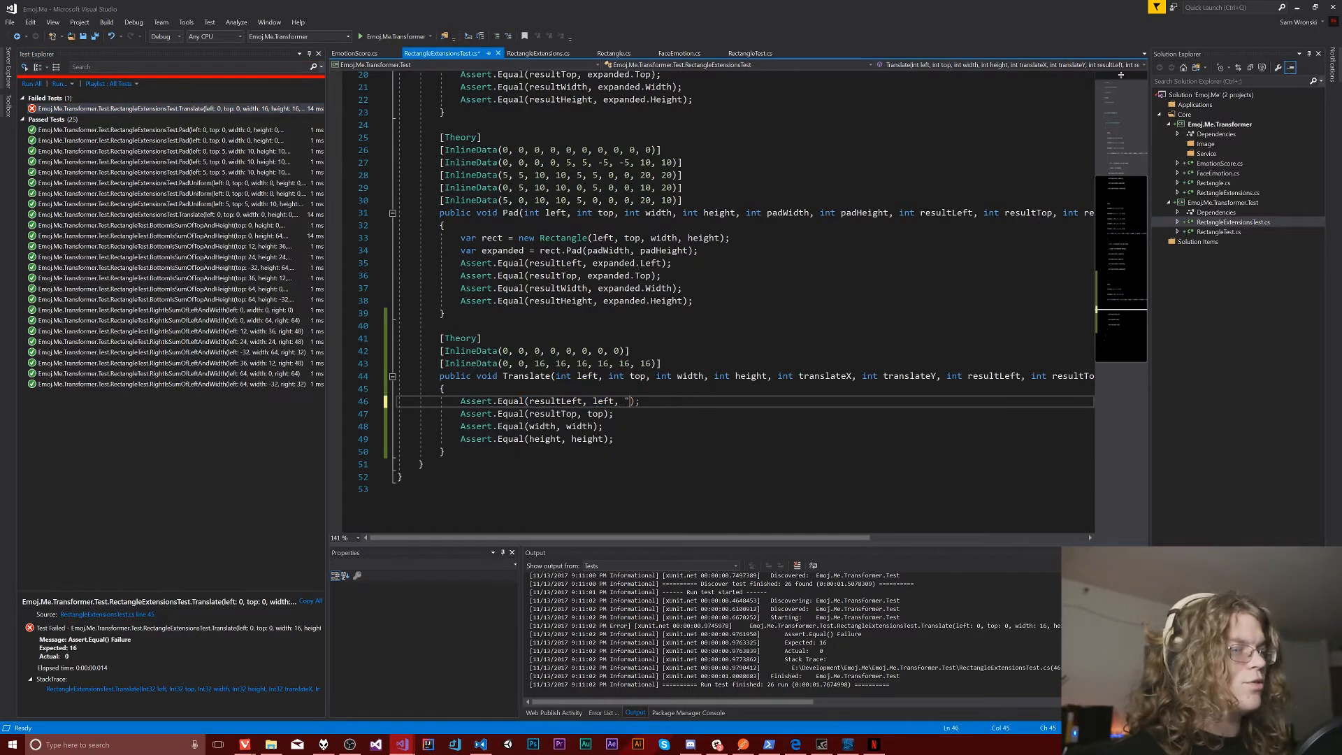
text(Left transl)
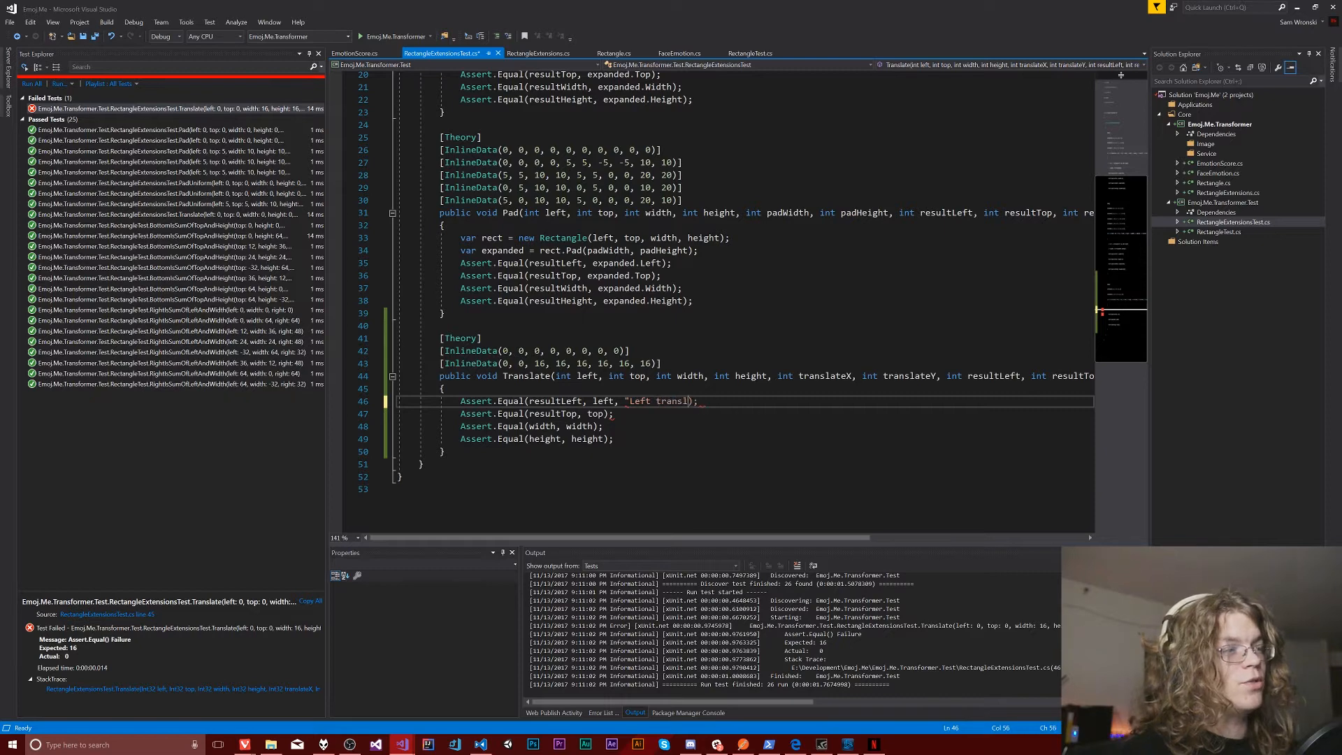
text(lation)
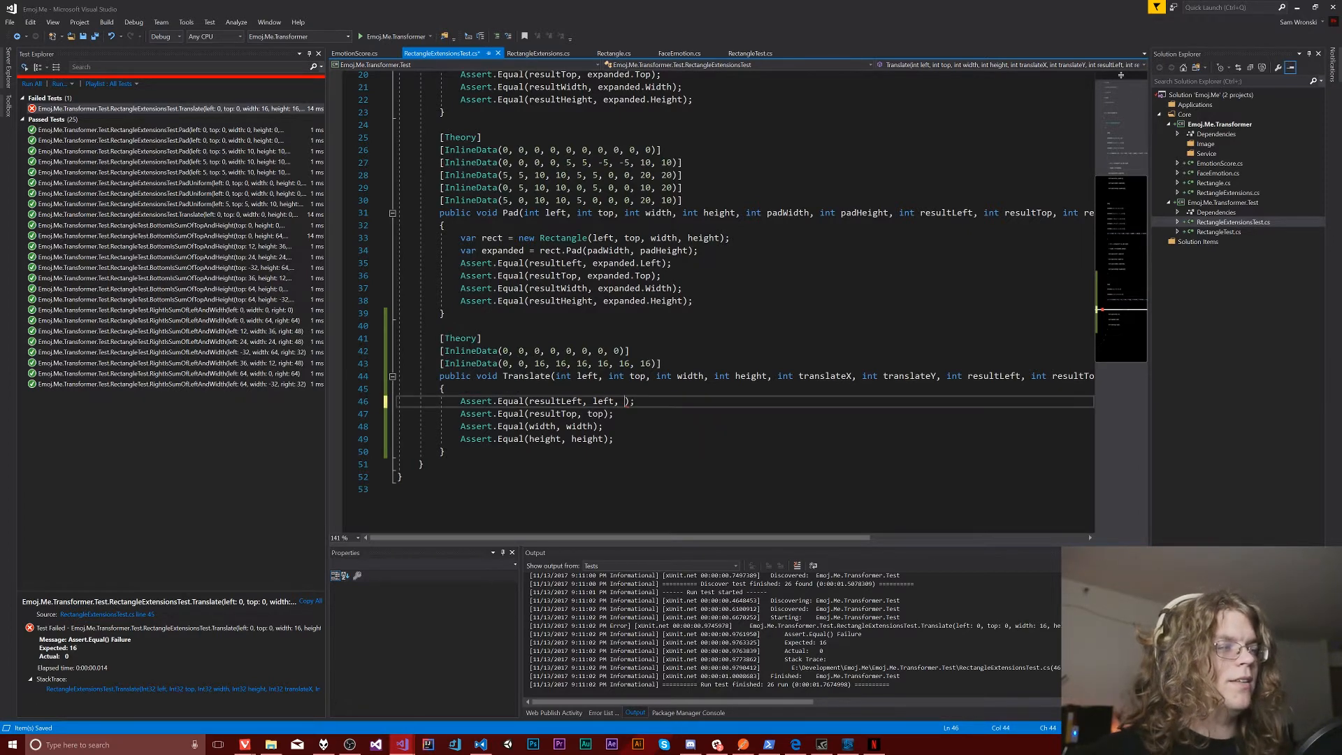
text("Left translation",)
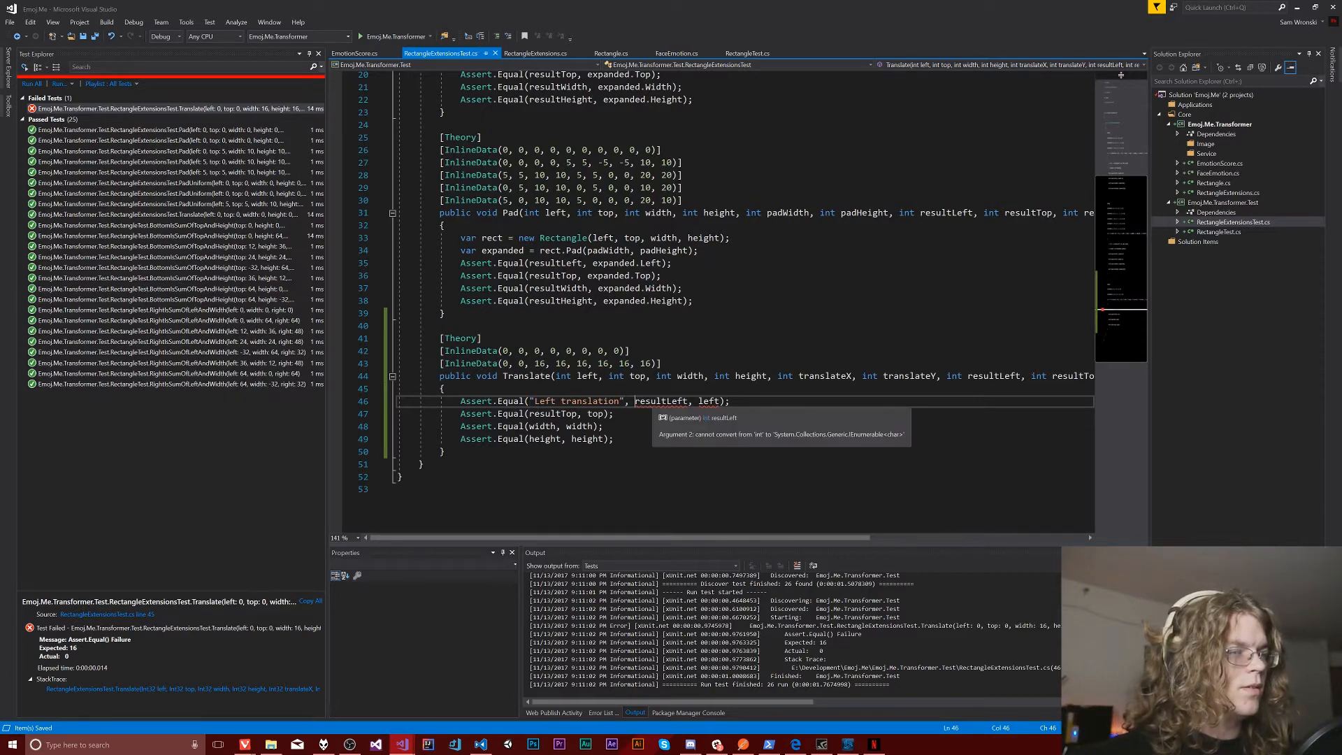
double_click(508, 400)
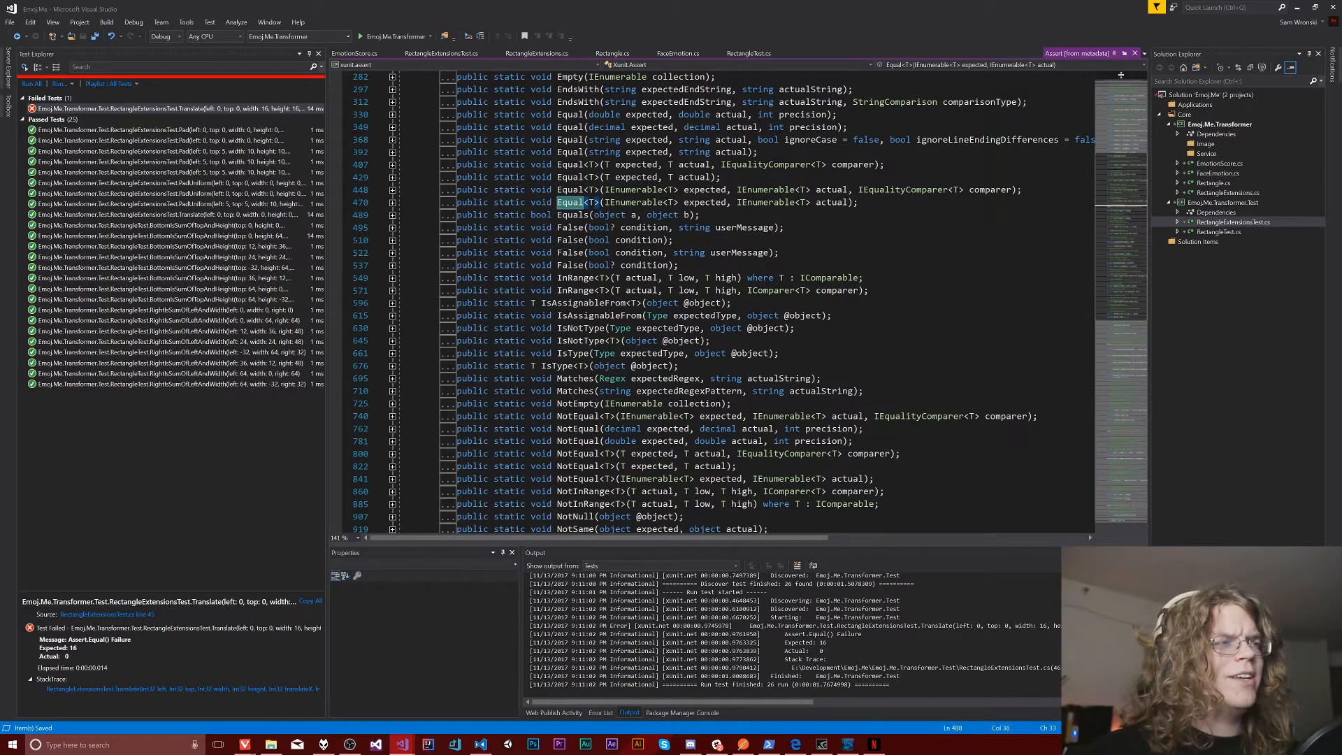
click(442, 53)
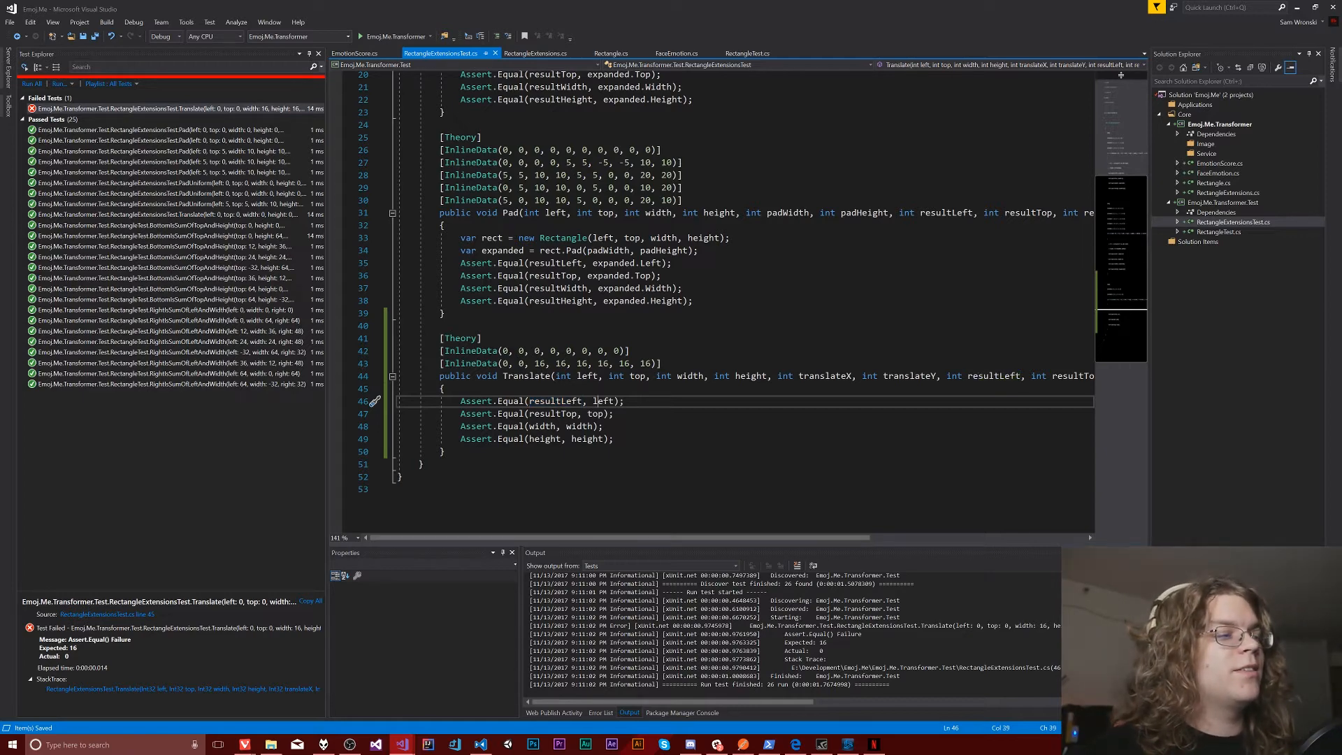
Create var rect = new Rectangle(...) and var translated = rect.Translate(translateX, translateY)
text(var)
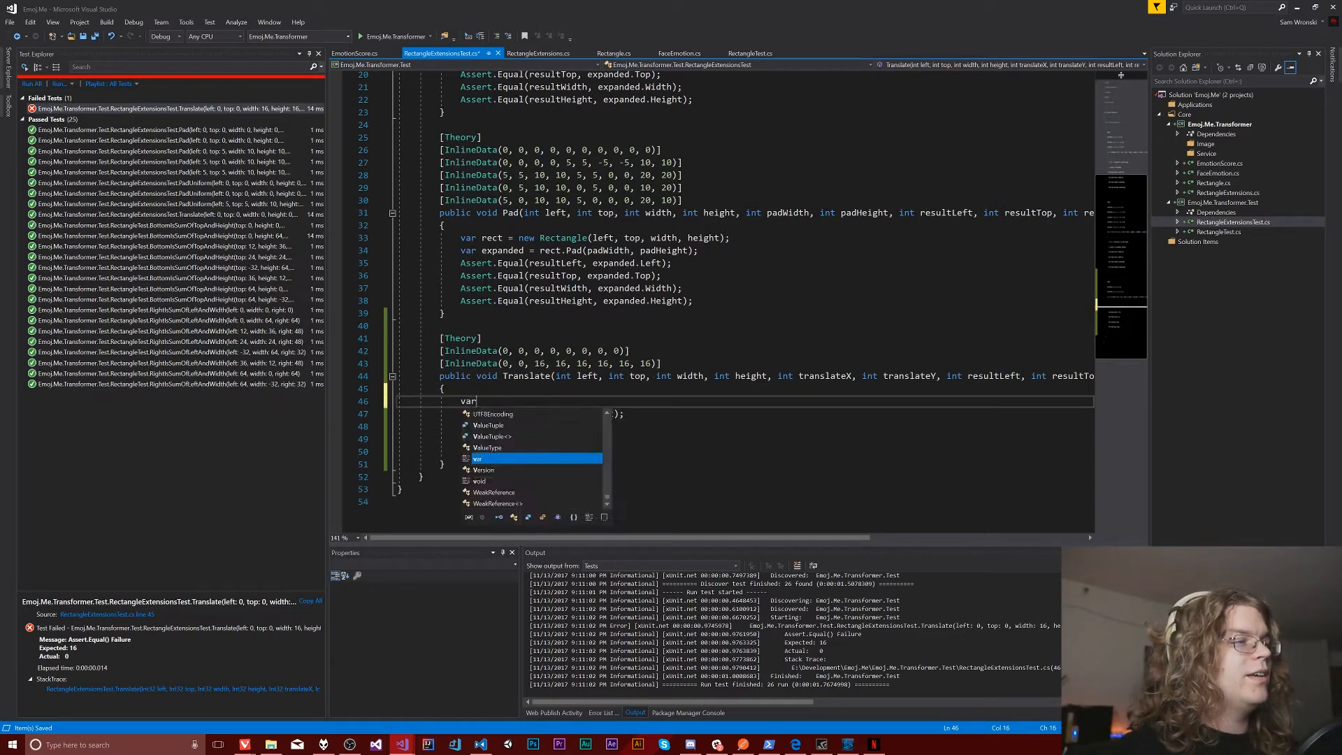
text(rect =)
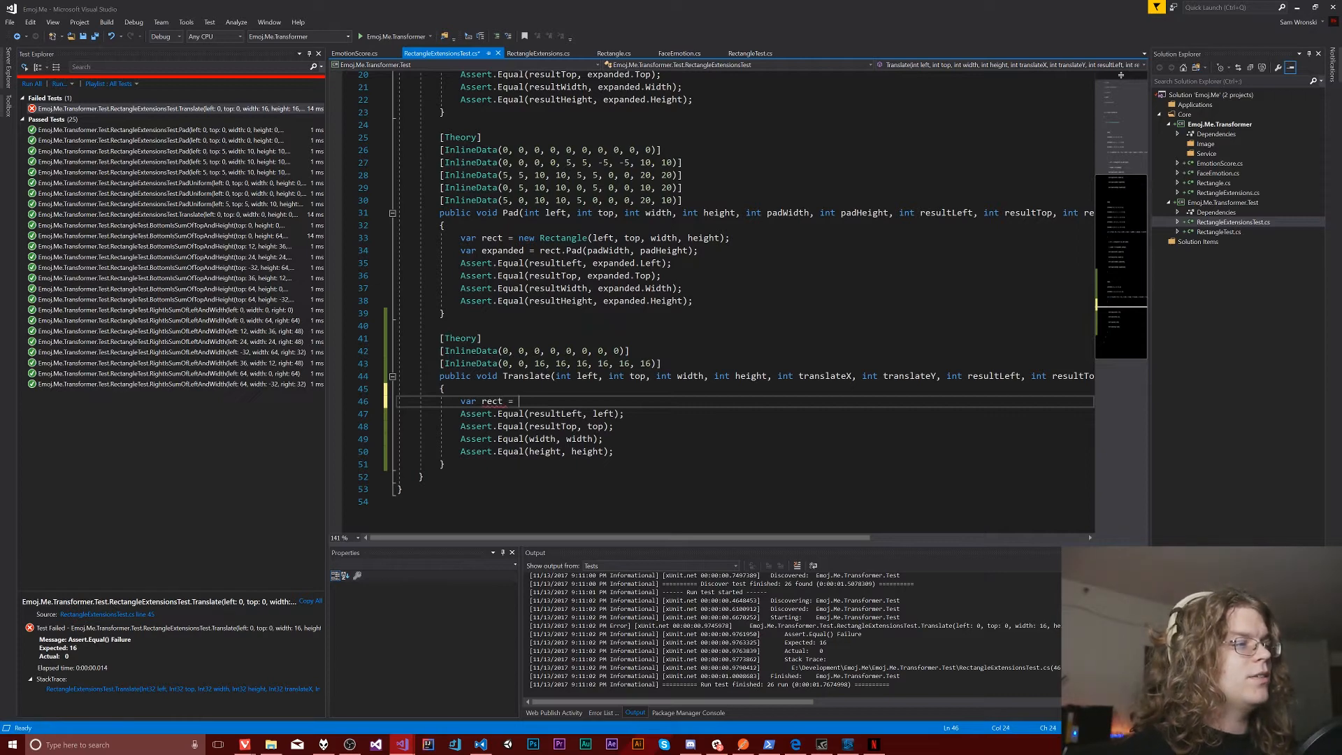
text(new Rectangle(left, top, width, heigh)
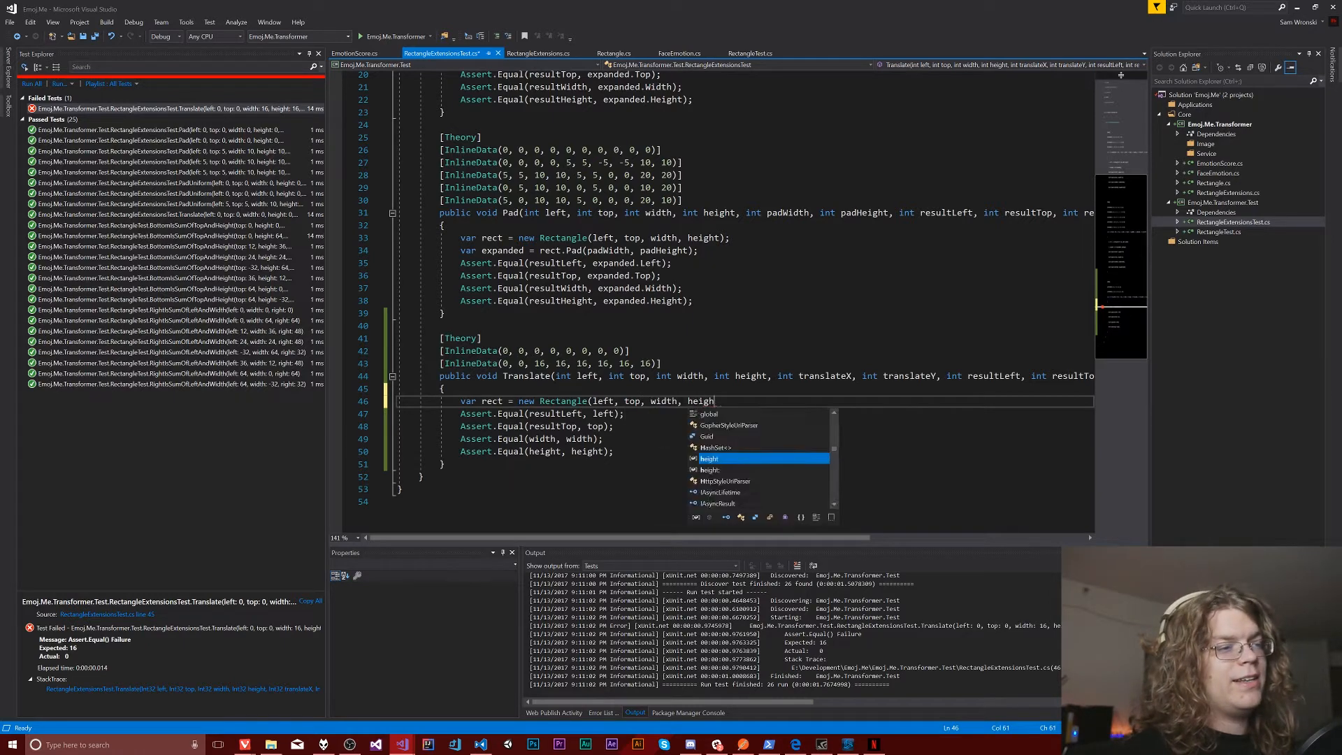
key(Enter)
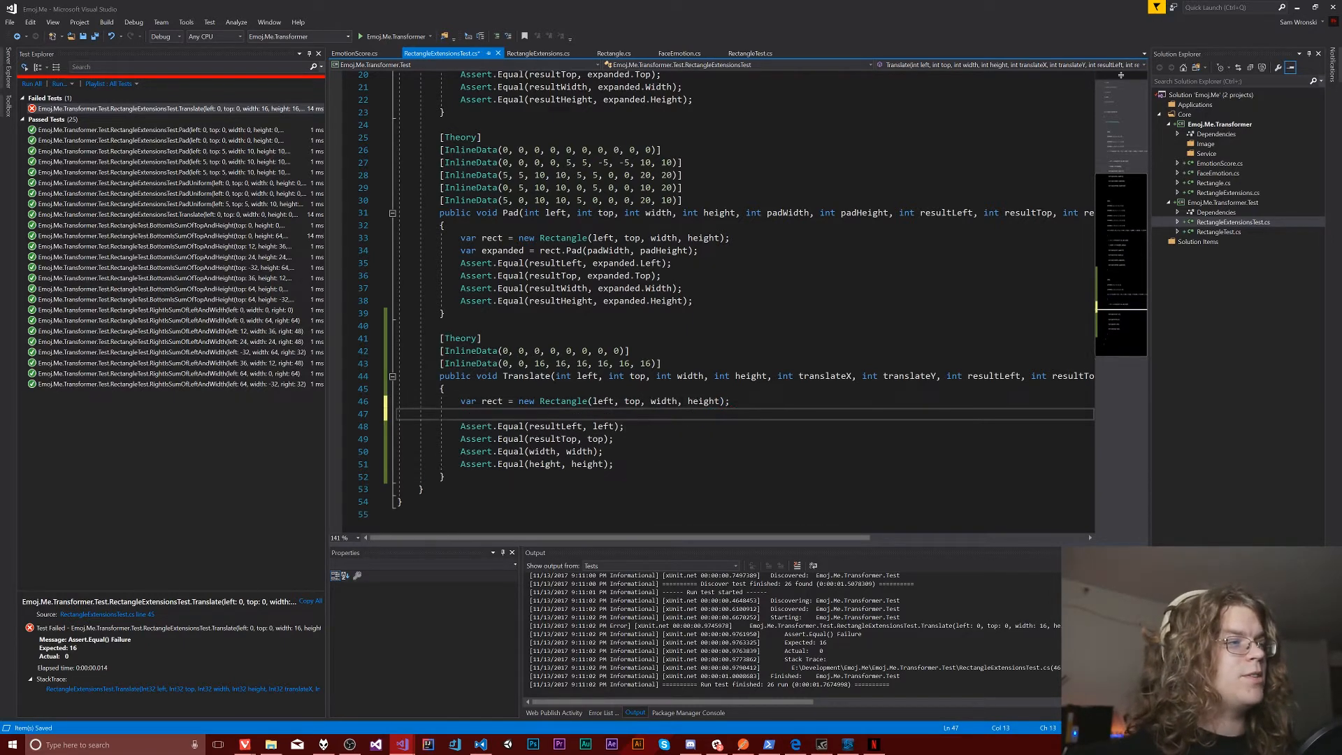
text(var translated = rec)
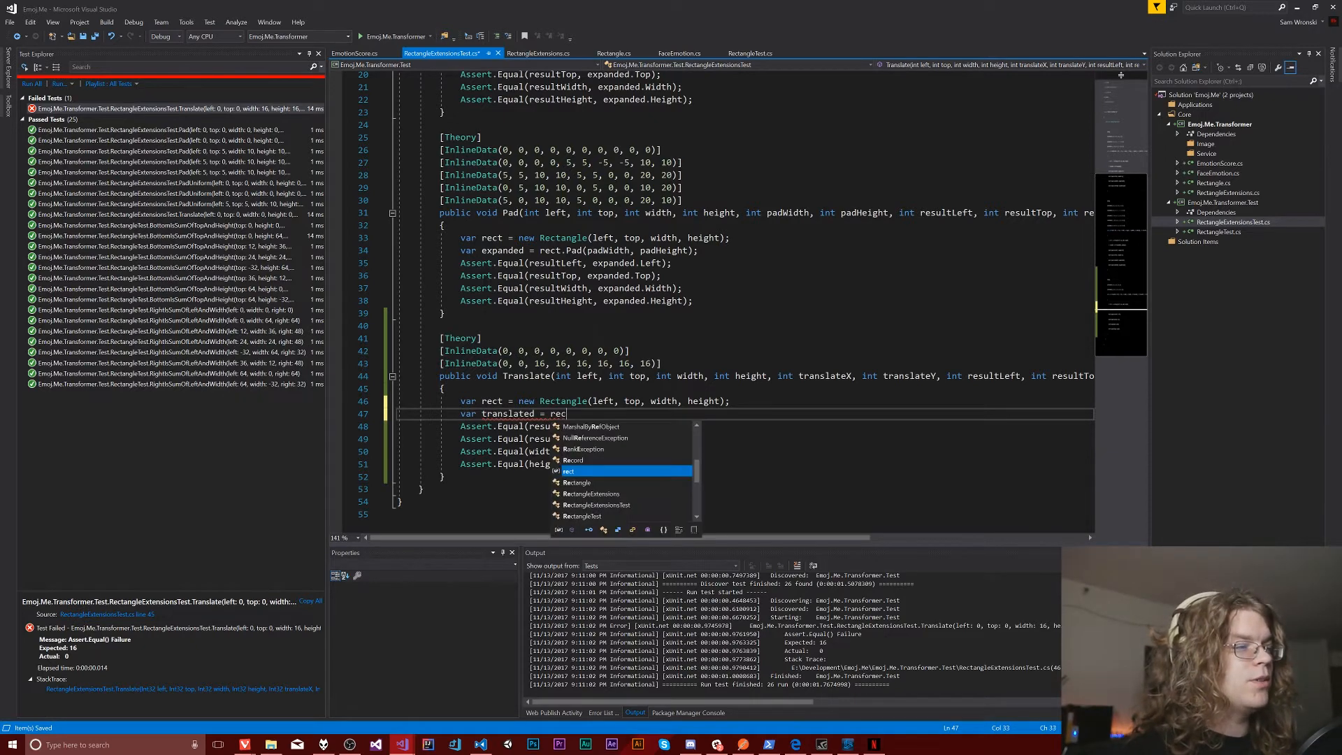
text(.Translate()
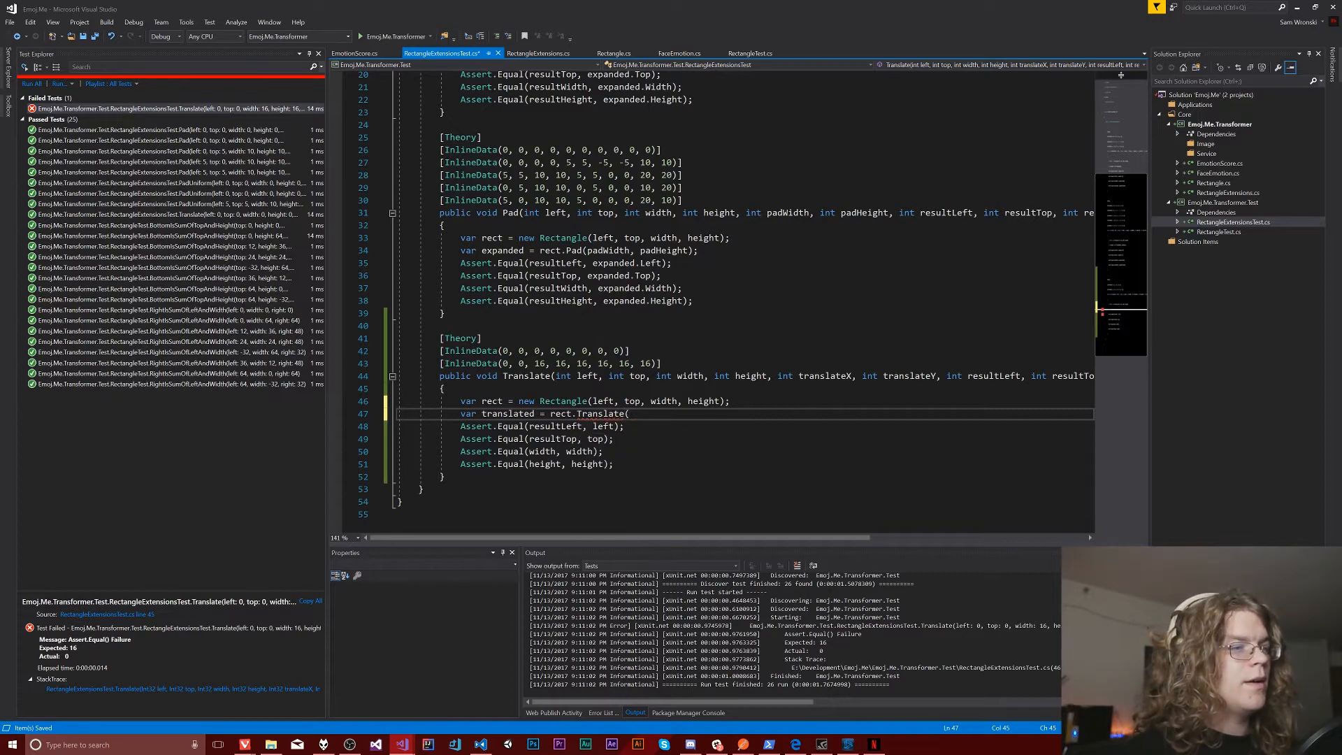
text(translateX, t)
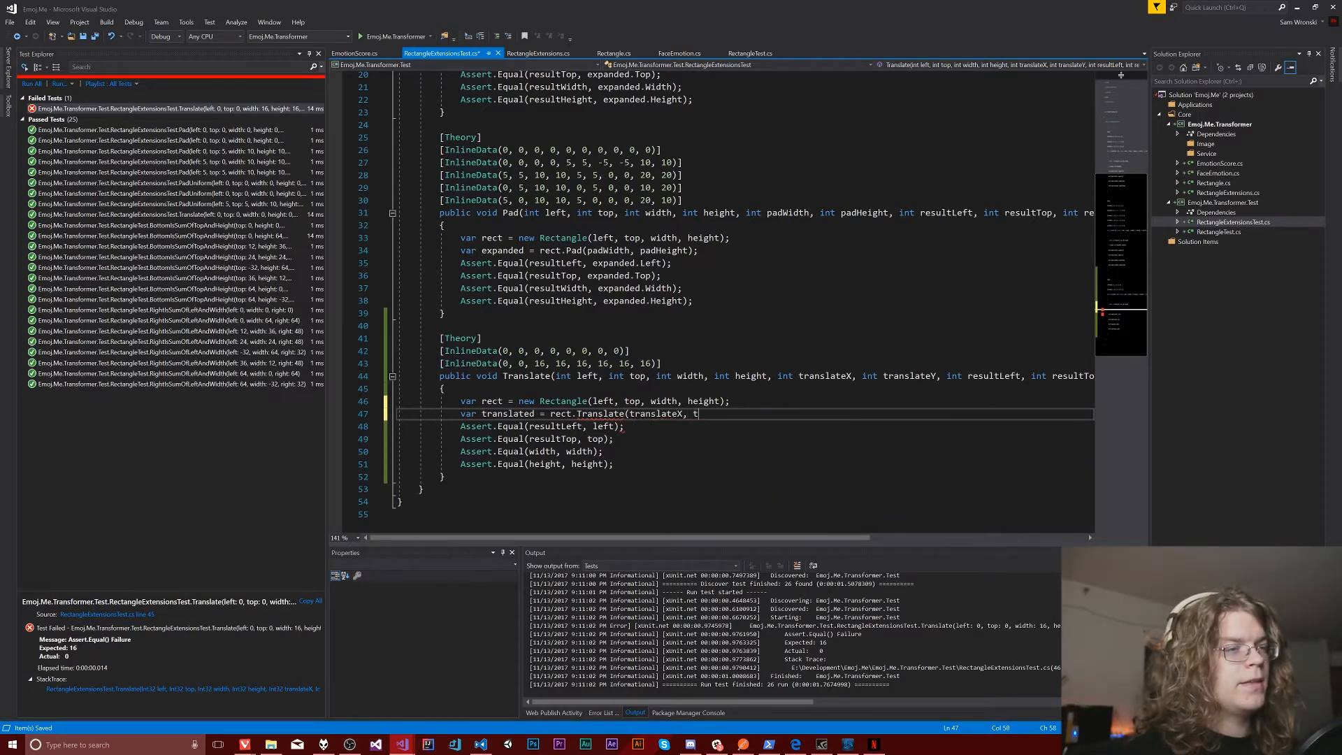
text(ranslate)
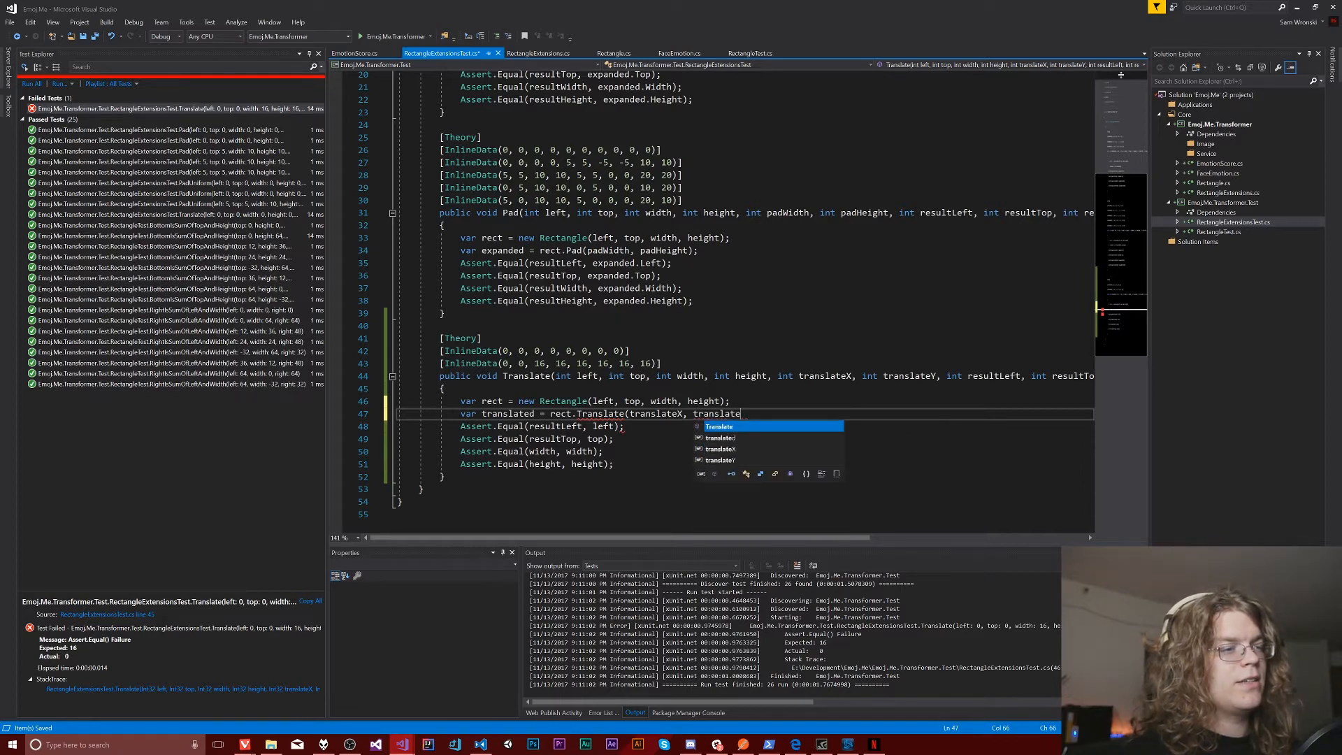
text(translateY);)
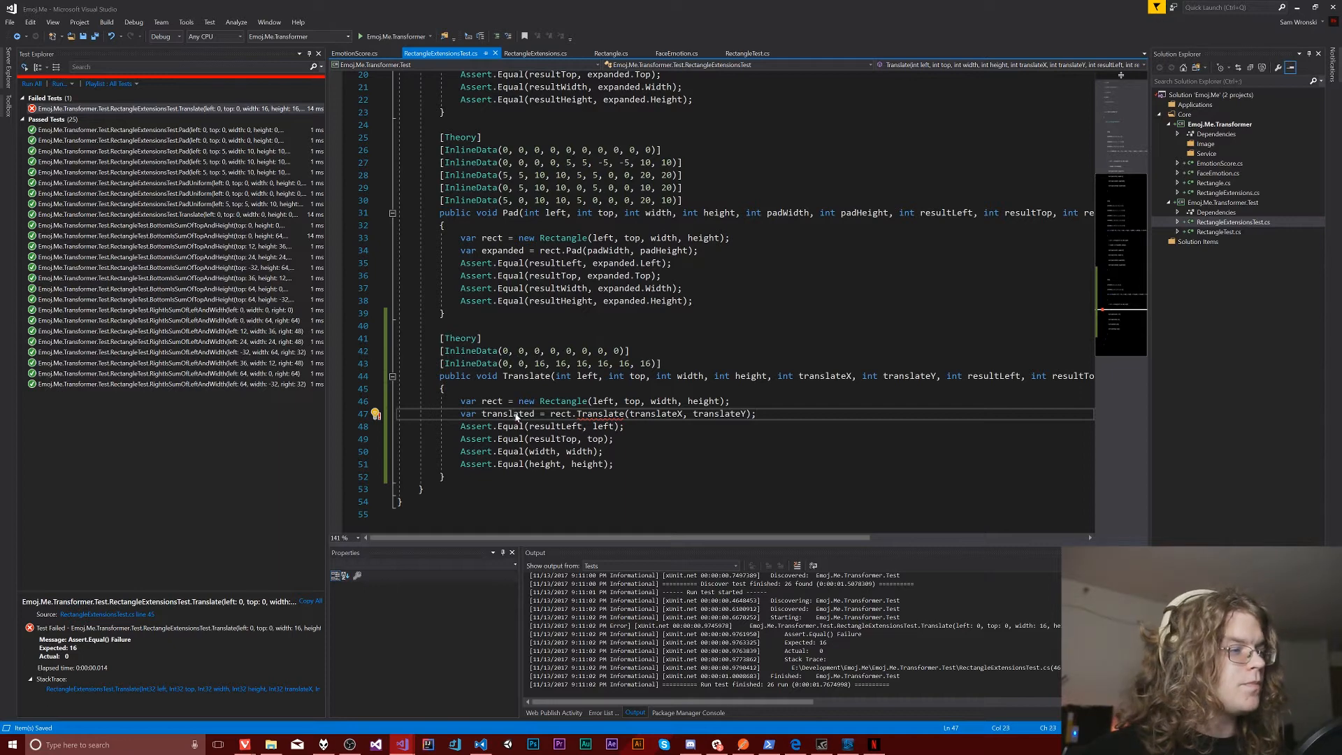
Point the asserts at translated.Left, Top, Width and Height, then switch to RectangleExtensions.cs
double_click(603, 426)
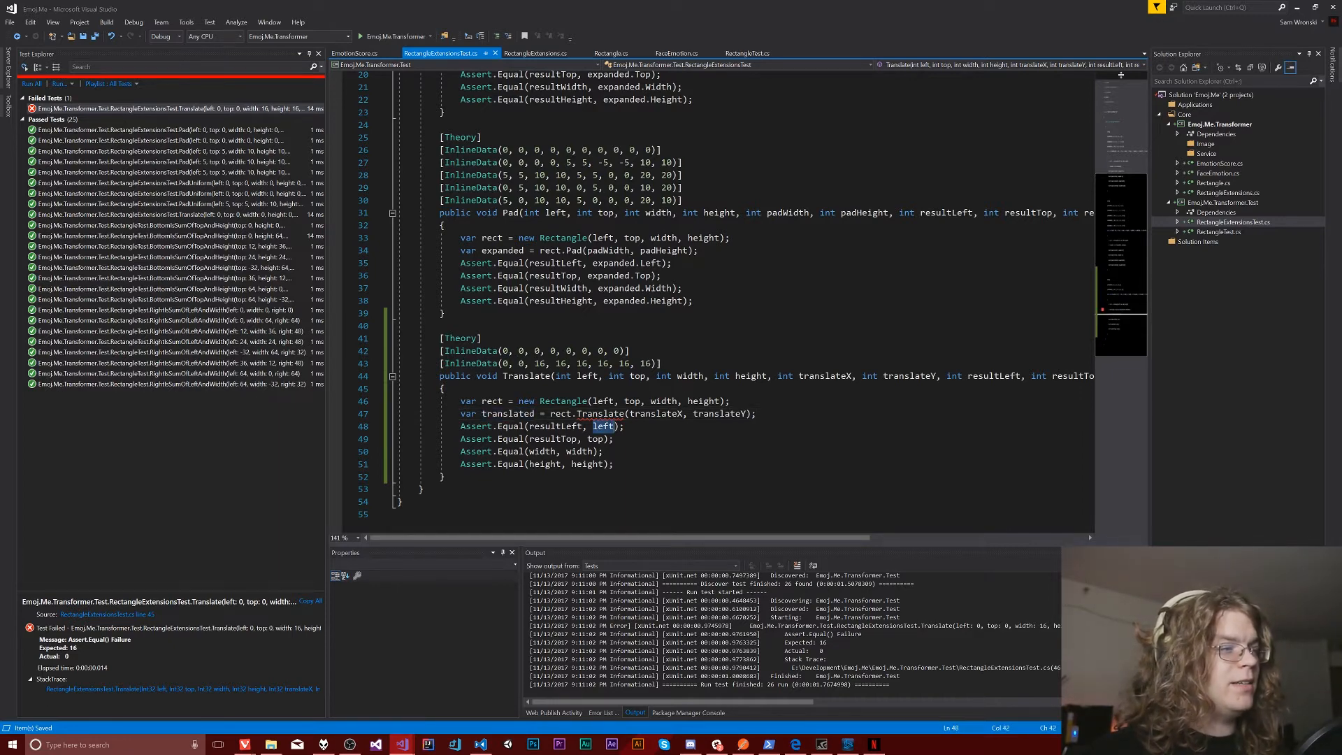
text(translated.l)
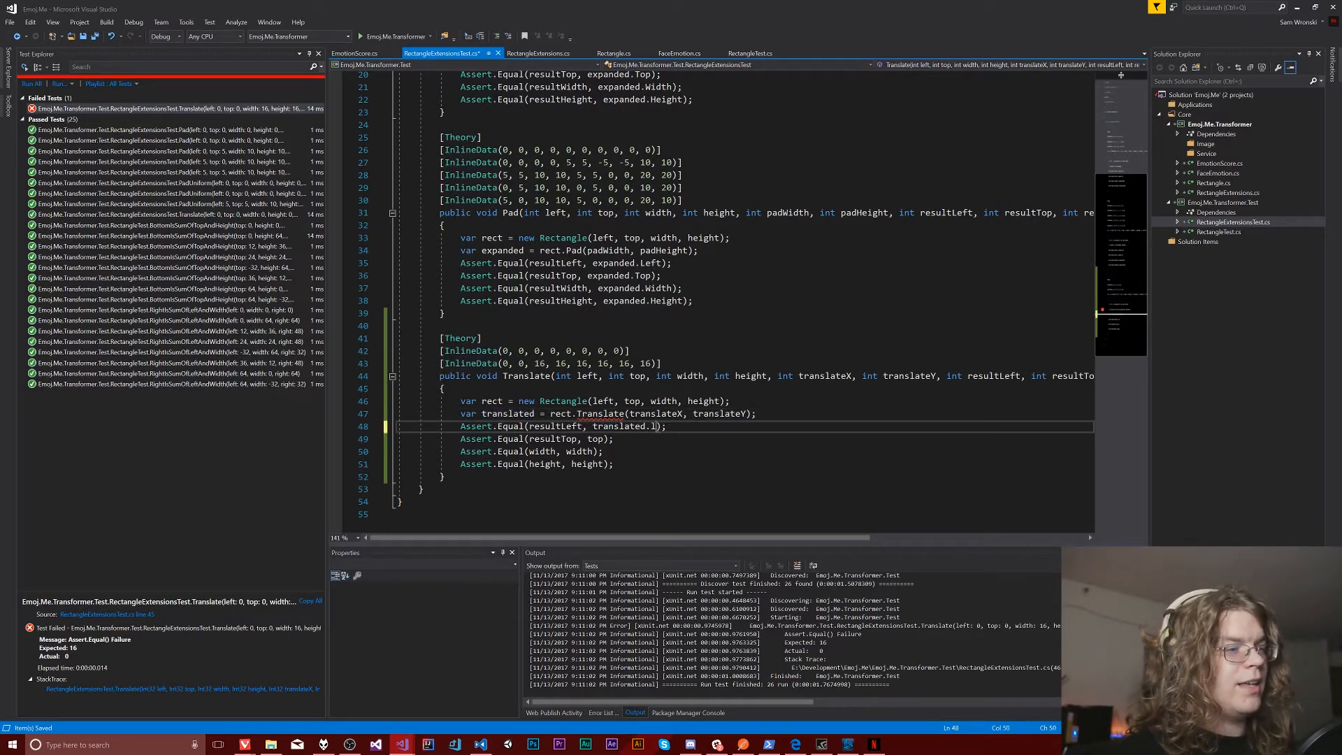
text(Left)
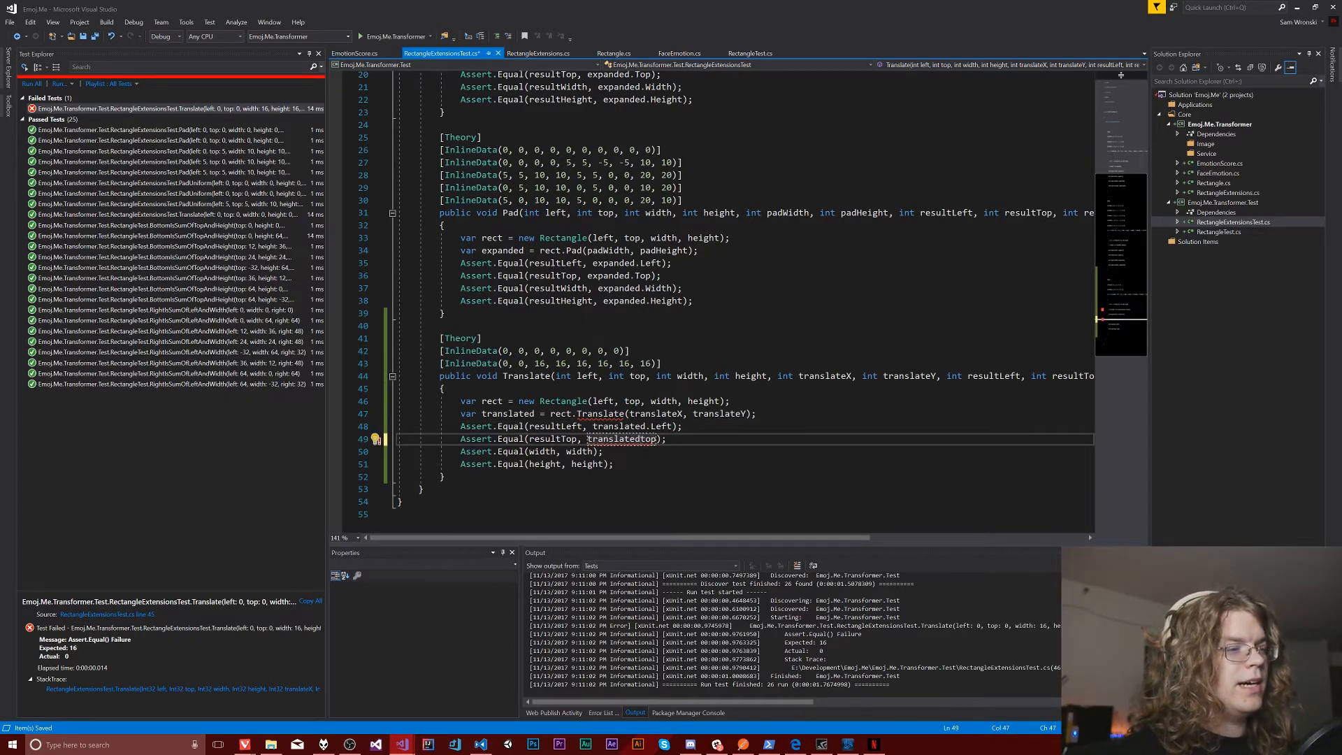
text(.T)
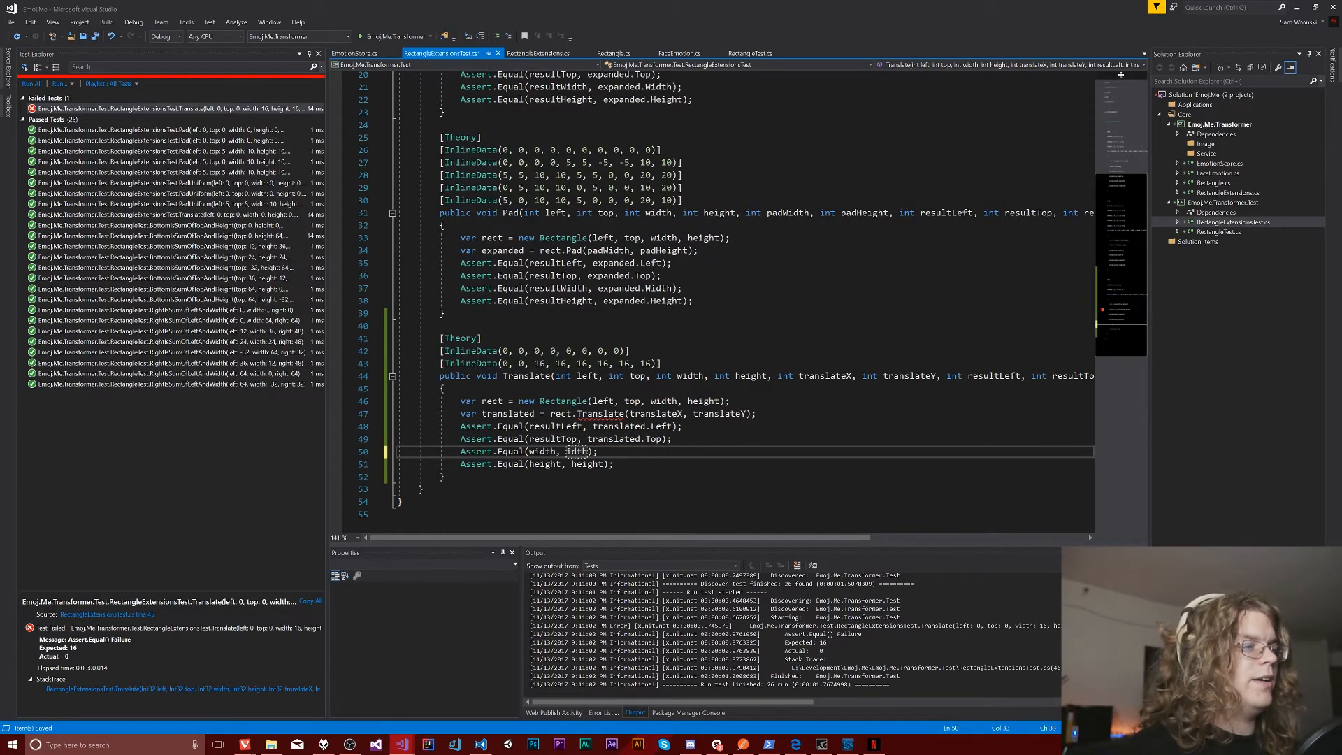
text(translated.W)
click(539, 464)
text(translated.H)
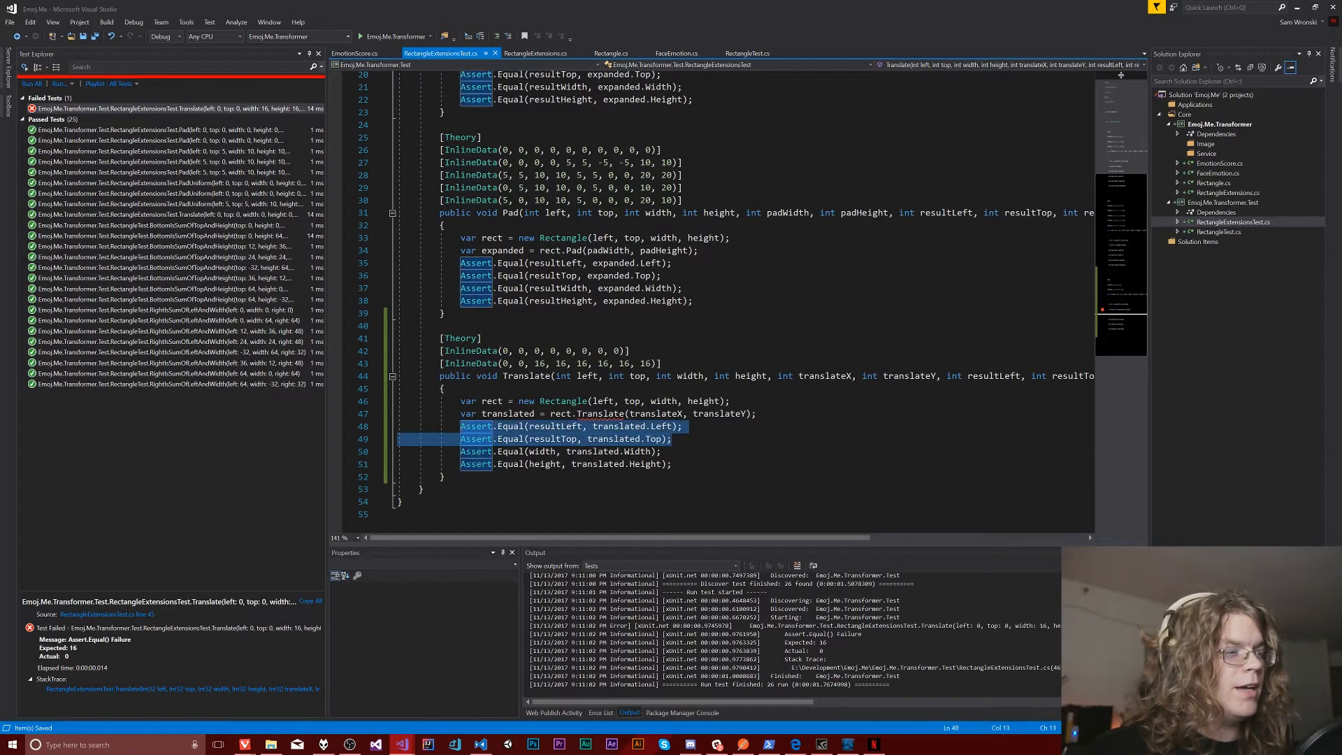
mouse_move(531, 426)
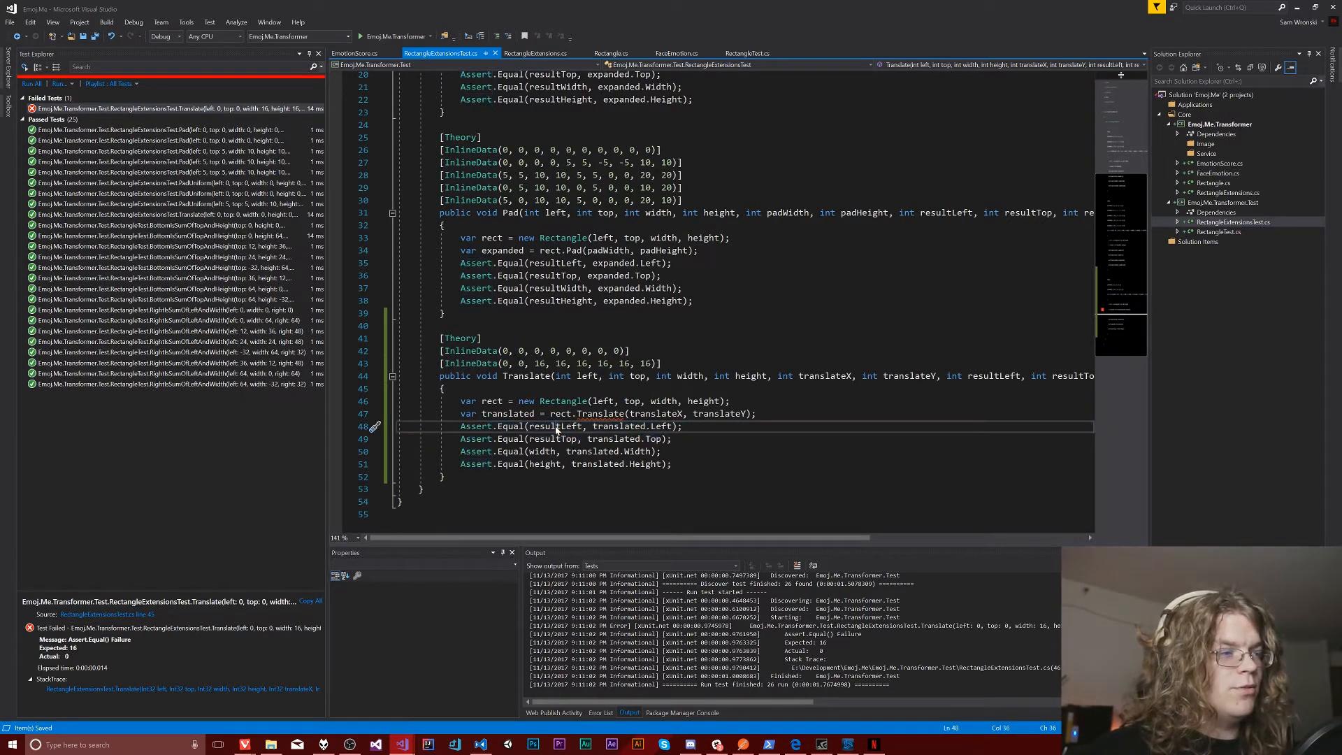
double_click(554, 426)
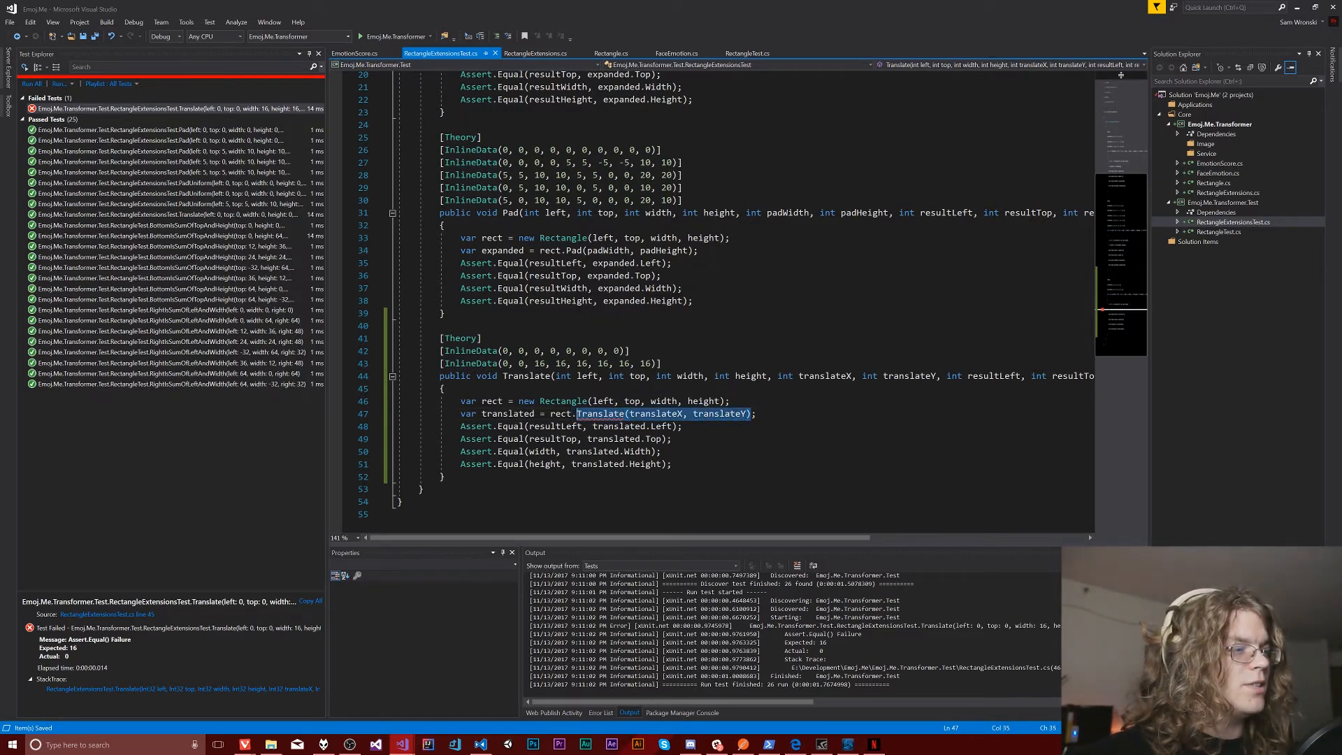
click(536, 53)
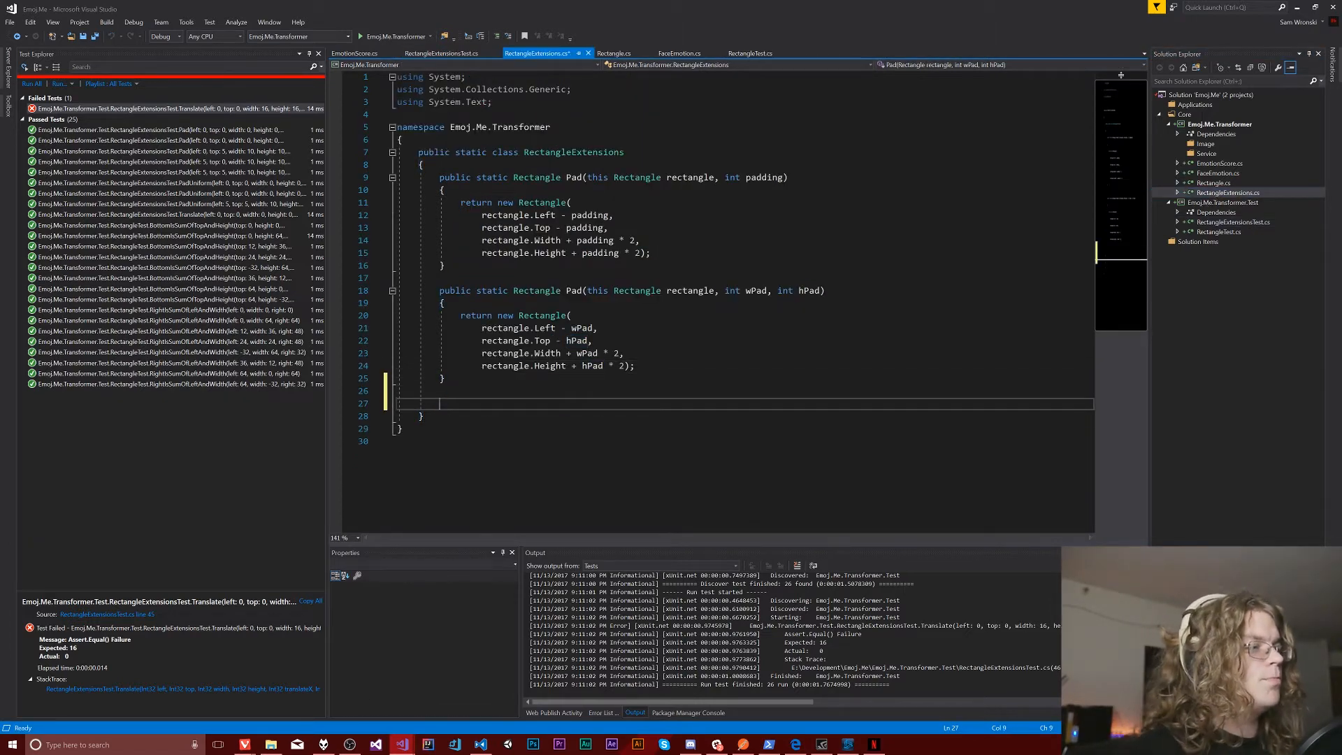
Add public static Rectangle Translate(translateX, translateY) with a body starting return new Rectangle()
text(public static R)
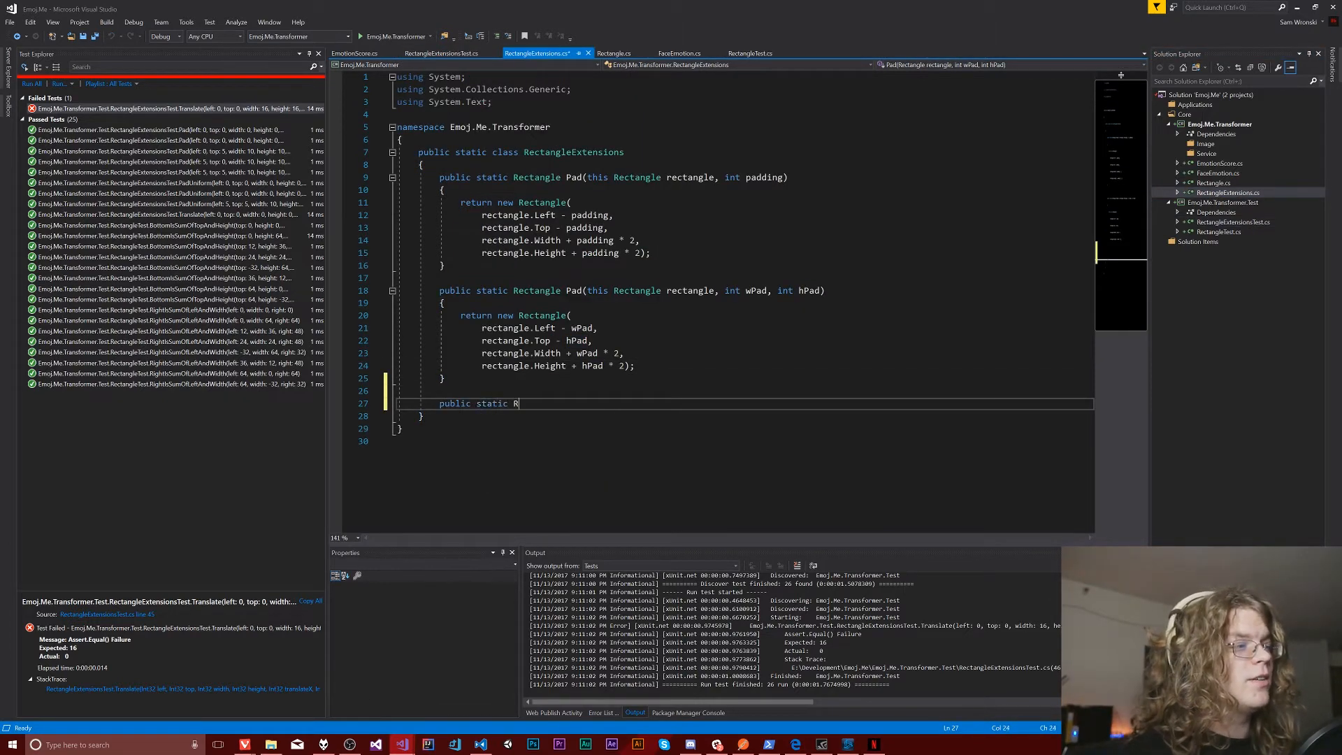
text(ectangle)
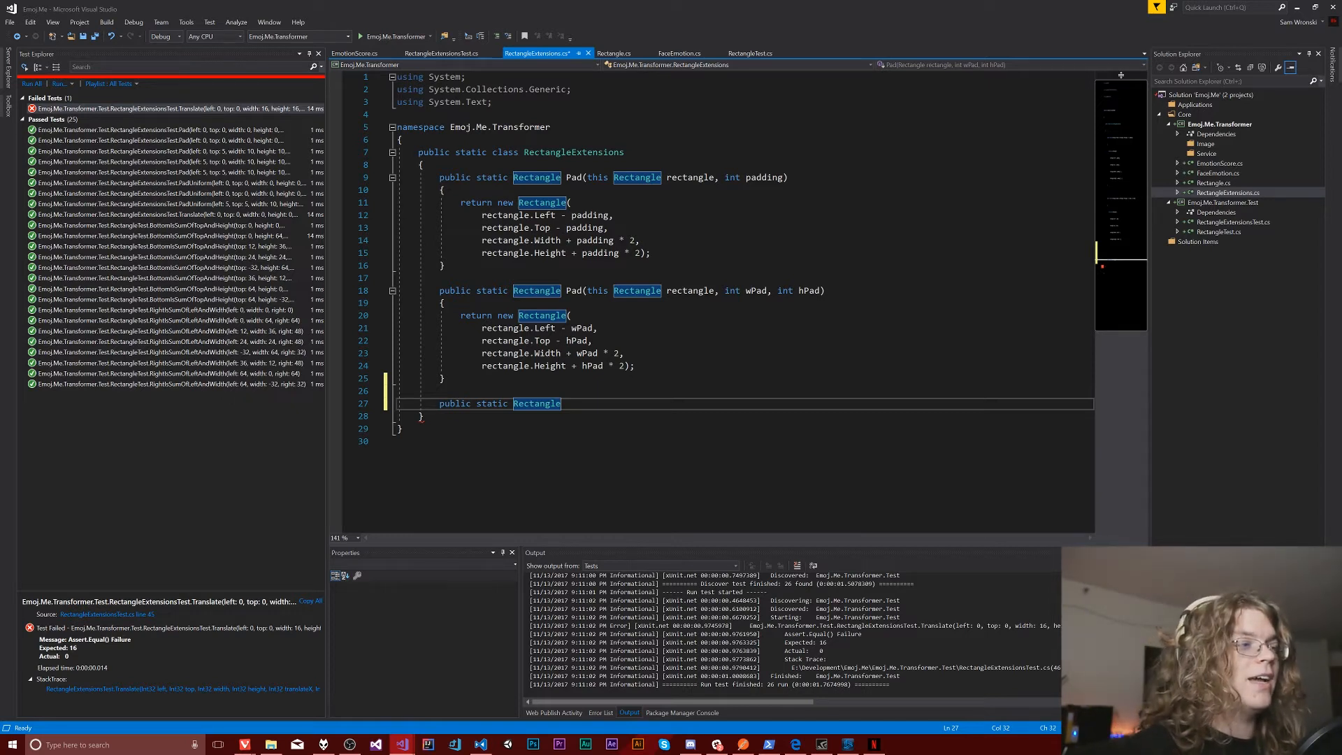
text(Transla)
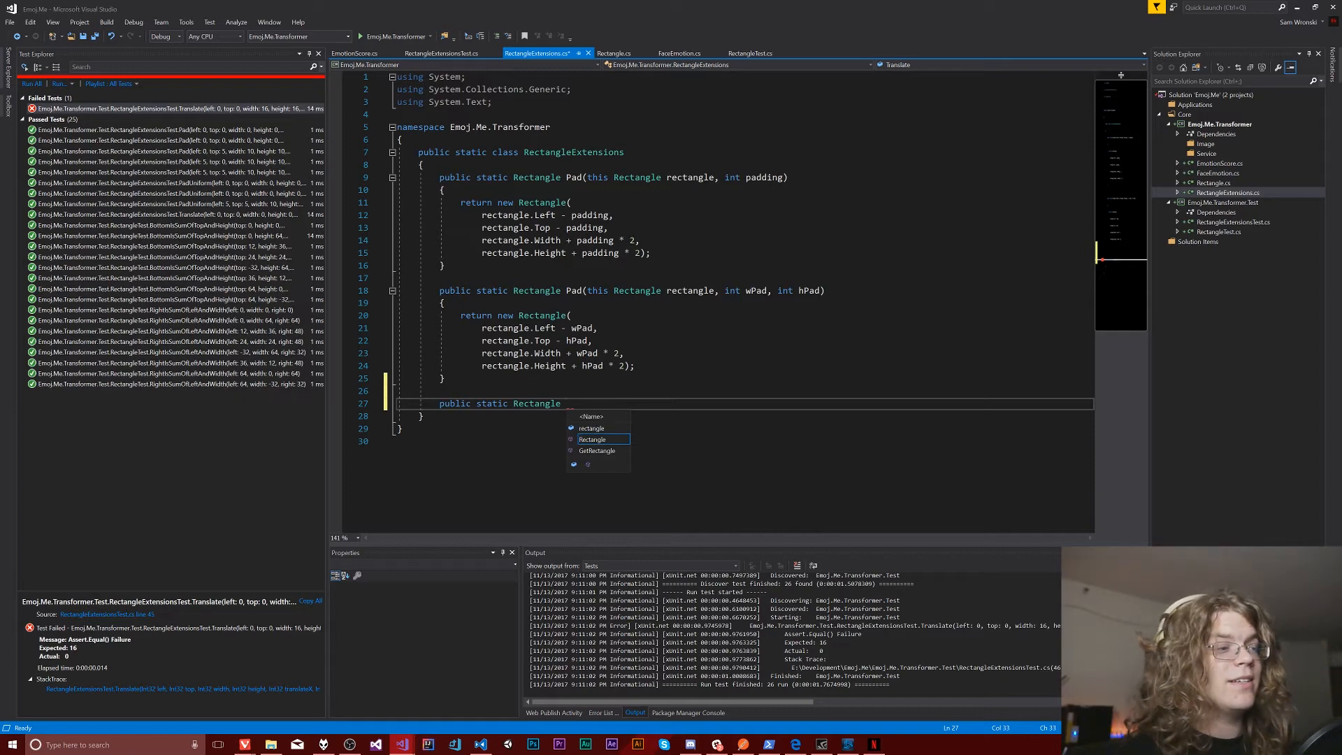
text(Translate(translateX, translateY))
text({)
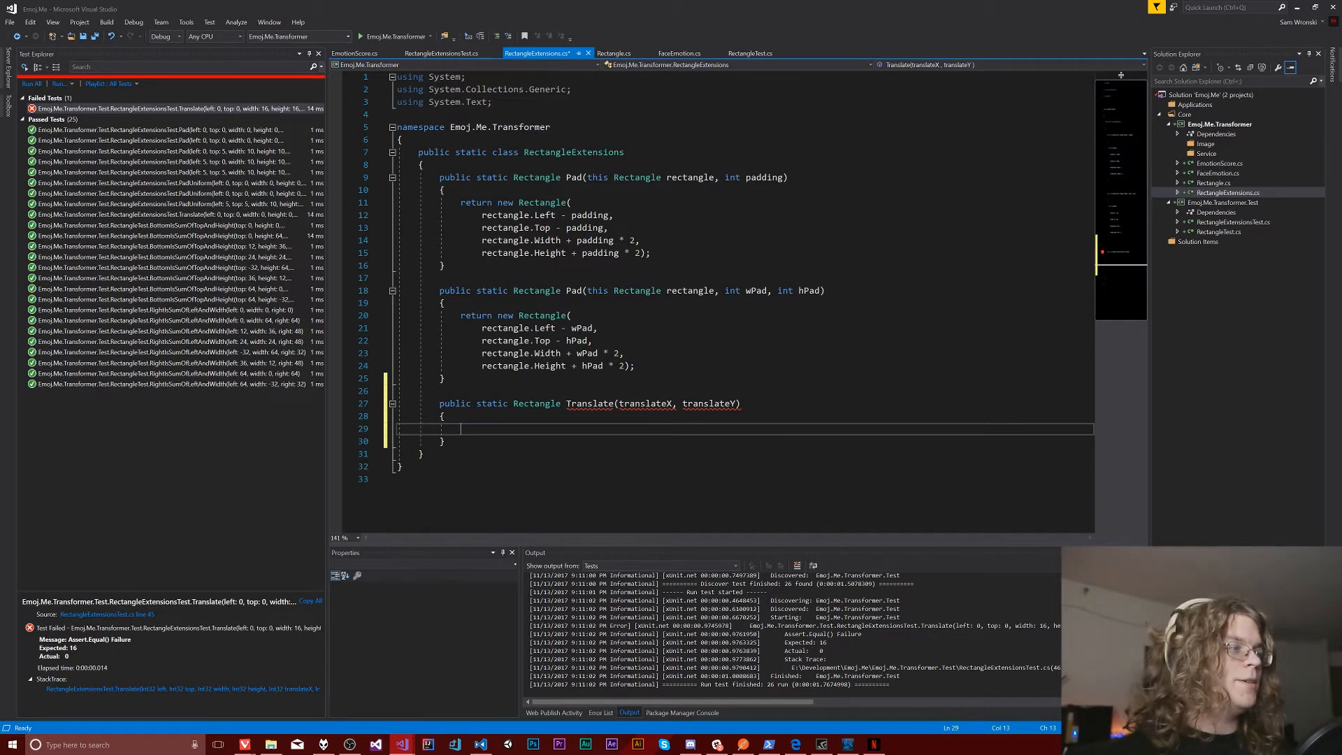
text(return new)
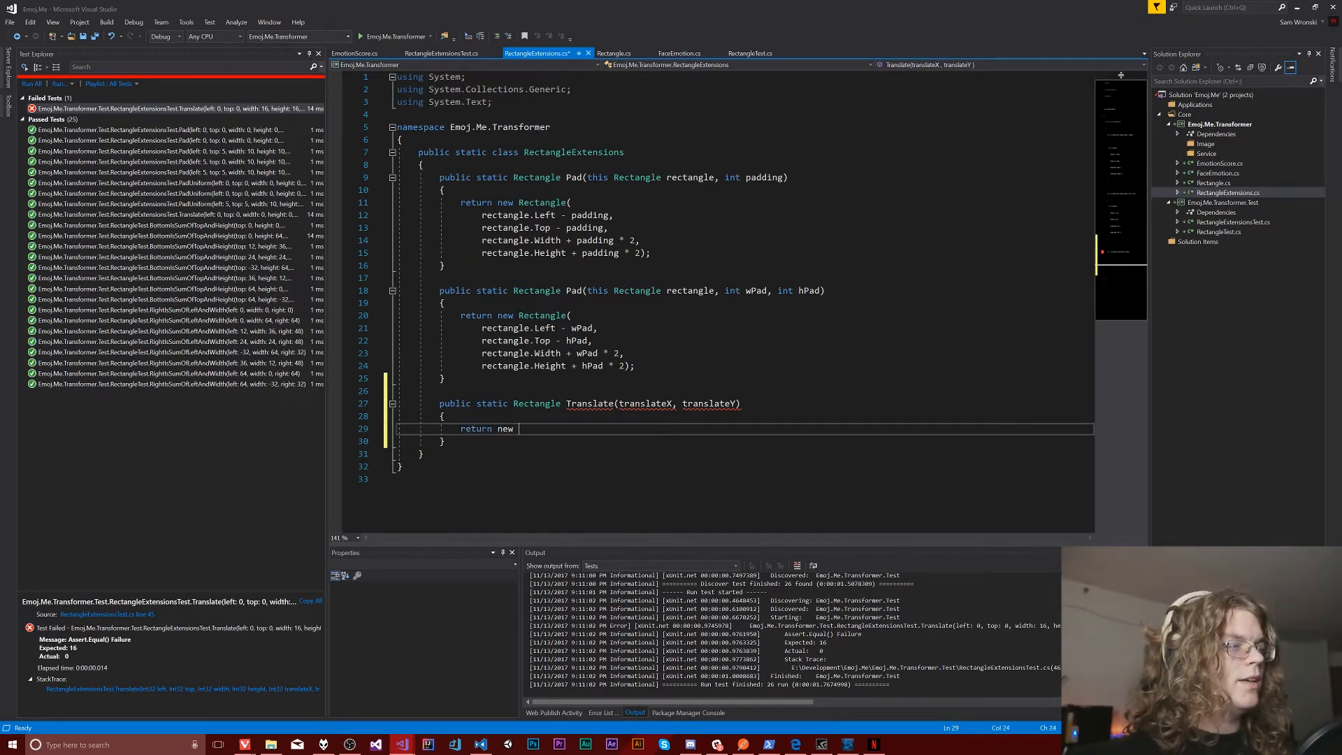
text(REctn)
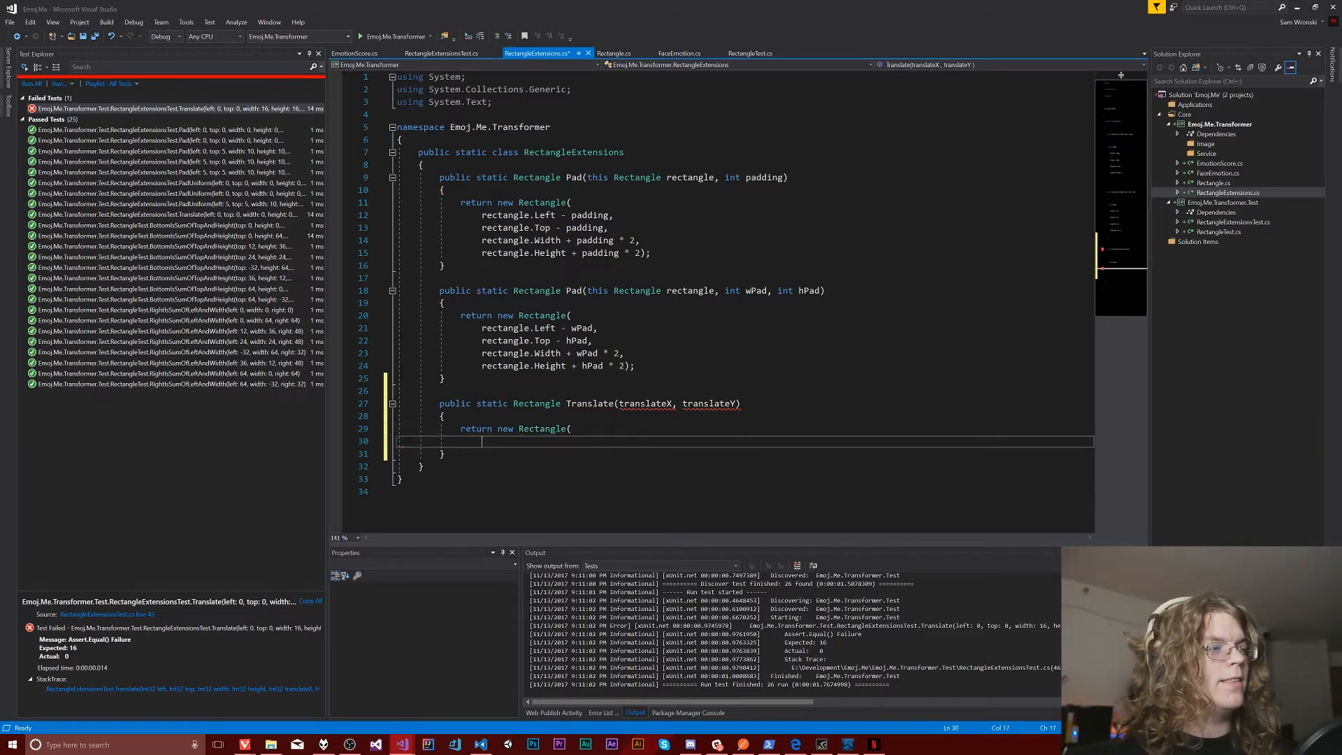
text())
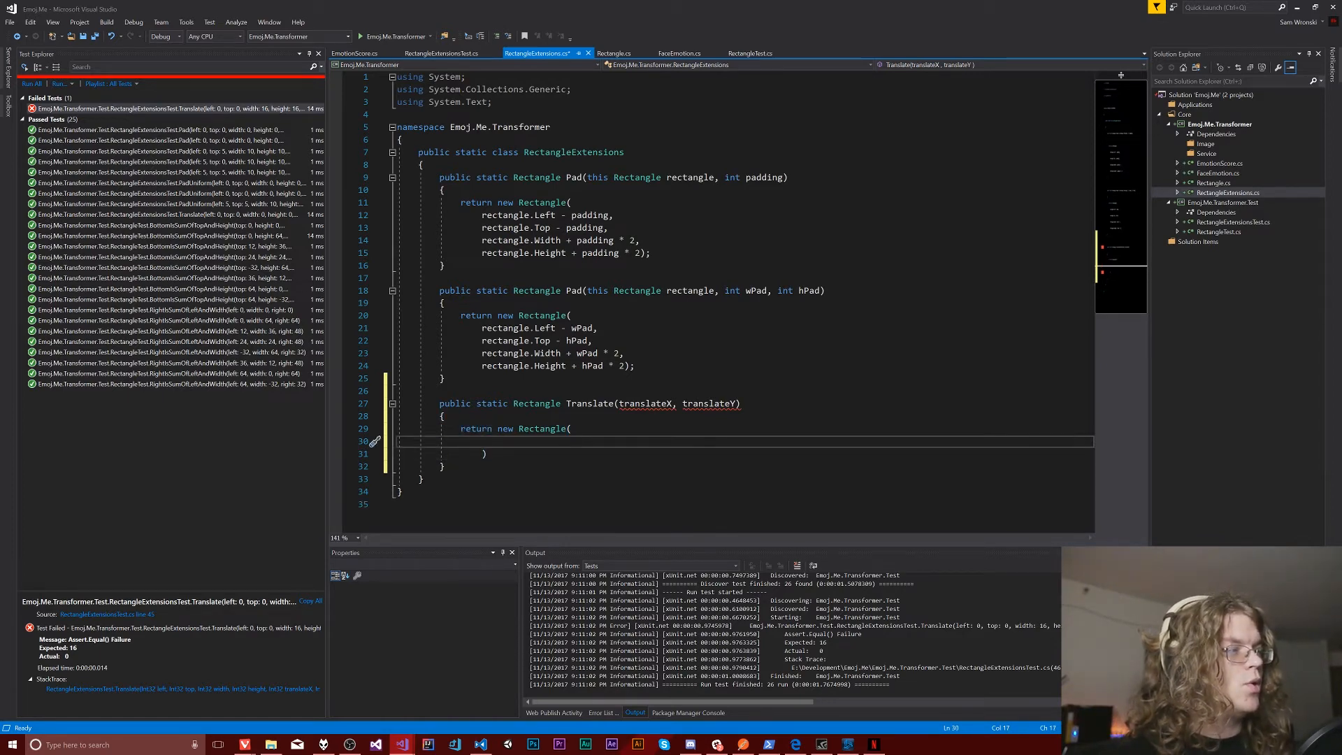
text(Rectangle)
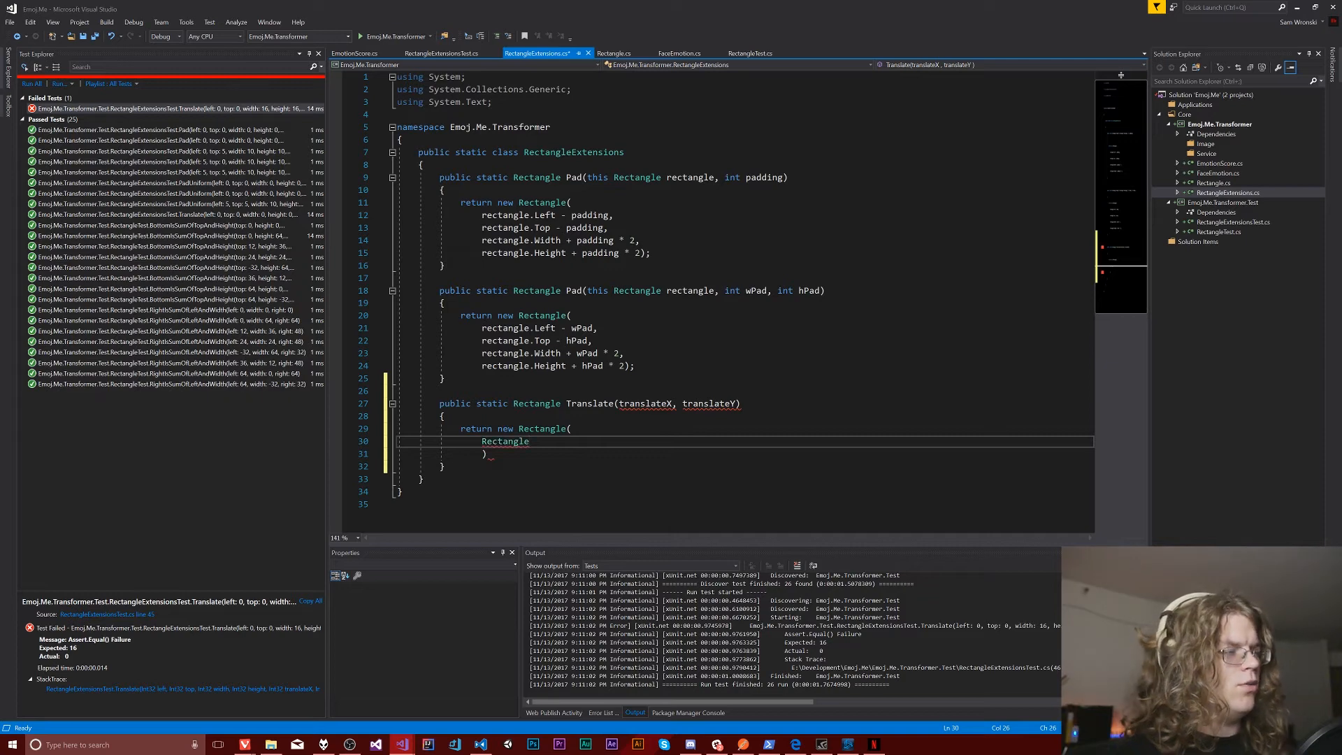
Declare Translate's parameters as this Rectangle rectangle, int translateX, int translateY
key(BackSpace)
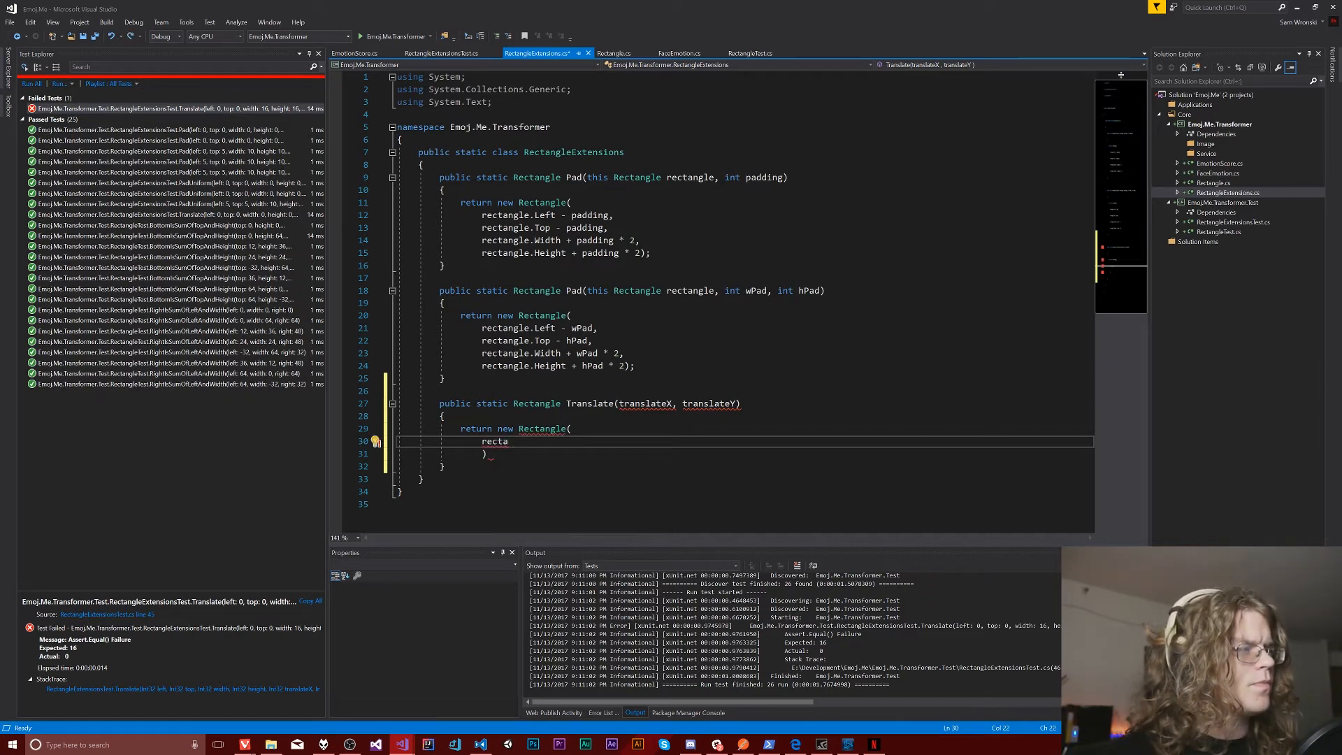
text(thist)
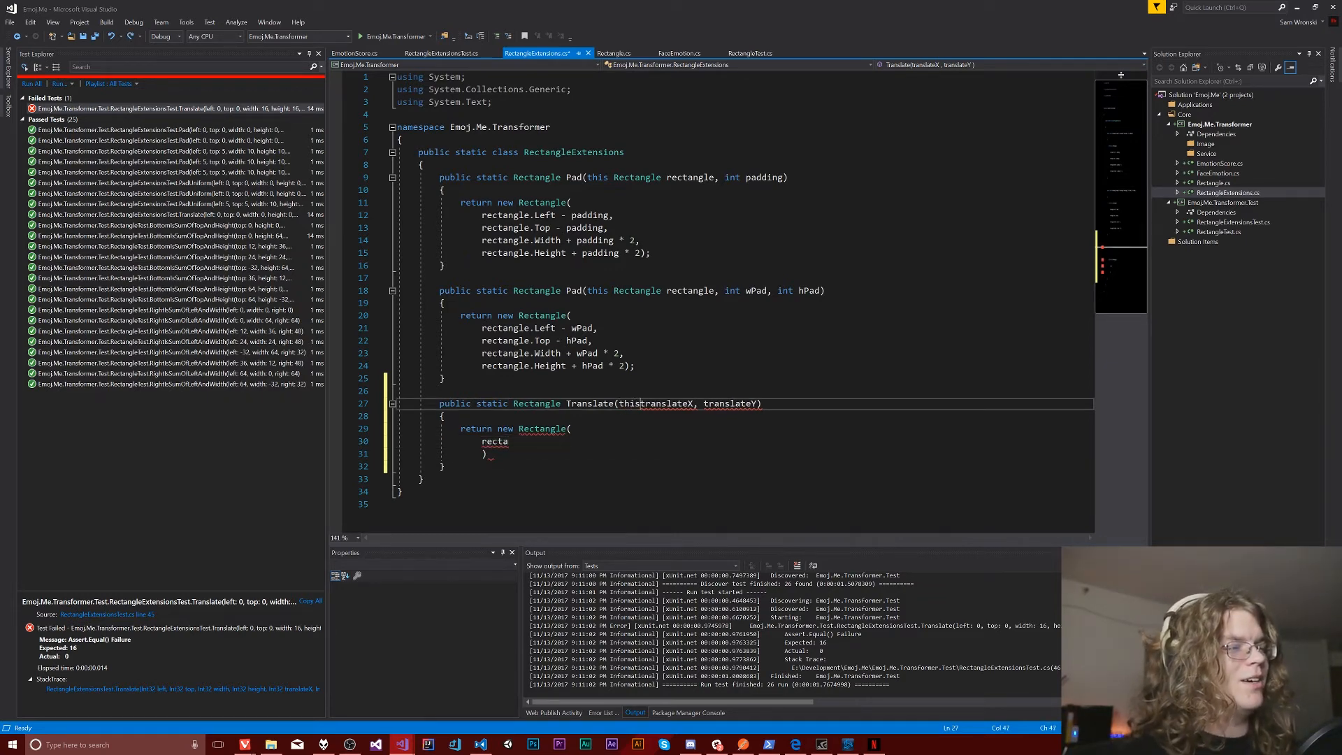
text(Rectangle rectangle,)
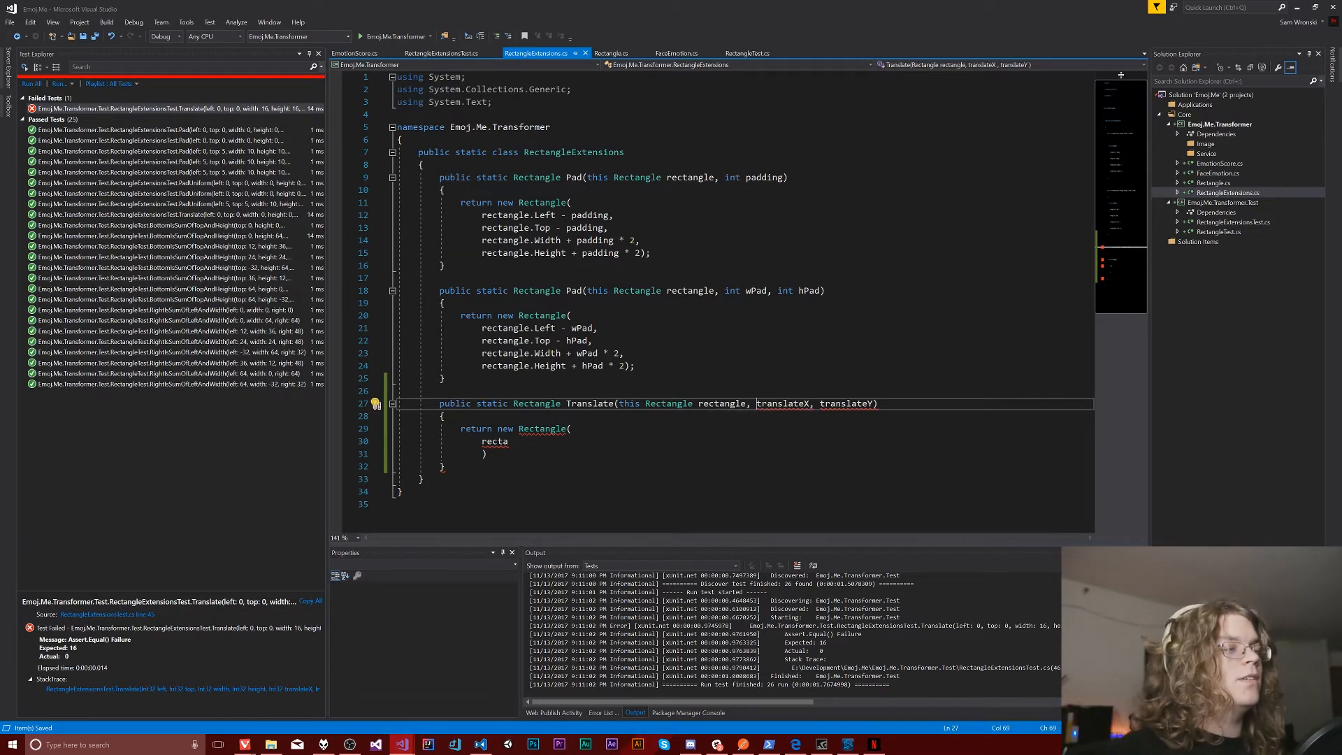
text(int)
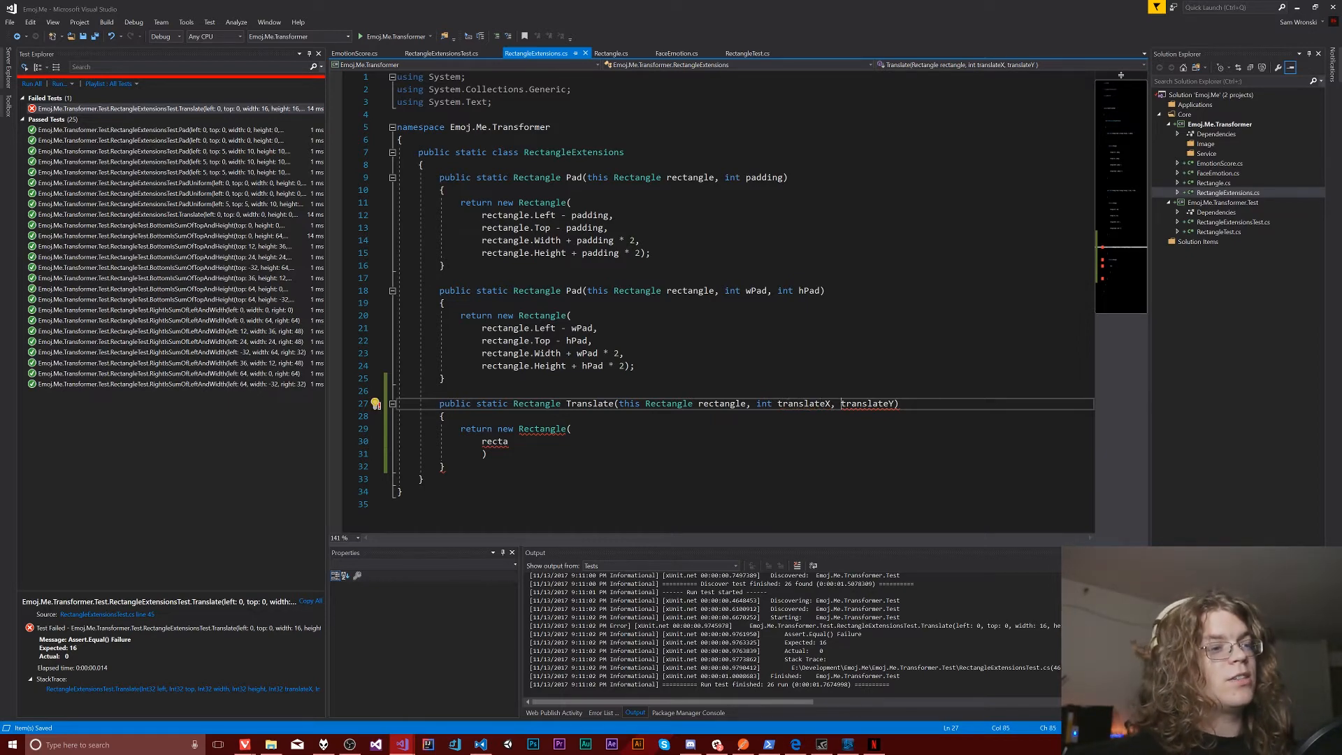
text(int)
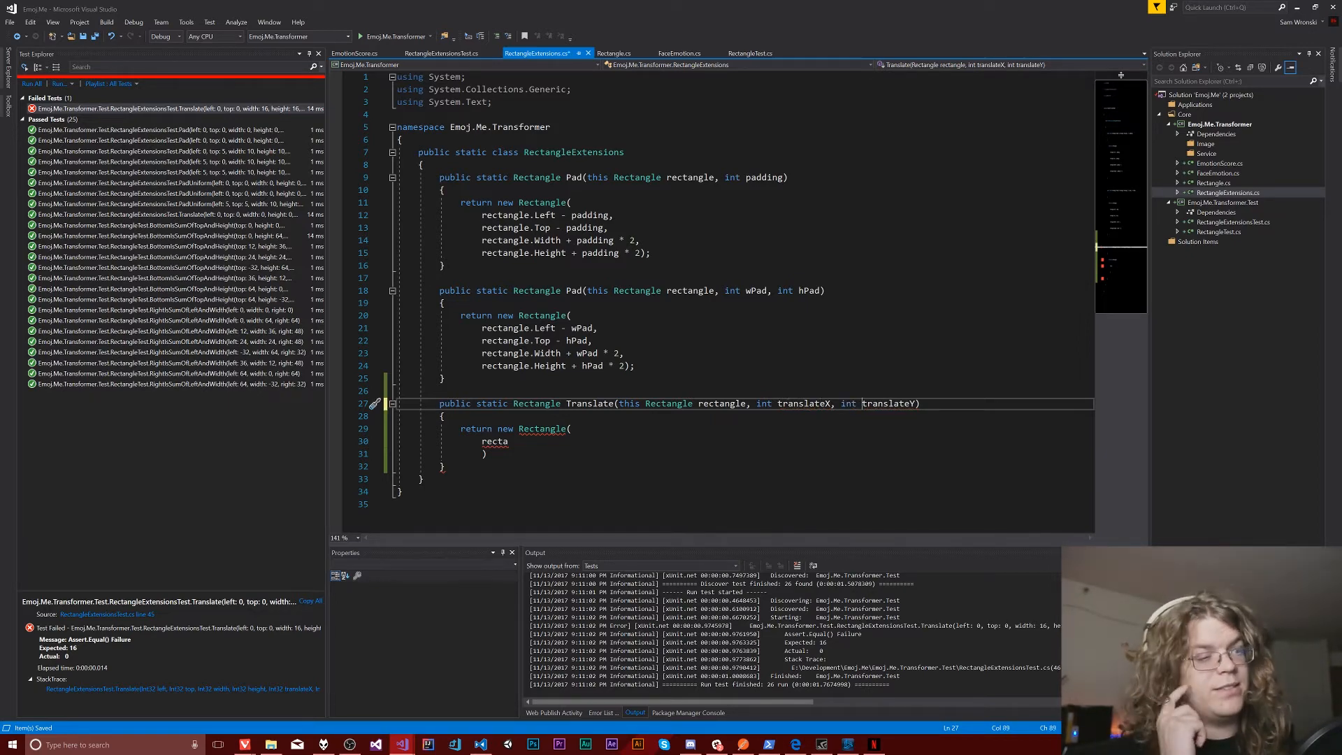
Pass rectangle.Left + translateX, rectangle.Top + translateY, Width and Height to the new Rectangle
double_click(888, 404)
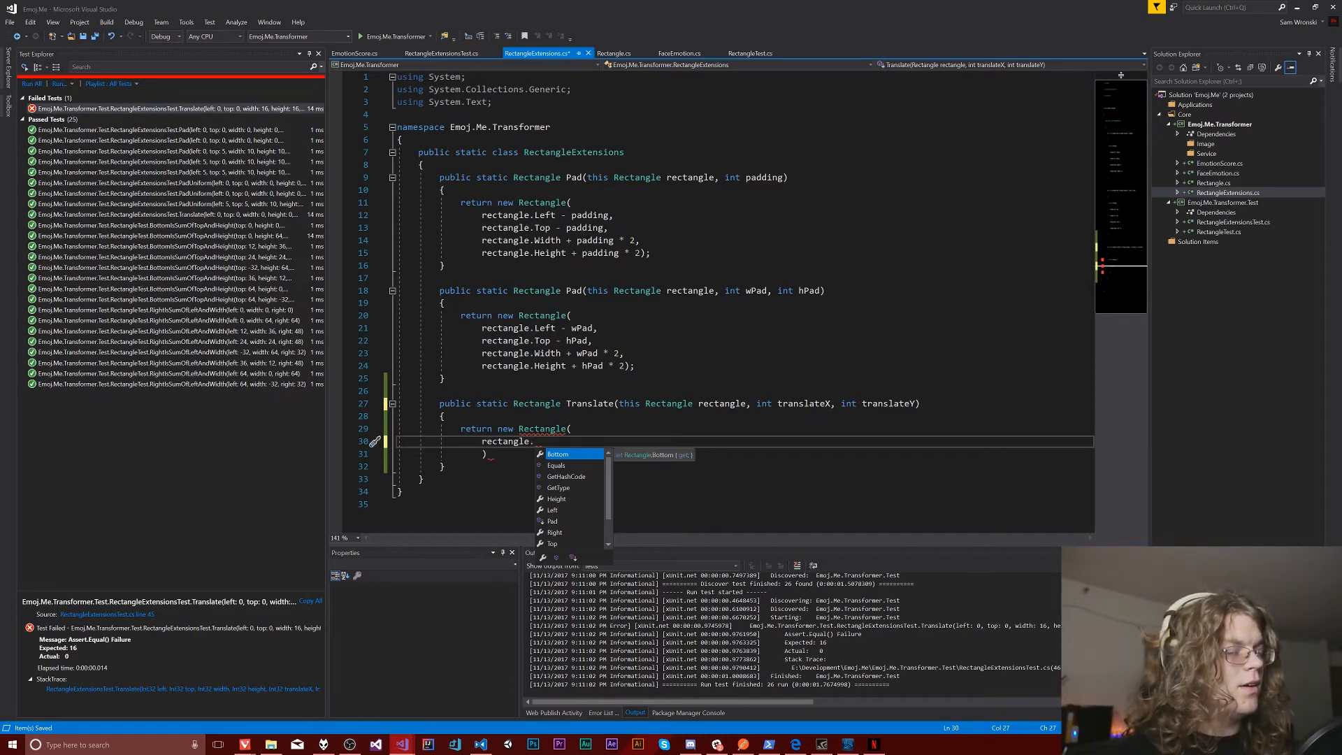
text(Left)
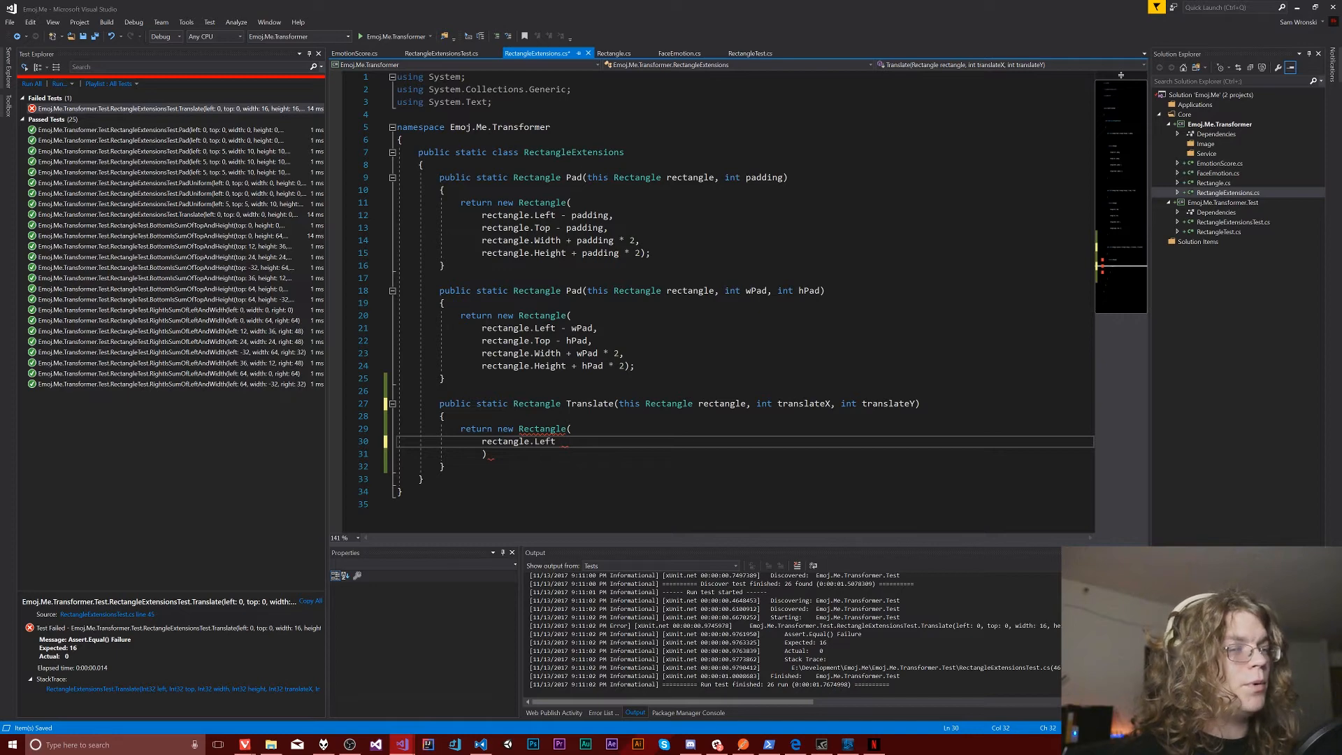
text(+ translateX)
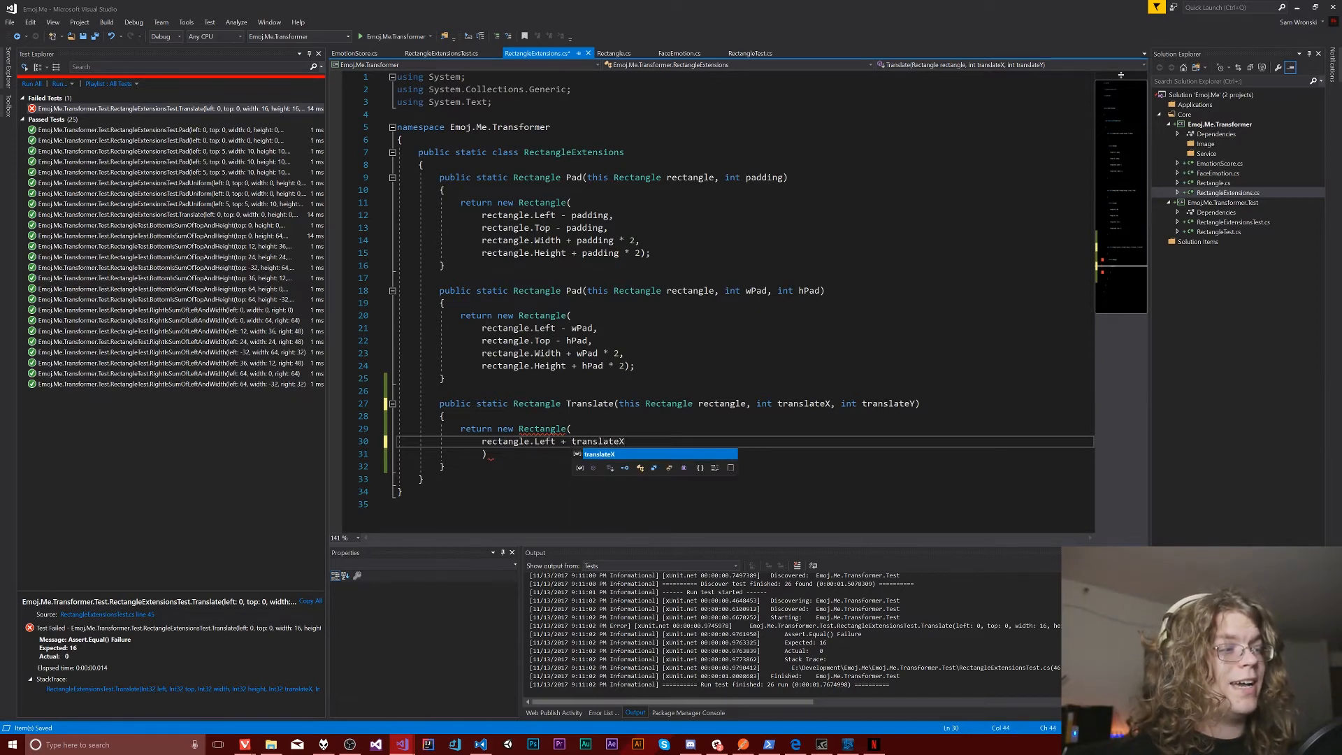
text(rectangle.Top + transla)
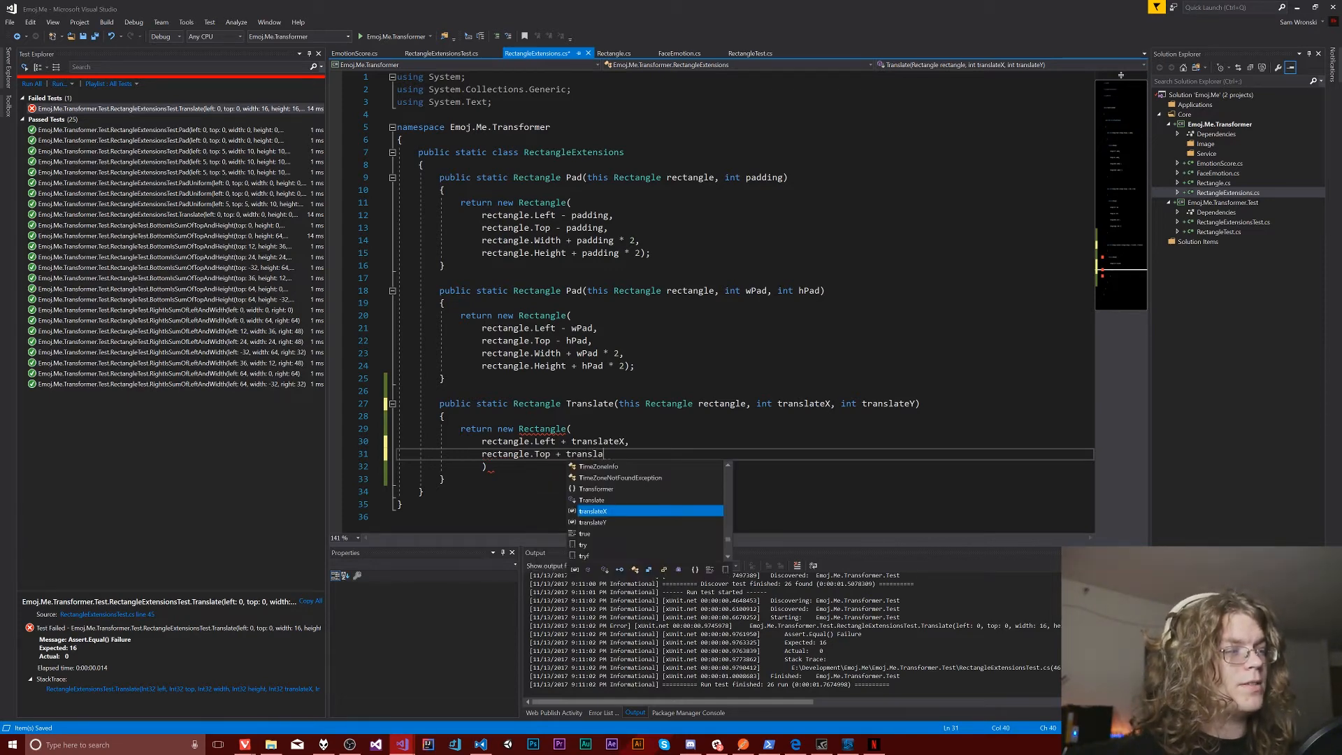
key(Tab)
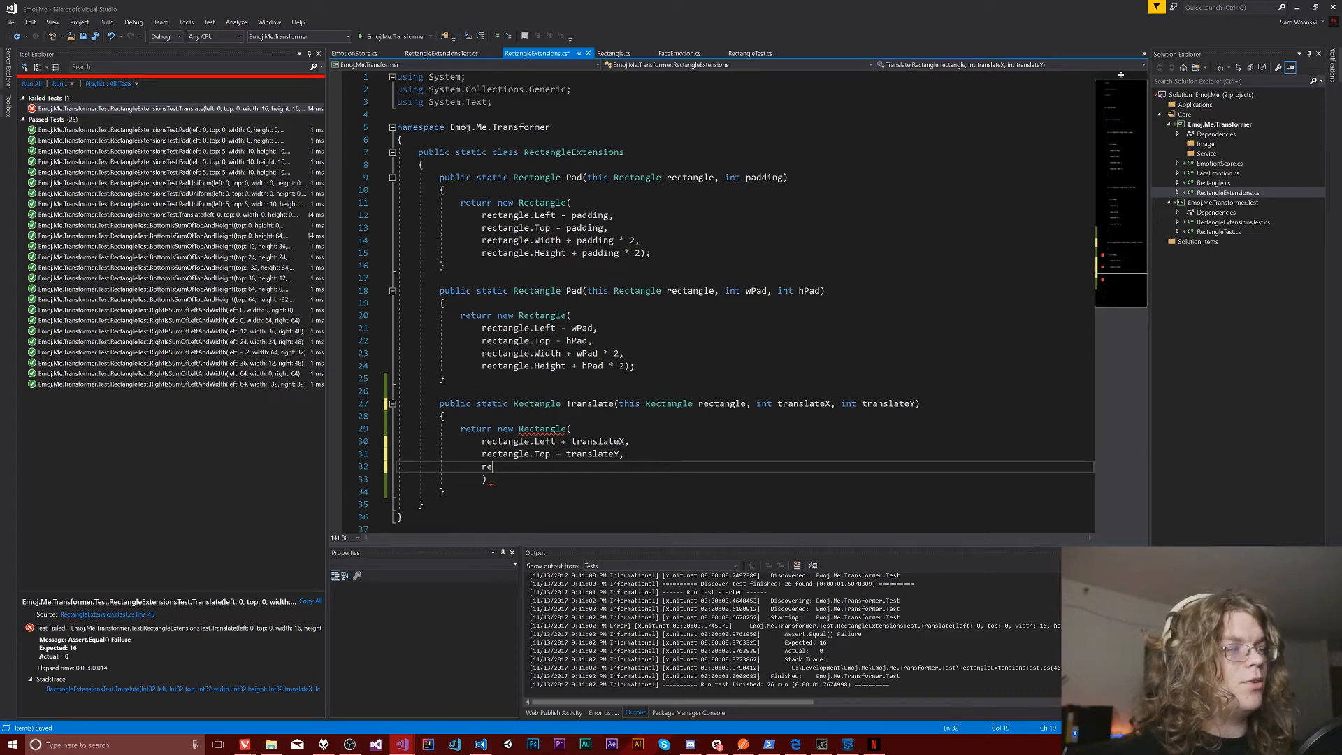
text(ctangle)
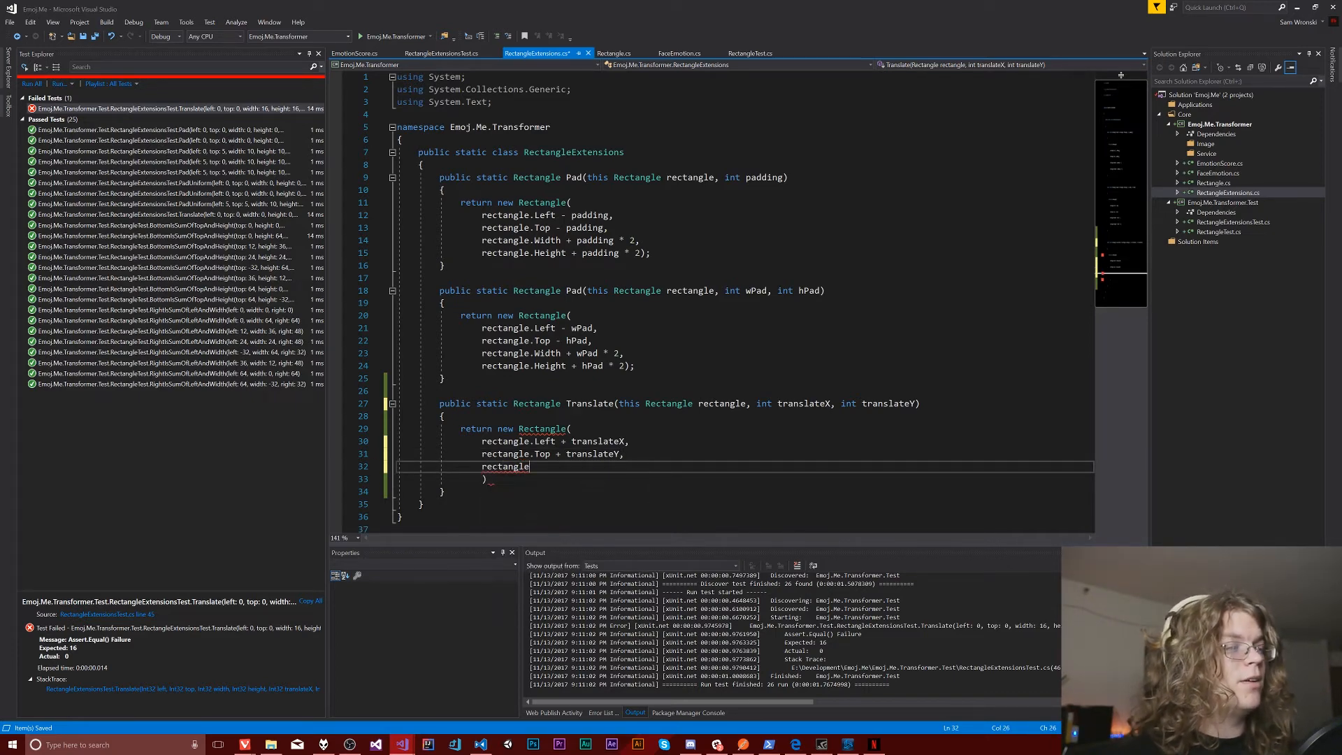
text(.Width,)
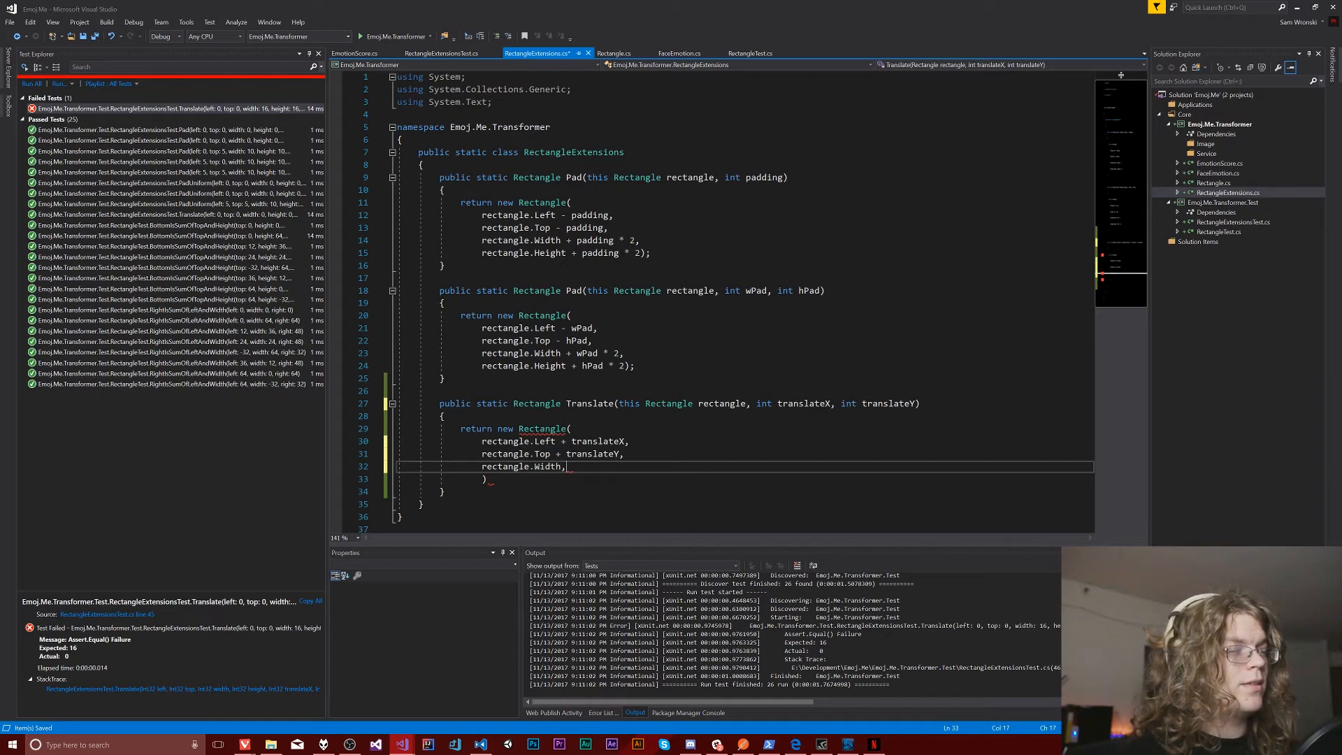
text(rectangle.HE)
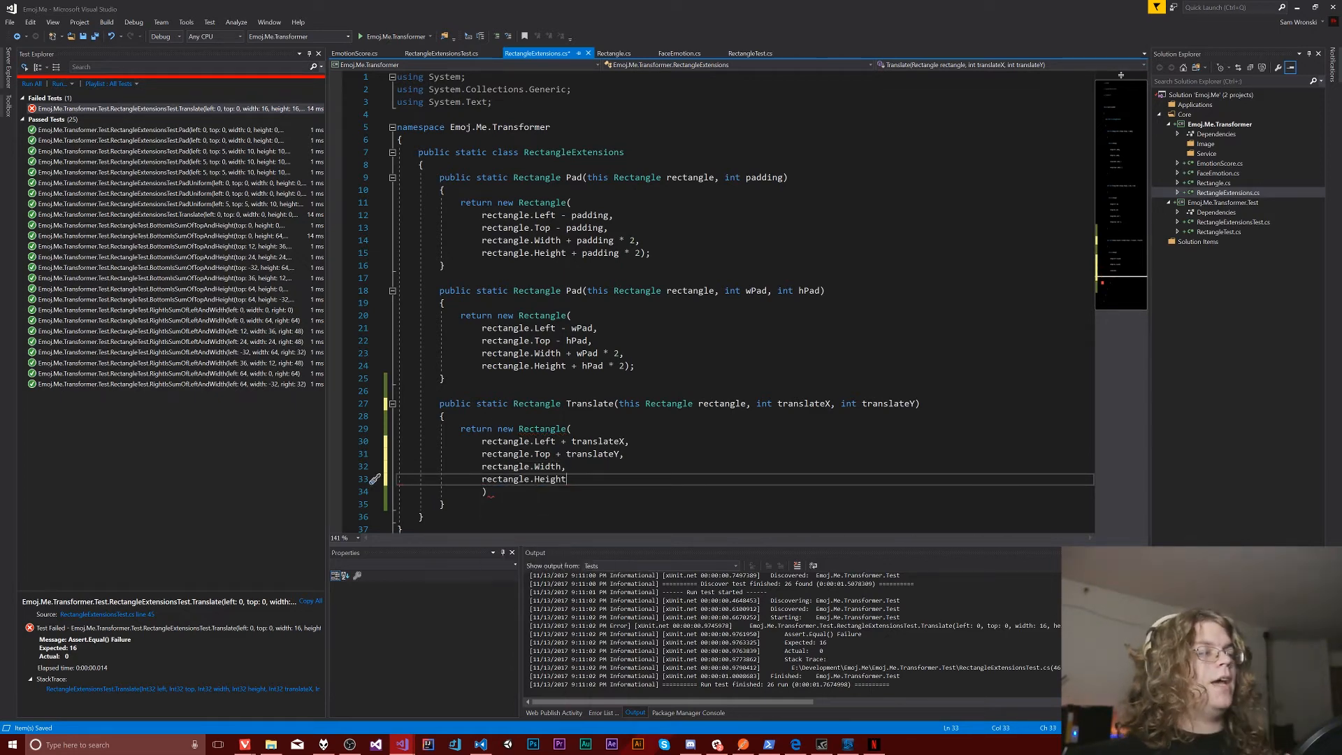
text(;)
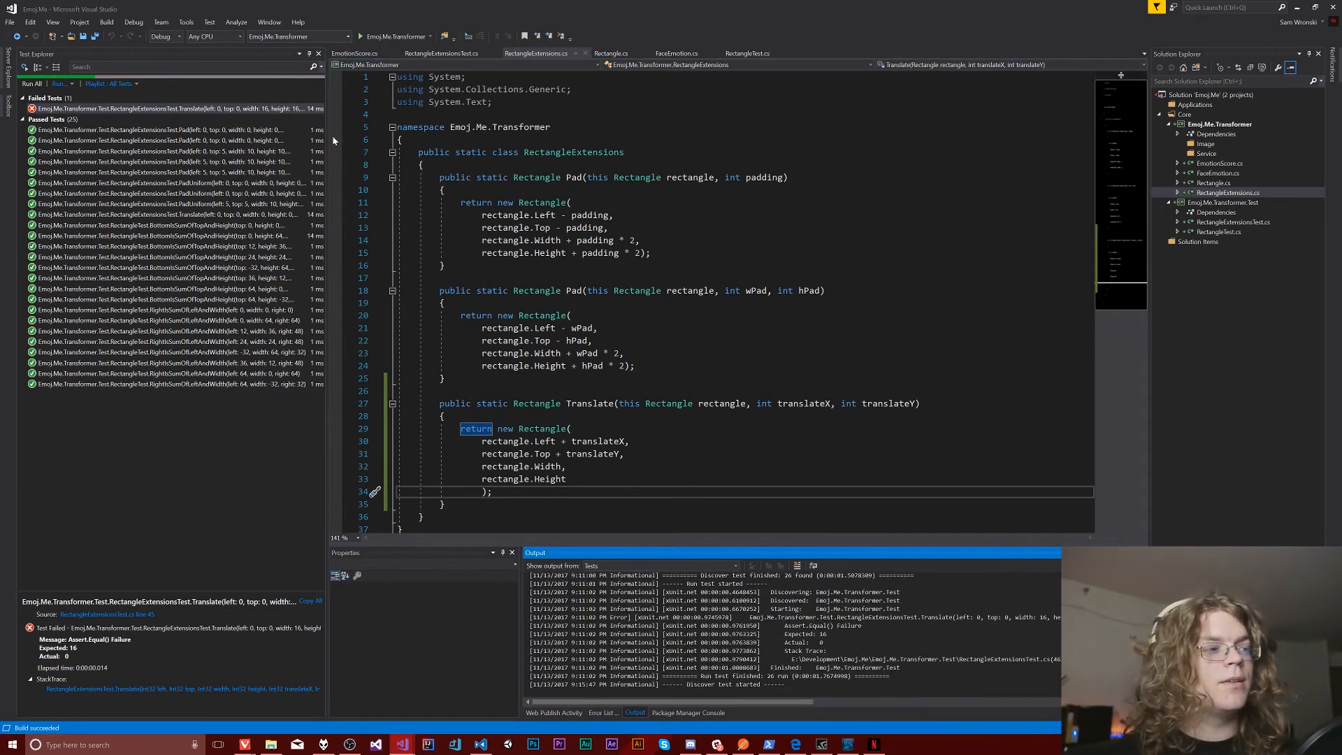
Run all tests in Test Explorer so the 26 tests, including Translate, pass
click(30, 84)
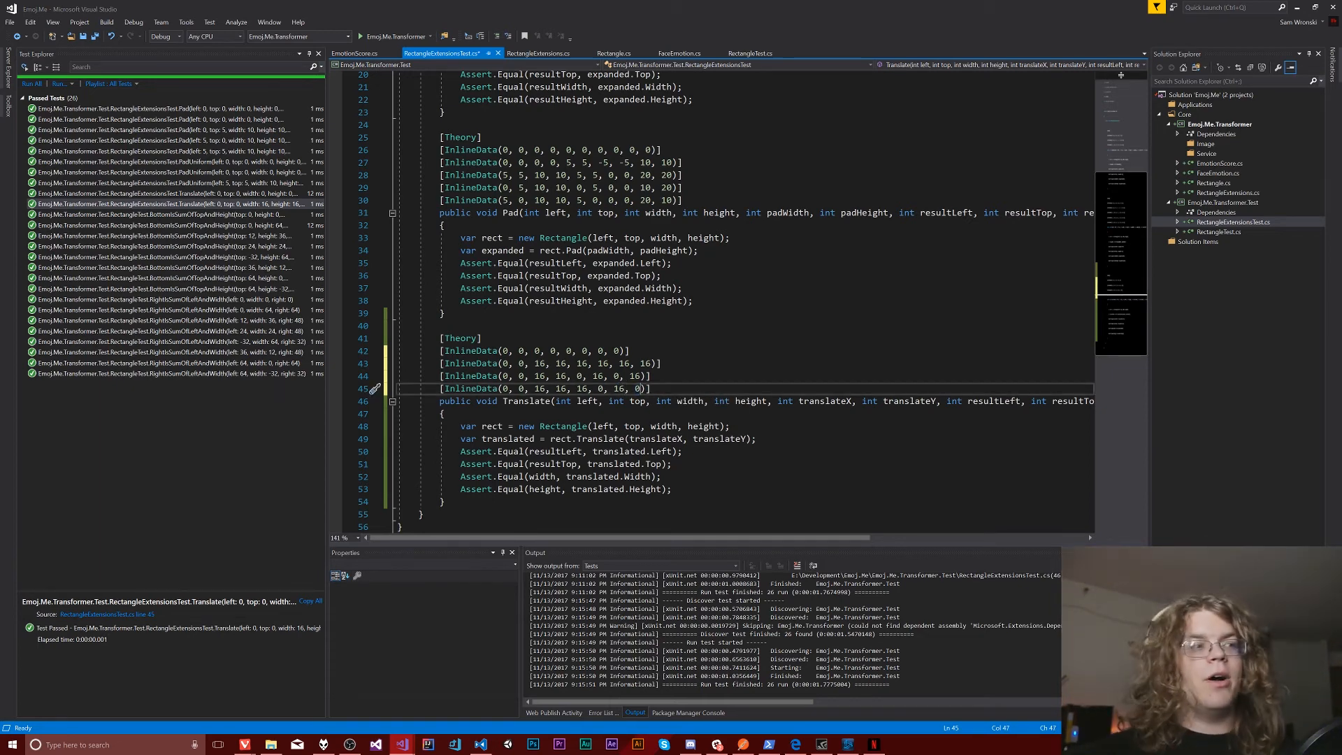
Save and comment out the last Translate InlineData rows with //, then open RectangleExtensions.cs
key(ctrl+s)
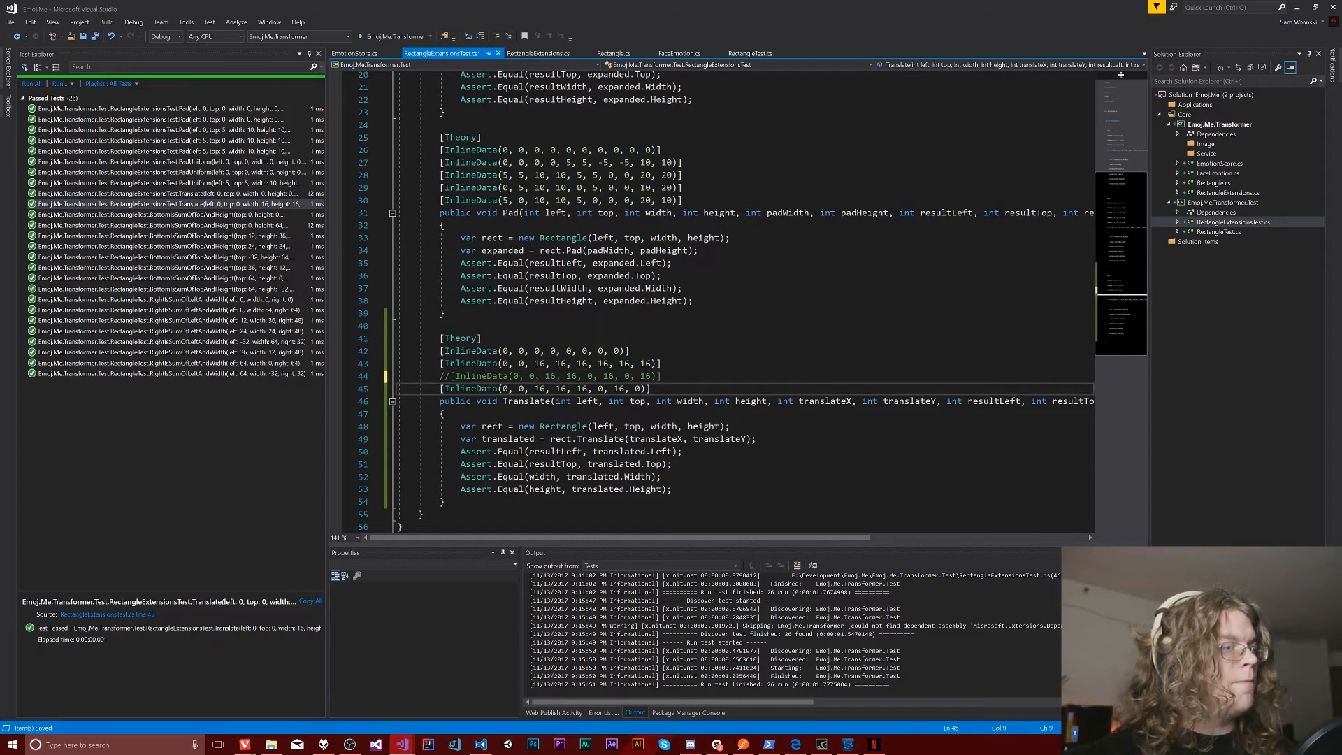
text(//)
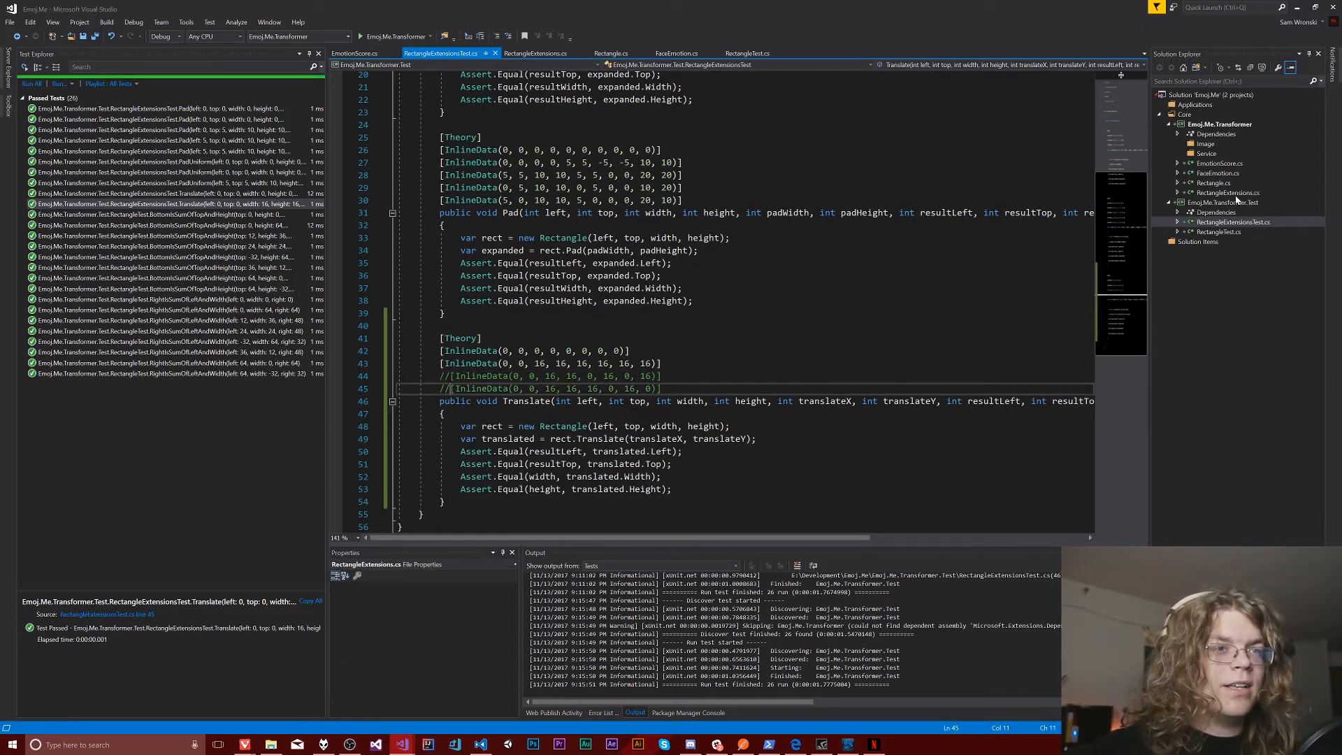
click(535, 53)
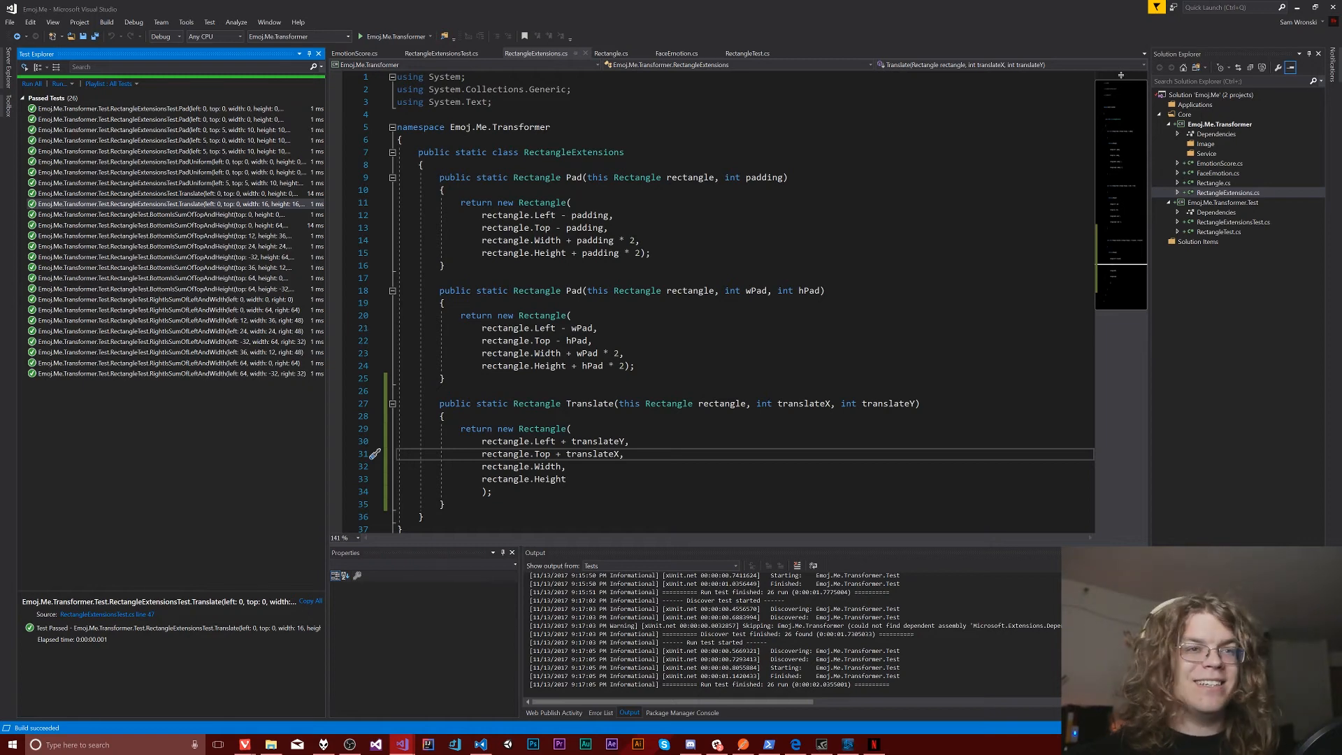
Open RectangleExtensionsTest.cs from Solution Explorer to re-enable the commented Translate rows
click(1232, 222)
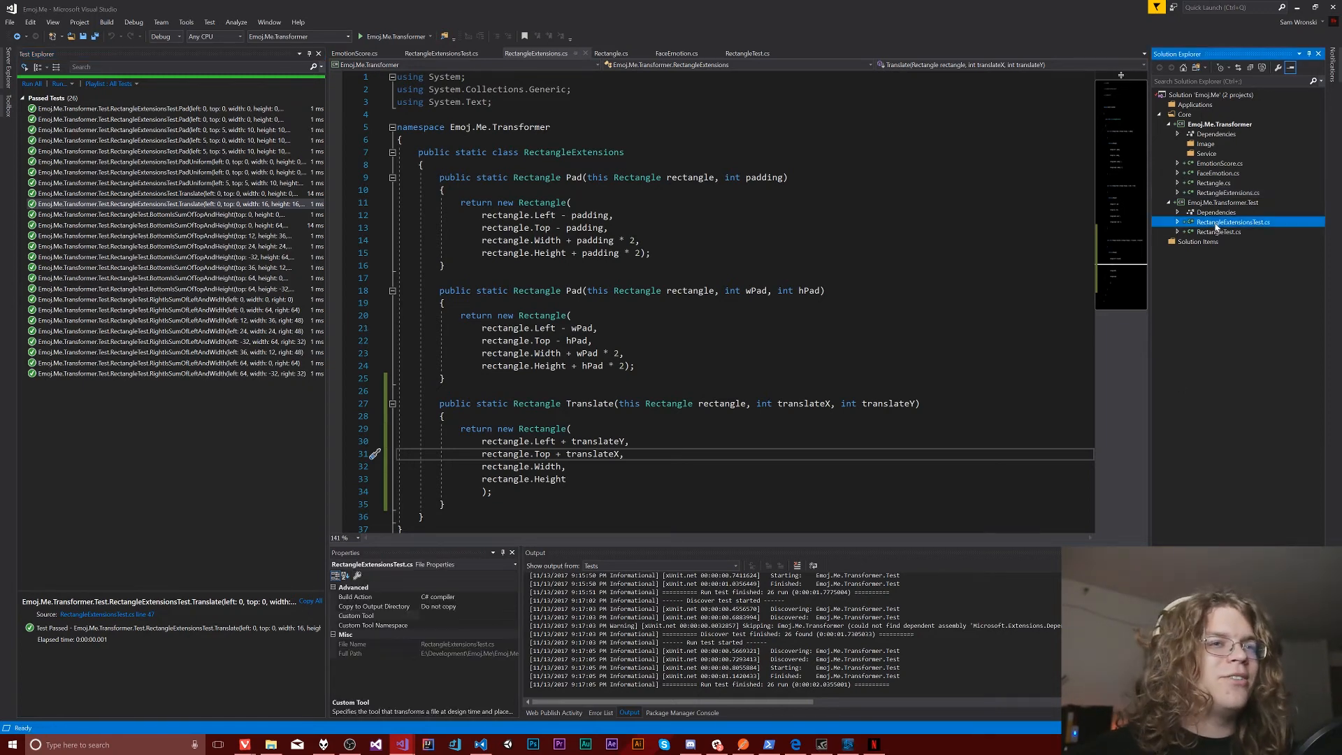
click(441, 53)
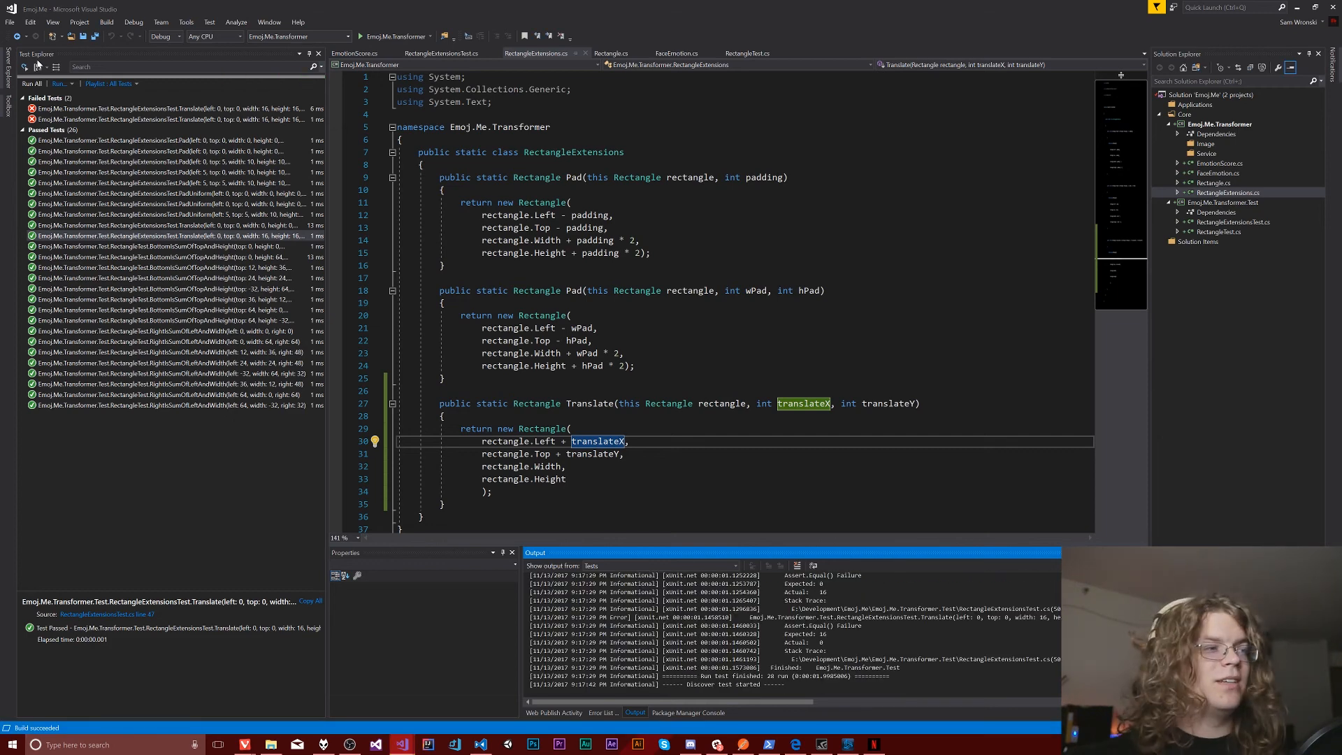
Rerun all tests in Test Explorer so all 28 pass
click(30, 83)
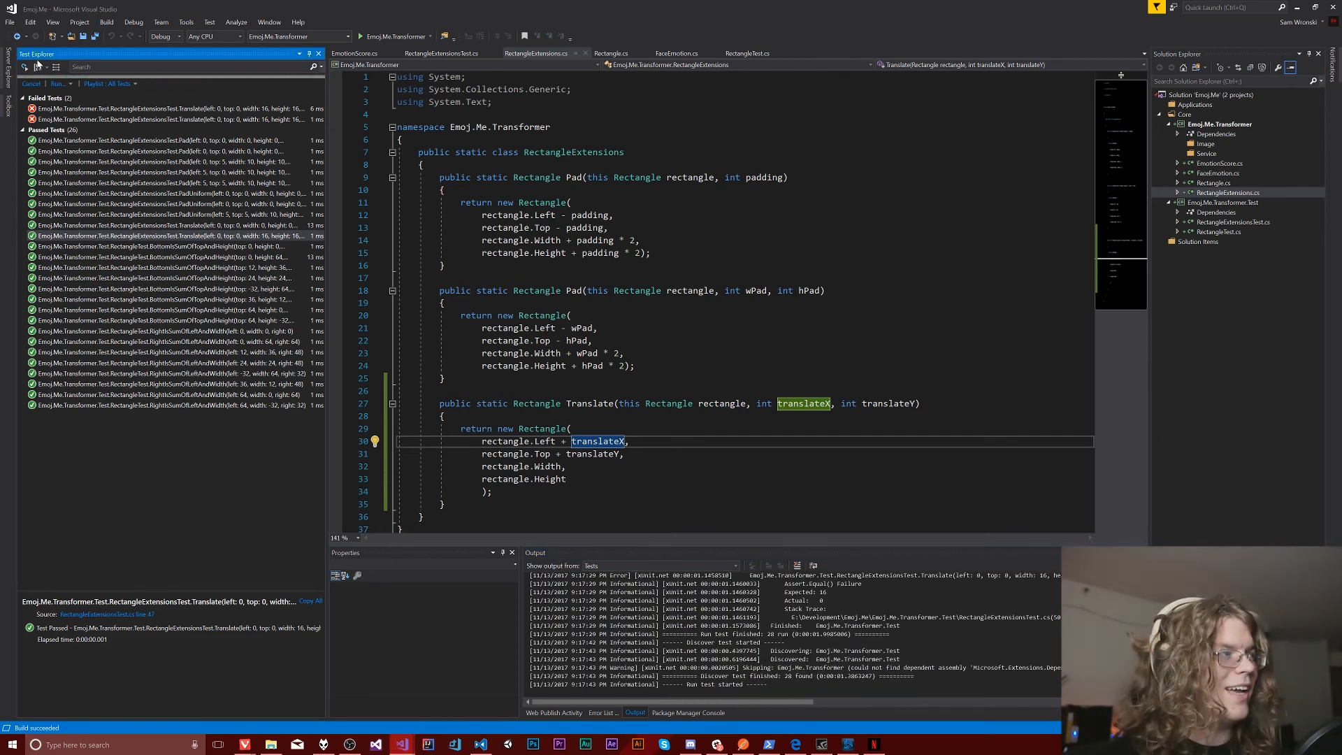
click(31, 83)
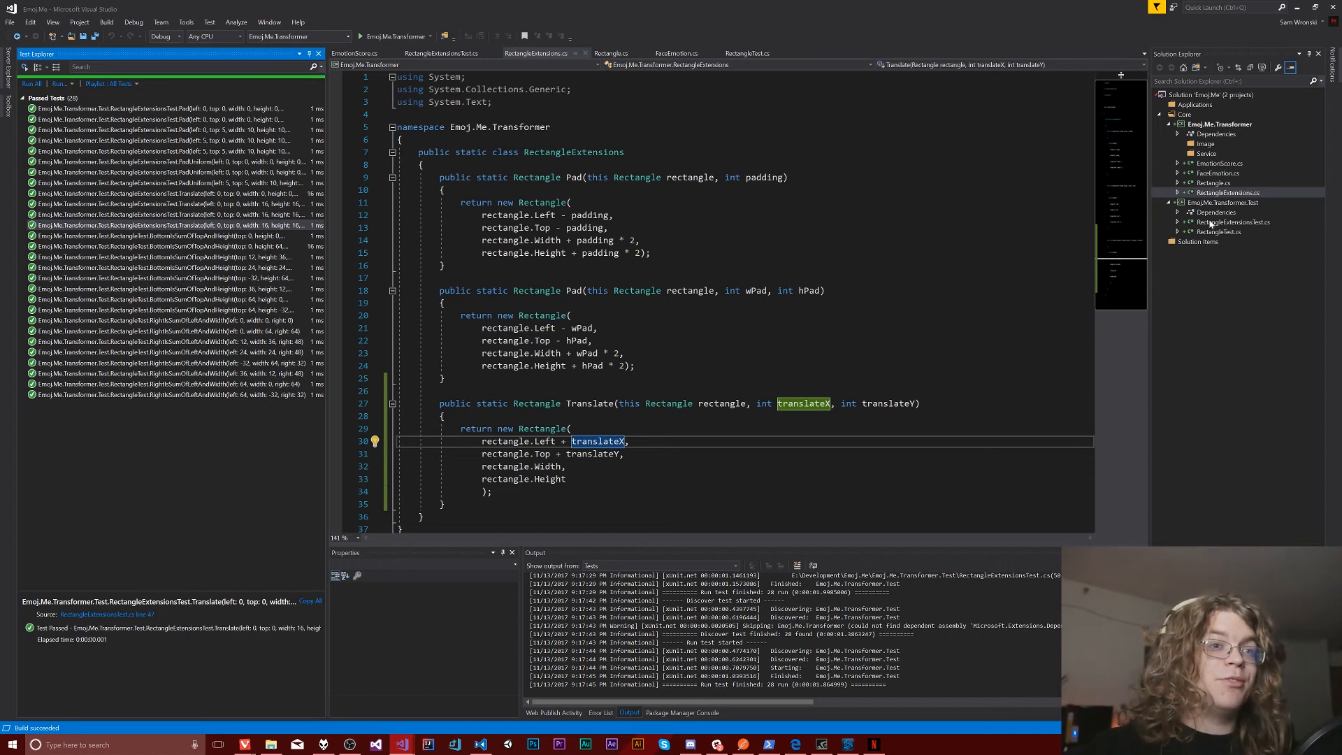
Open RectangleTest.cs and select the BottomIsSumOfTopAndHeight test method
click(1235, 221)
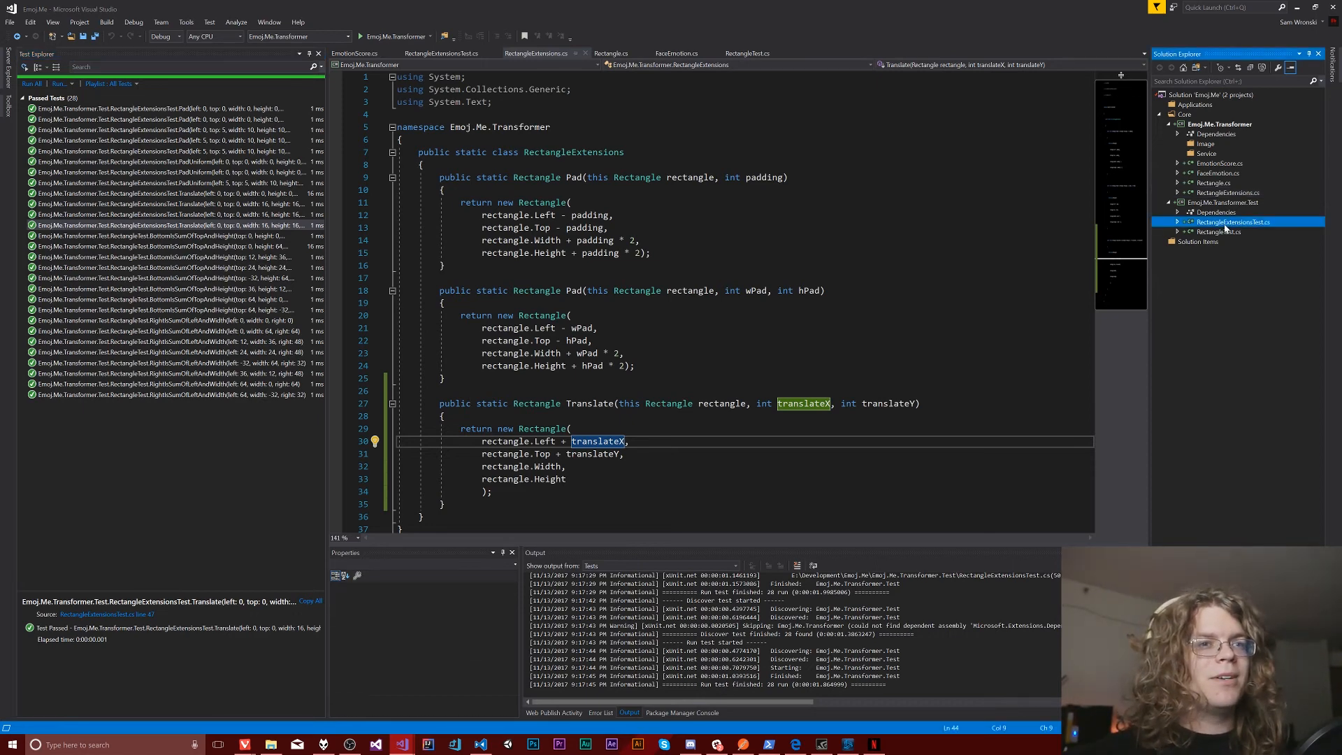
click(441, 53)
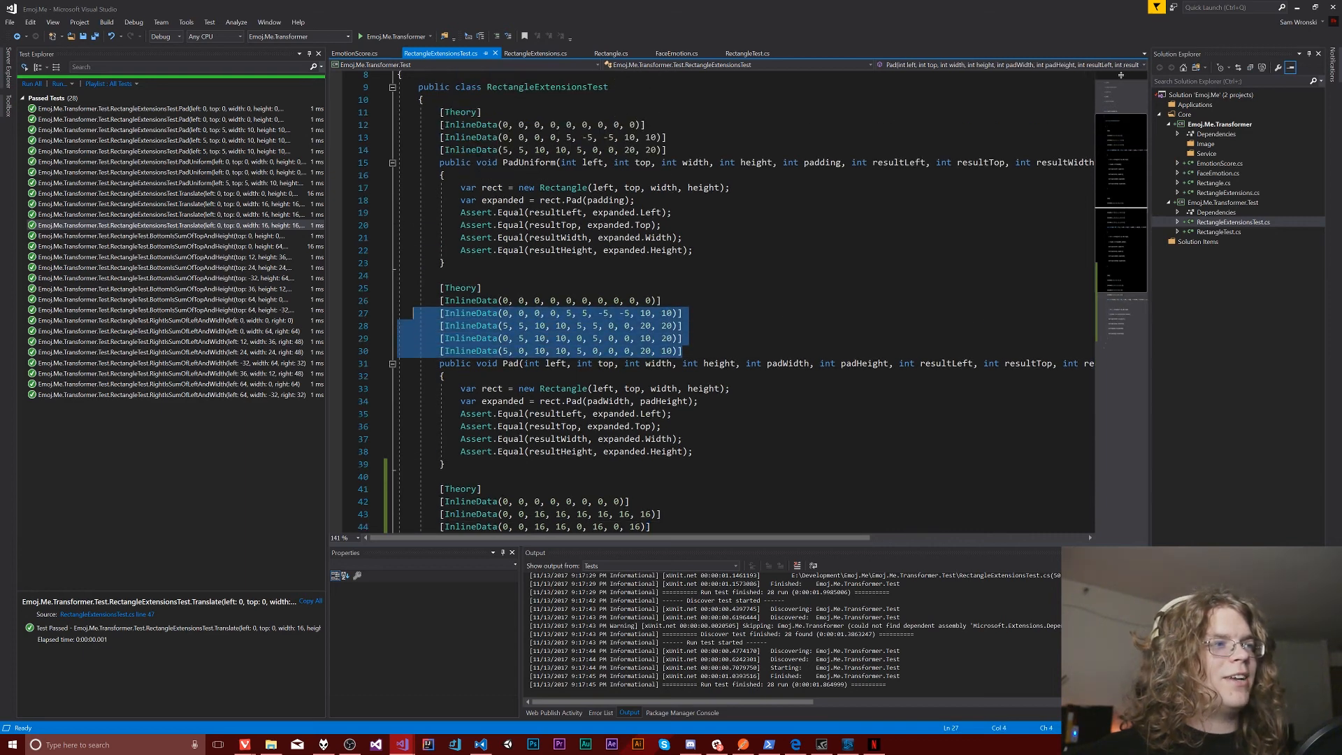
click(747, 53)
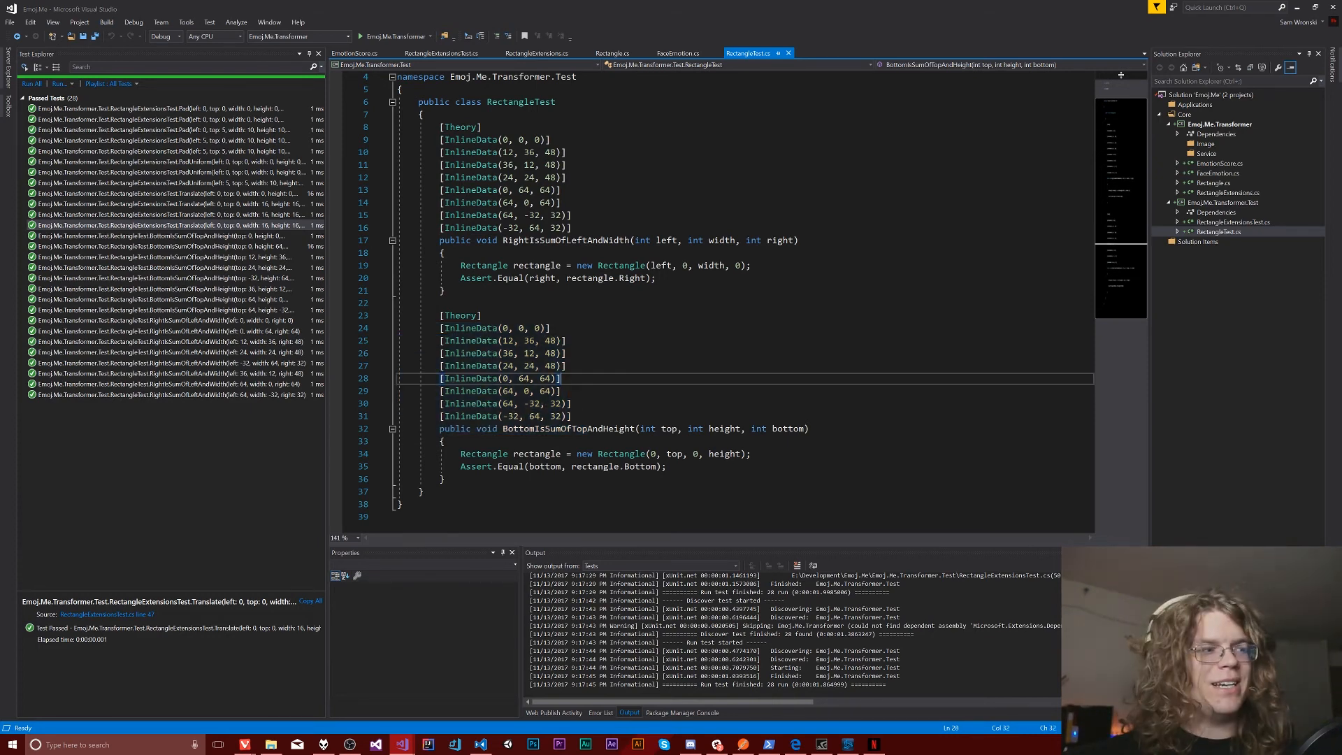
drag(438, 427, 442, 479)
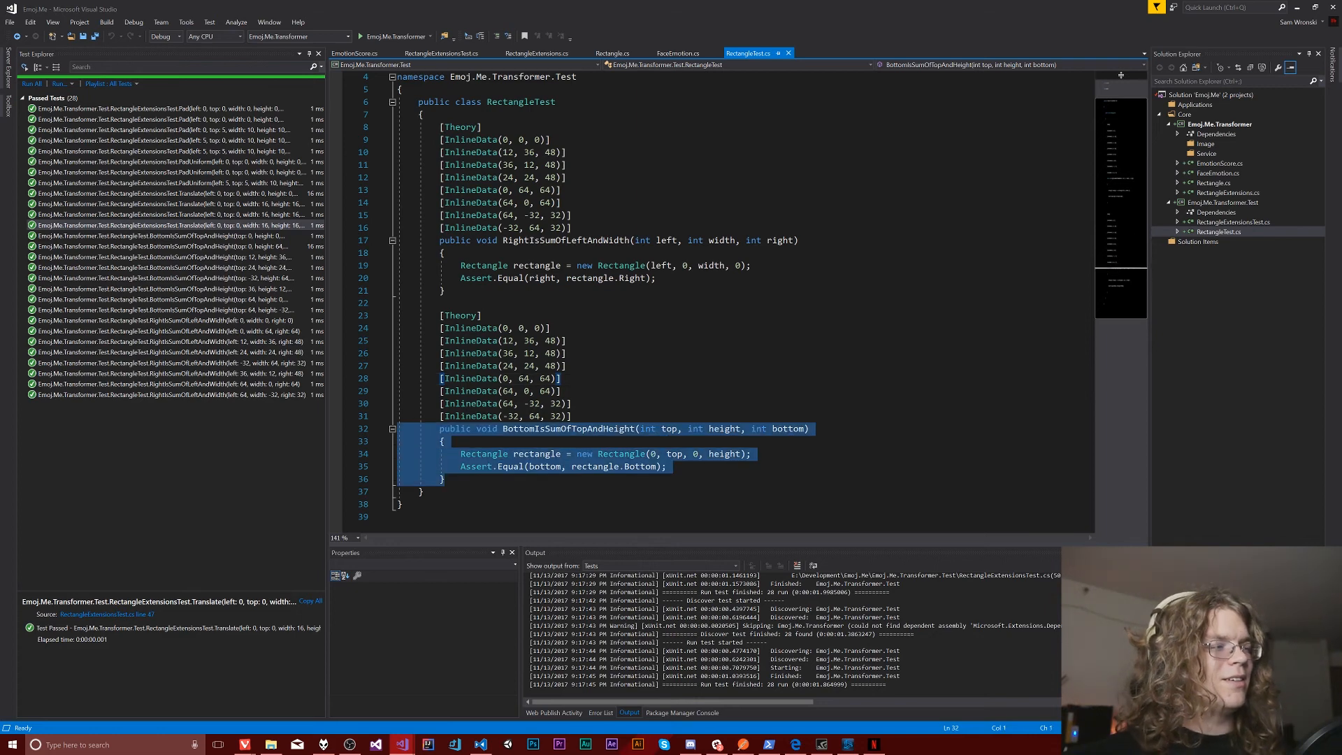